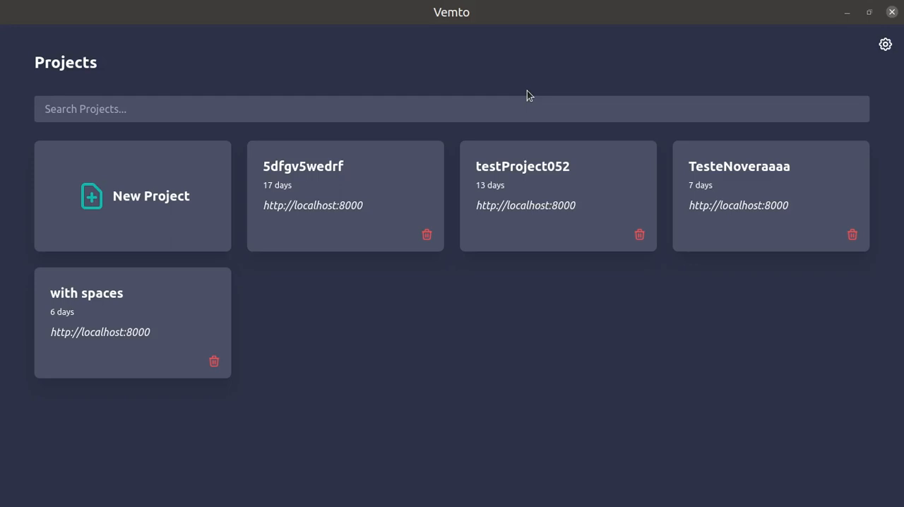
{"action": "mouse_move", "coordinate": [455, 63]}
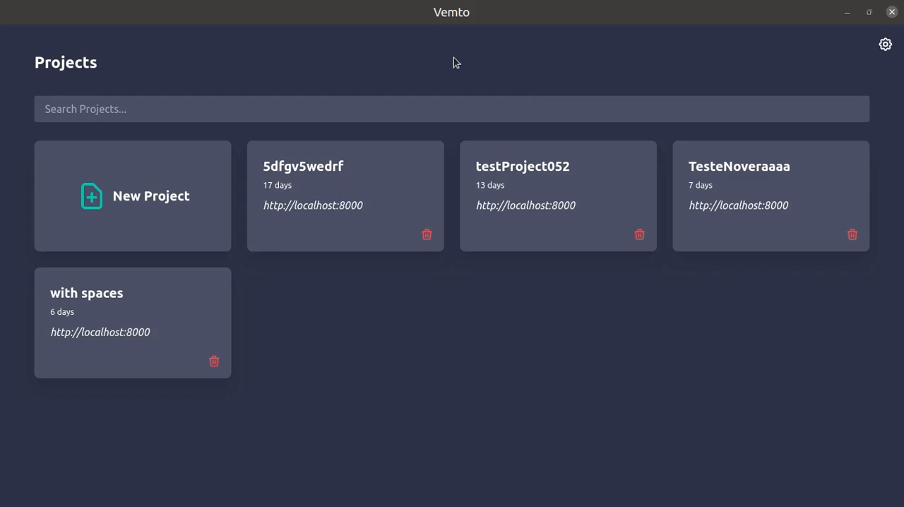
{"action": "mouse_move", "coordinate": [371, 338]}
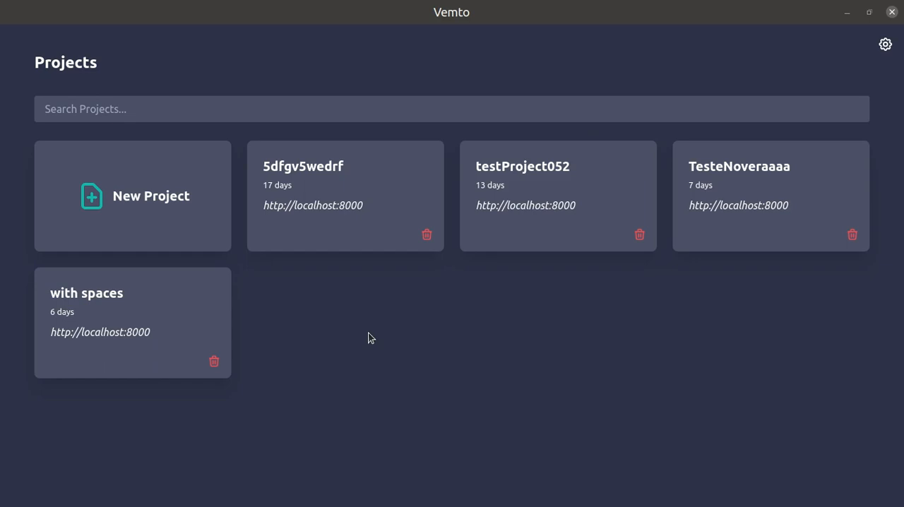
{"action": "mouse_move", "coordinate": [857, 436]}
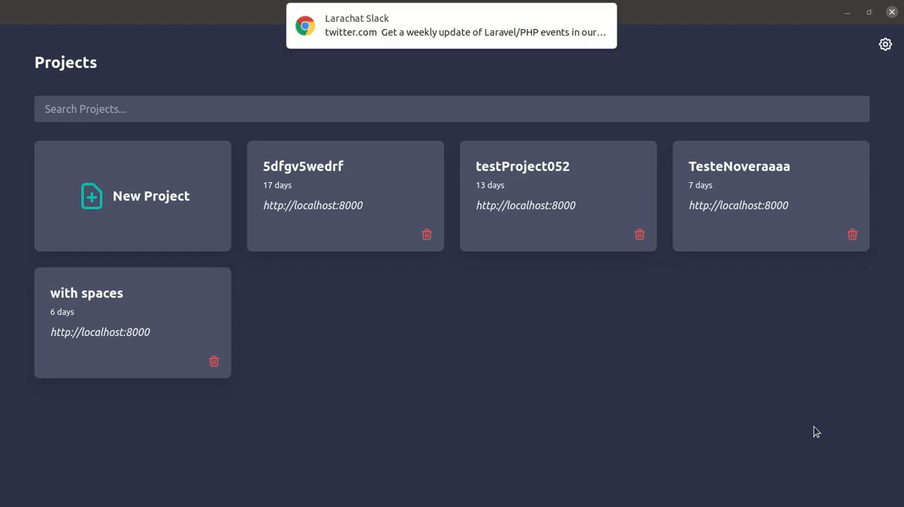
Start a new Vemto project stored in the tests folder.
{"action": "left_click", "coordinate": [132, 196]}
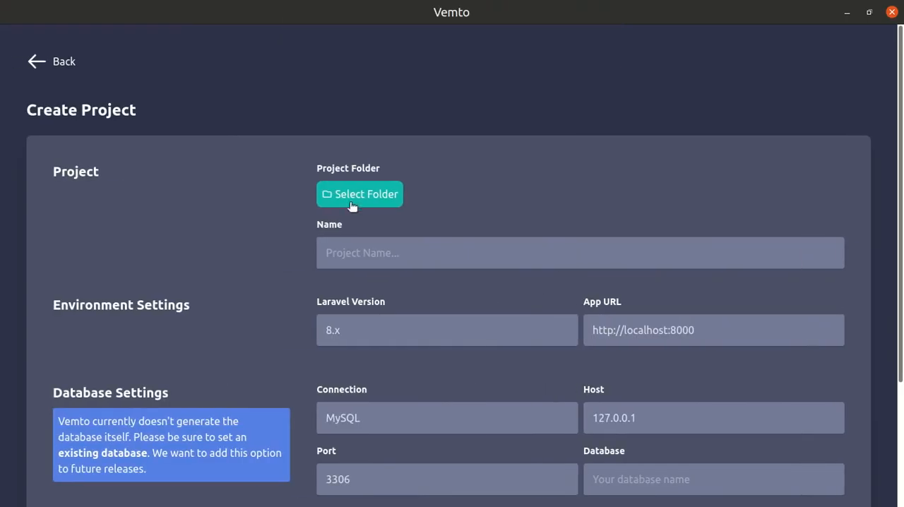
{"action": "left_click", "coordinate": [360, 194]}
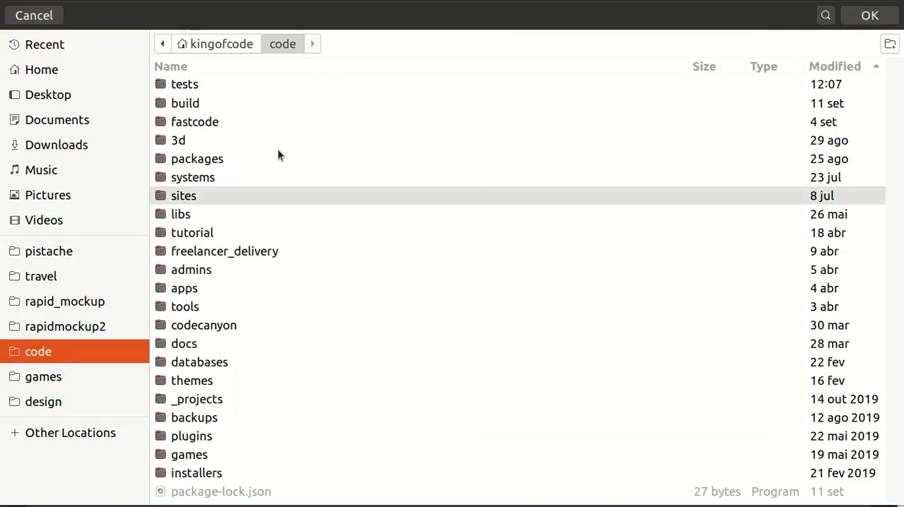
{"action": "double_click", "coordinate": [184, 84]}
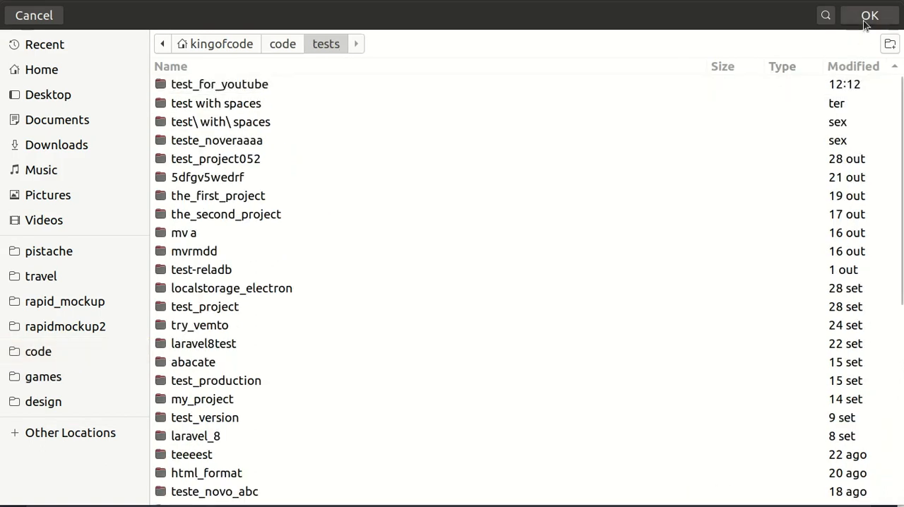
{"action": "left_click", "coordinate": [870, 15]}
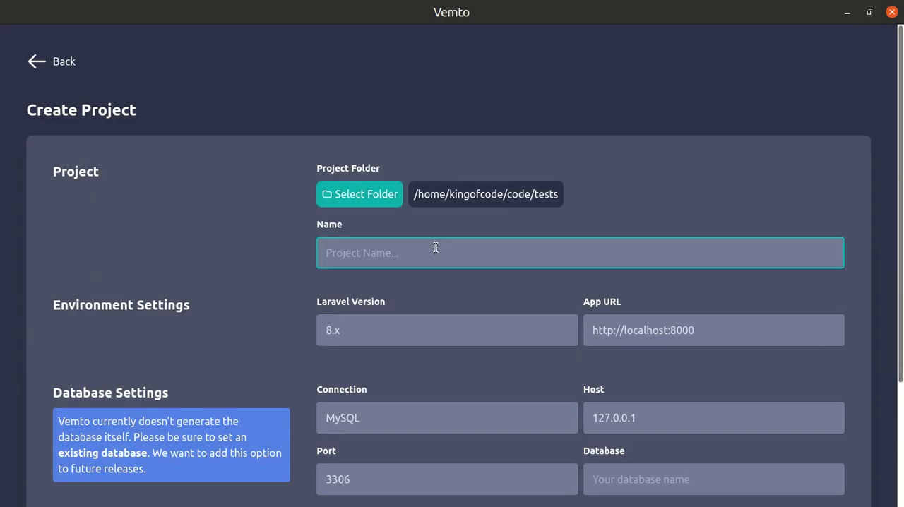
Name the project 'Test for Youtube Video', enter the tests database credentials, and create it.
{"action": "type", "text": "Test"}
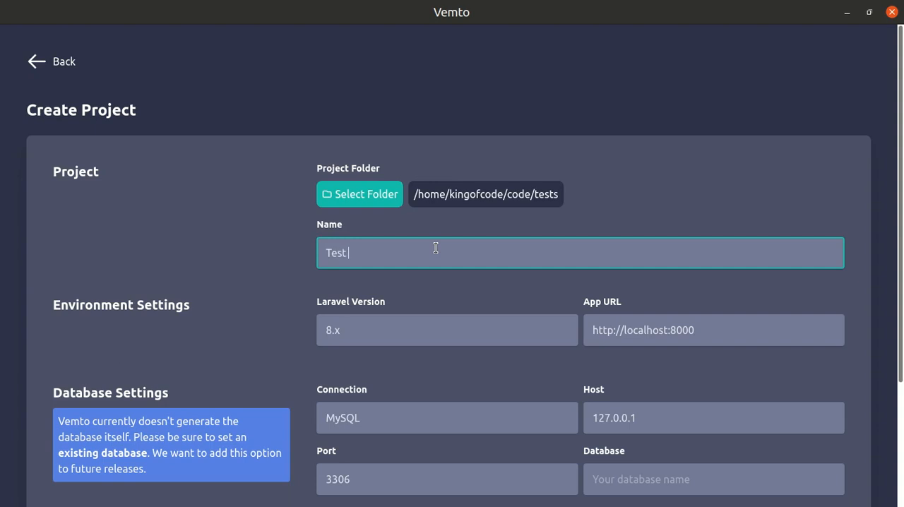
{"action": "type", "text": "for Youtube"}
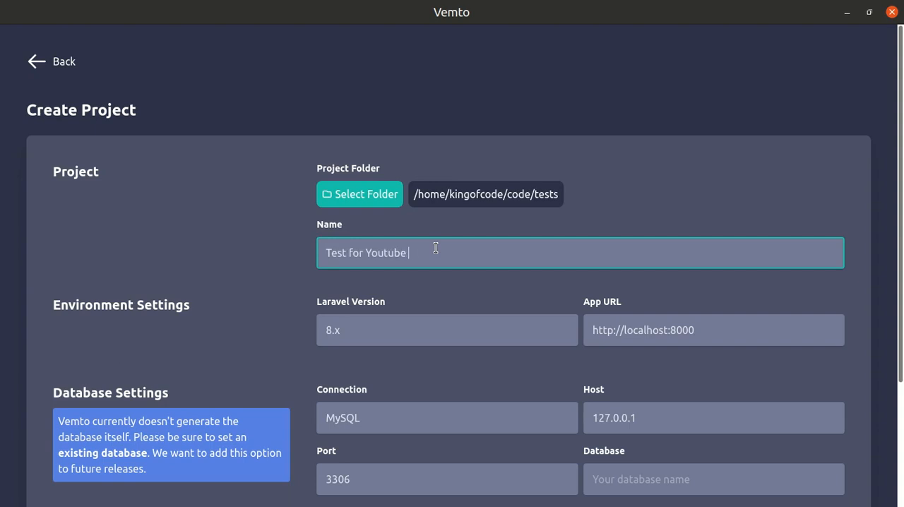
{"action": "scroll", "scroll_direction": "down", "scroll_amount": 3}
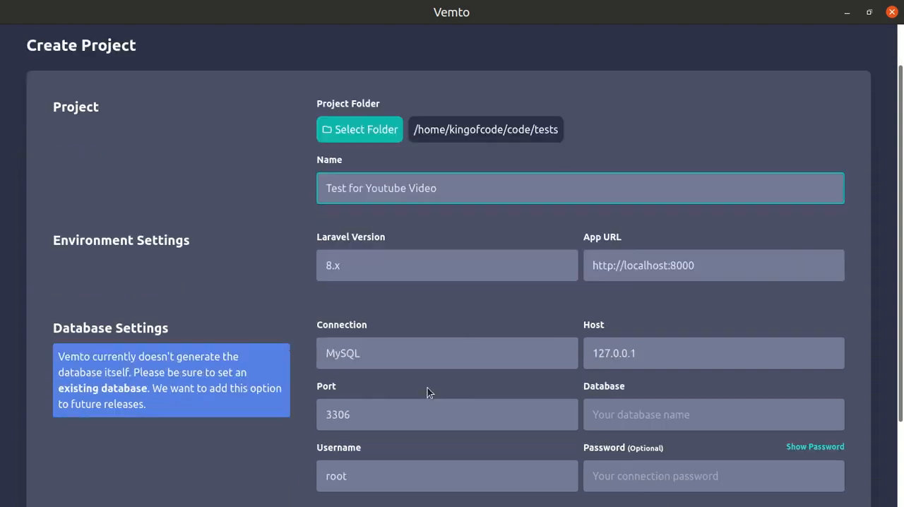
{"action": "scroll", "scroll_direction": "down", "scroll_amount": 3}
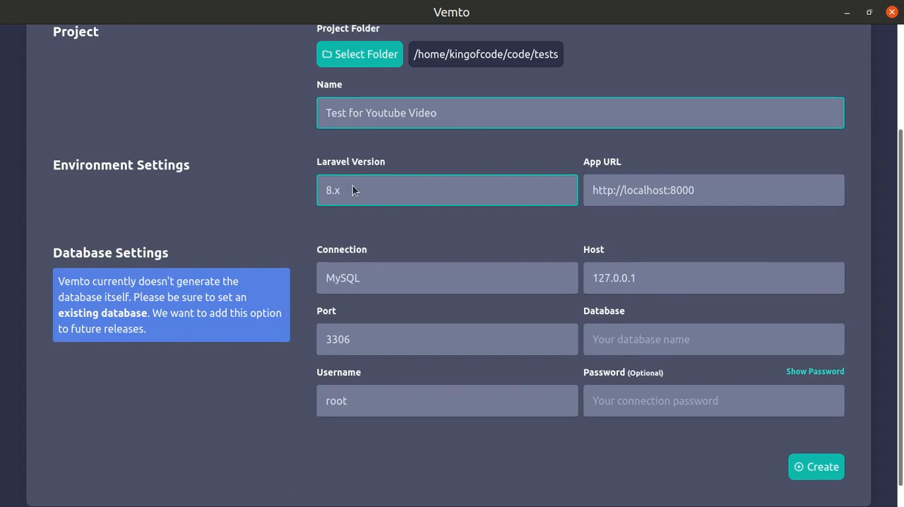
{"action": "left_click", "coordinate": [446, 189]}
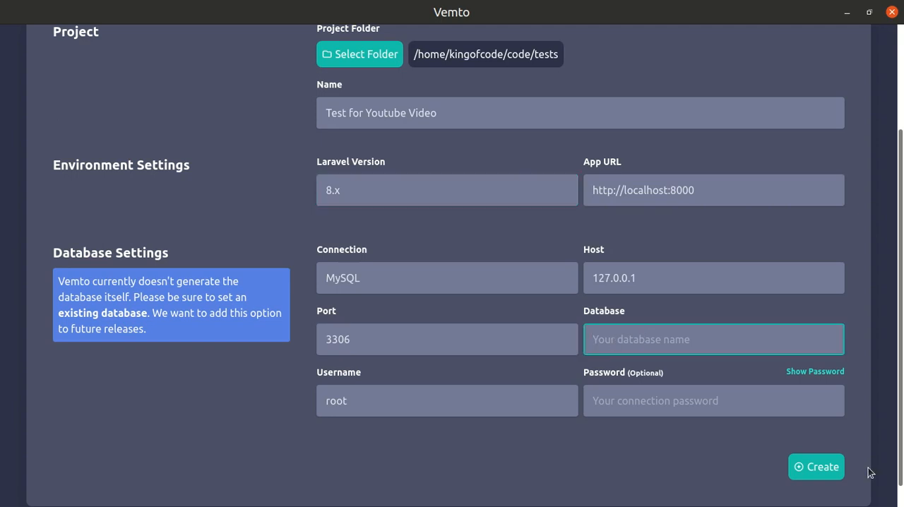
{"action": "type", "text": "teste"}
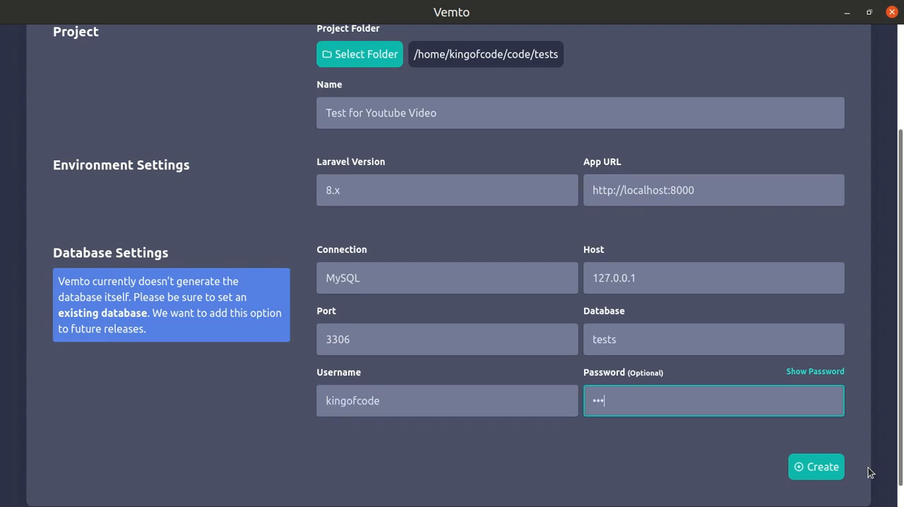
{"action": "type", "text": "•••"}
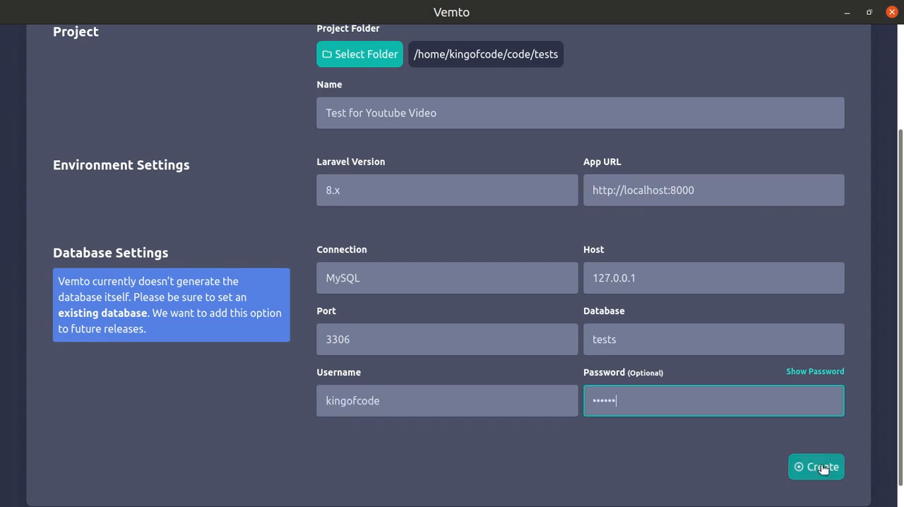
{"action": "left_click", "coordinate": [816, 466]}
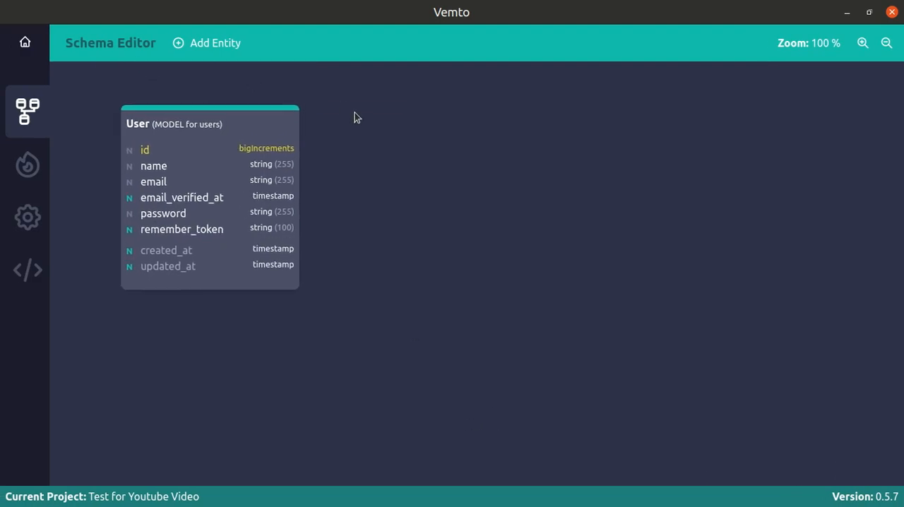
{"action": "mouse_move", "coordinate": [176, 139]}
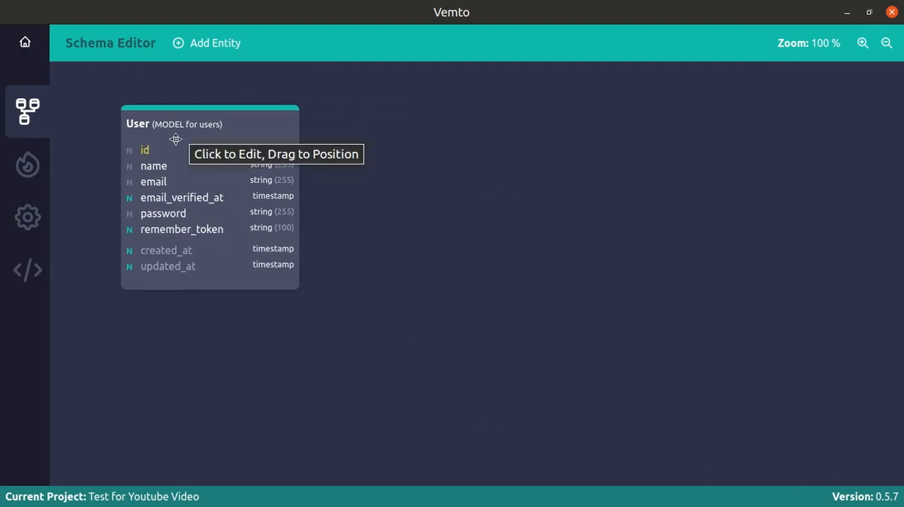
Add a gender Enum field to User with Male/Female options and a random faker.
{"action": "left_click", "coordinate": [209, 123]}
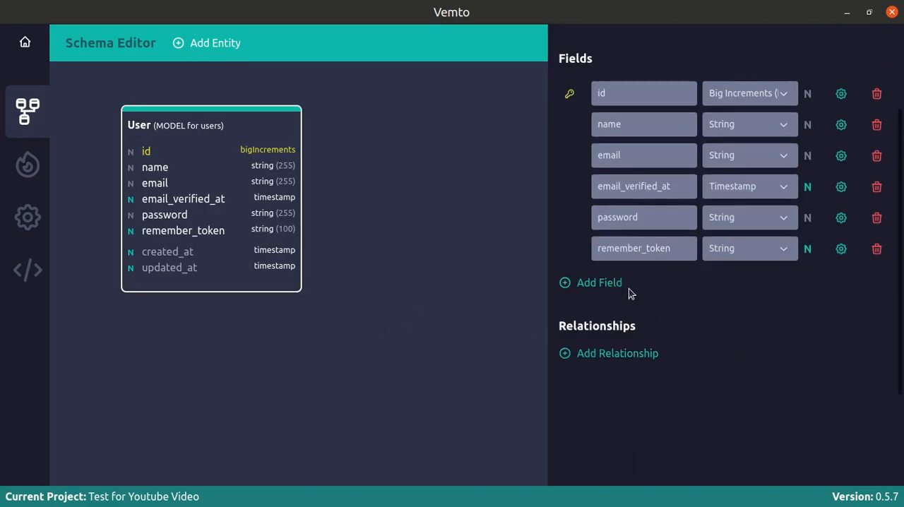
{"action": "left_click", "coordinate": [599, 282]}
{"action": "type", "text": "gender"}
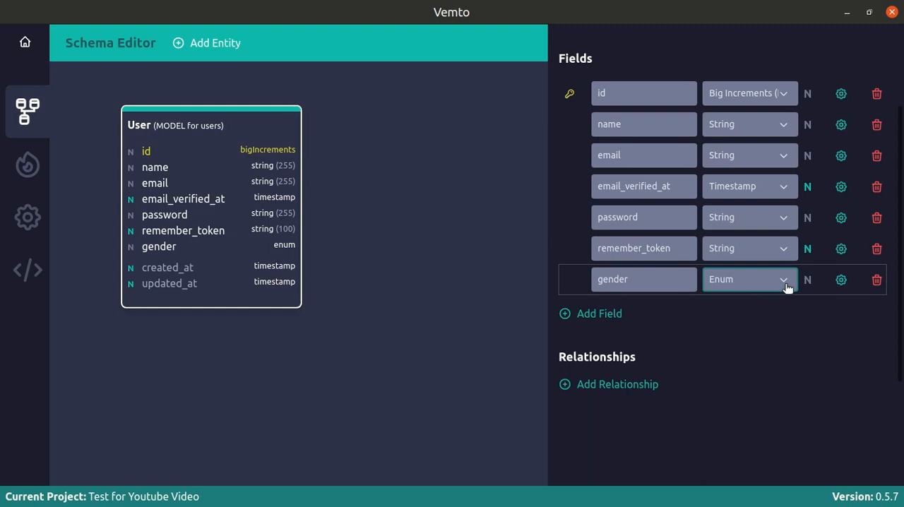
{"action": "left_click", "coordinate": [749, 279]}
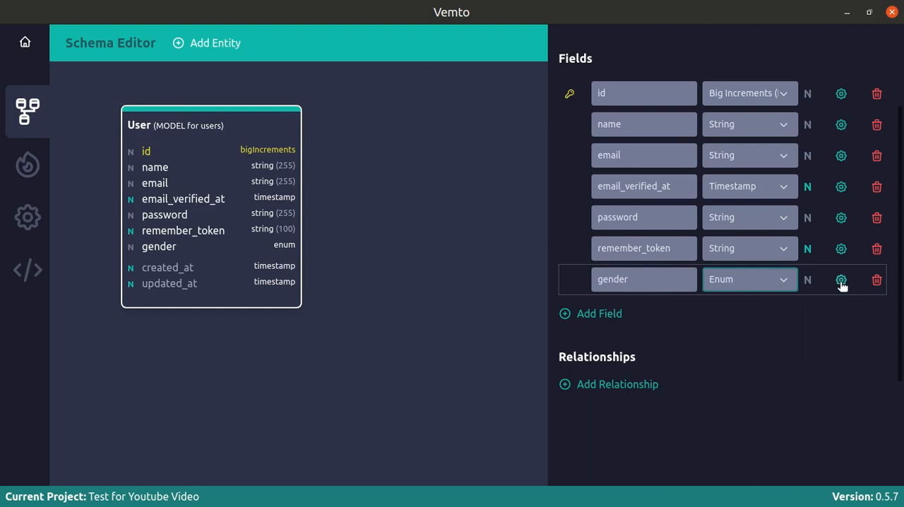
{"action": "left_click", "coordinate": [841, 279]}
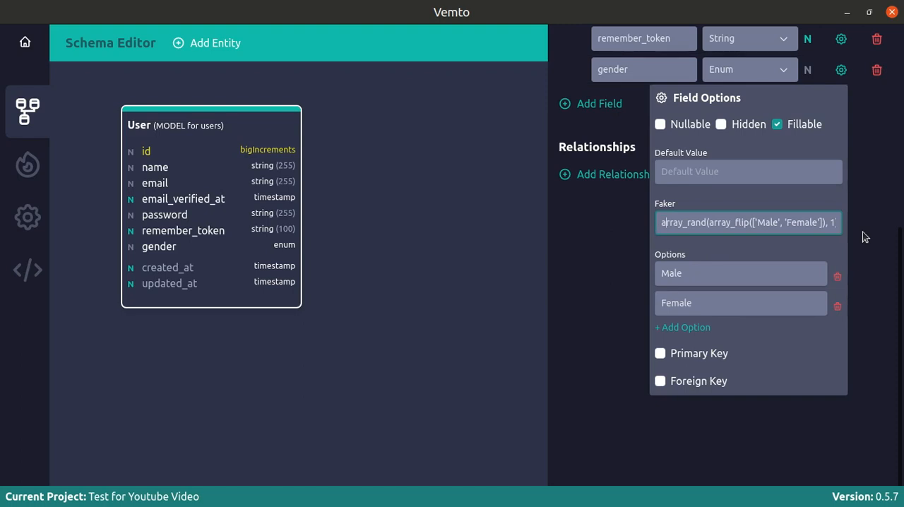
{"action": "left_click", "coordinate": [705, 307]}
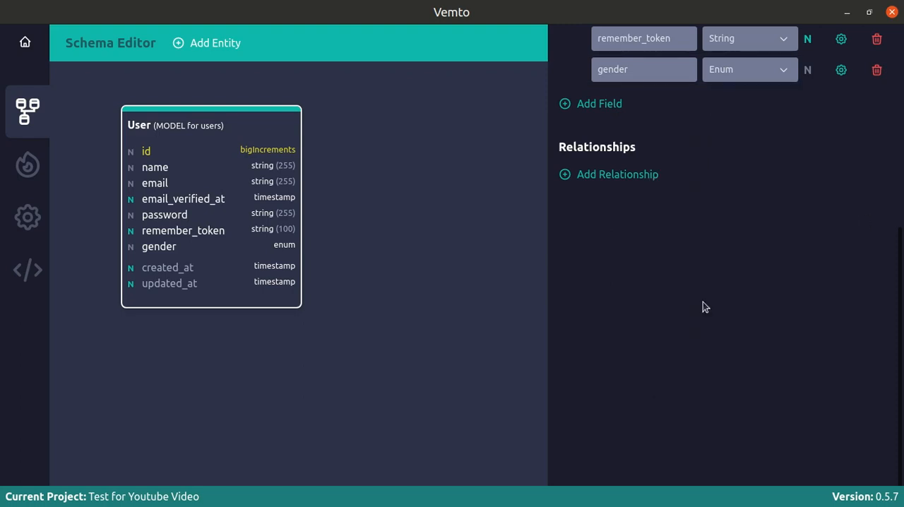
Add a description Text field to User with a $faker->sentence(15) faker.
{"action": "scroll", "scroll_direction": "up", "scroll_amount": 3}
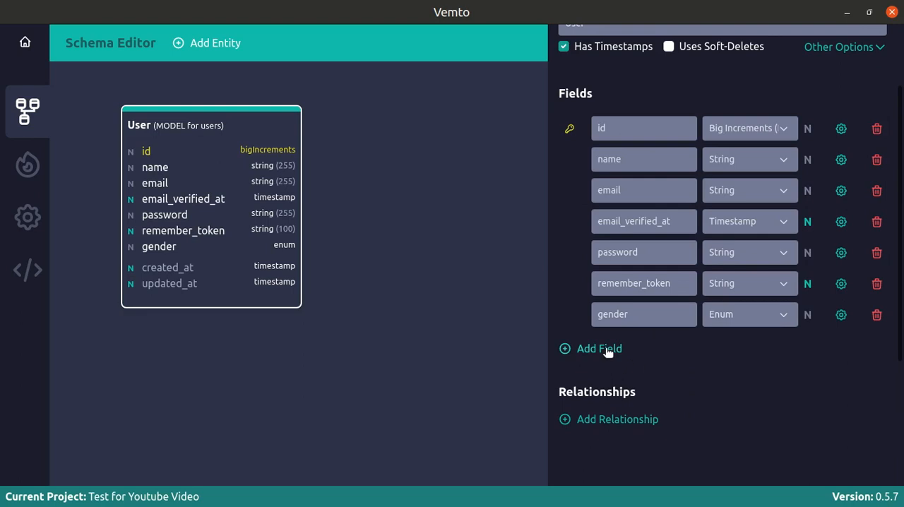
{"action": "left_click", "coordinate": [599, 348]}
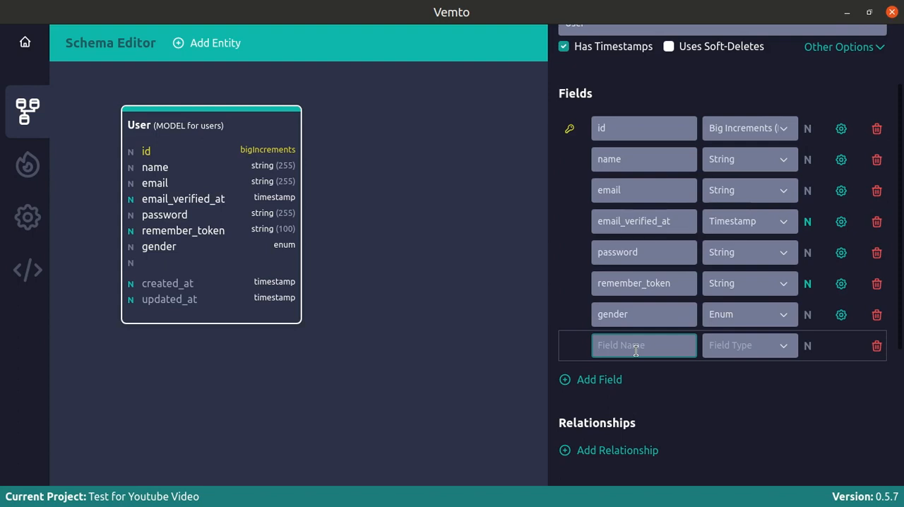
{"action": "mouse_move", "coordinate": [819, 454]}
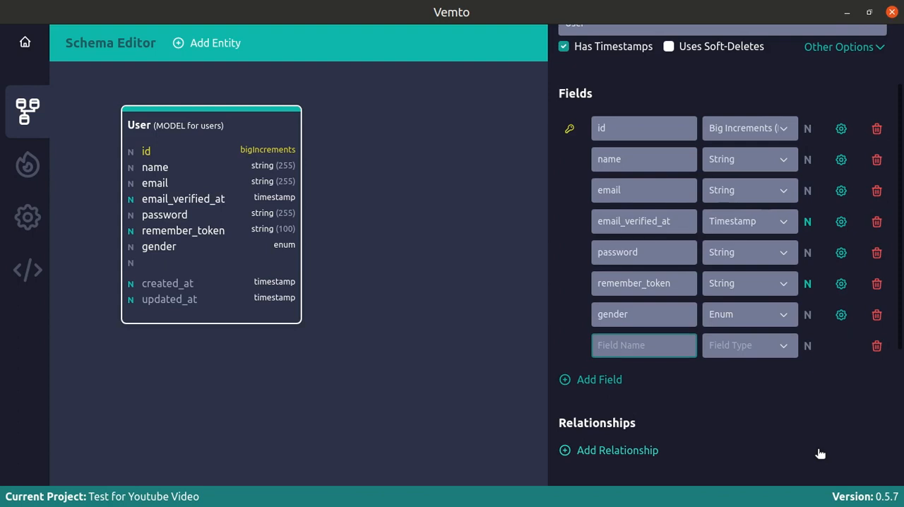
{"action": "left_click", "coordinate": [644, 345]}
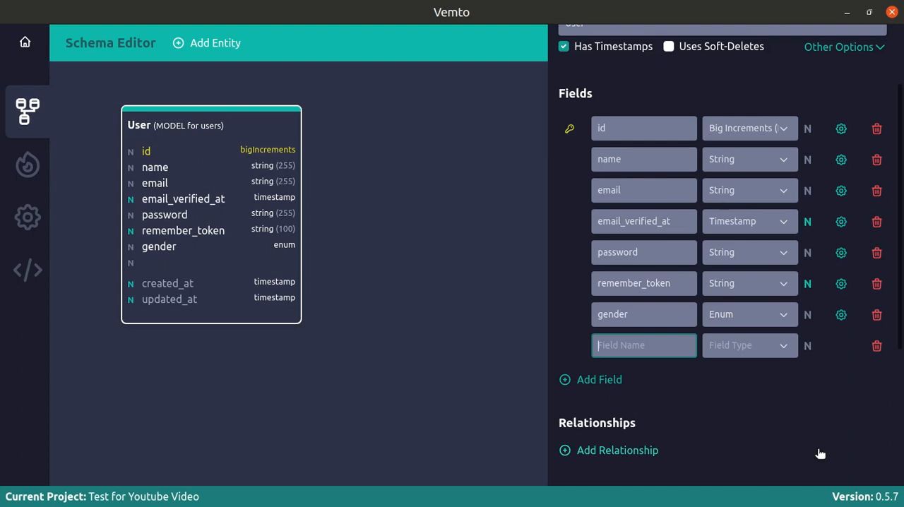
{"action": "type", "text": "description"}
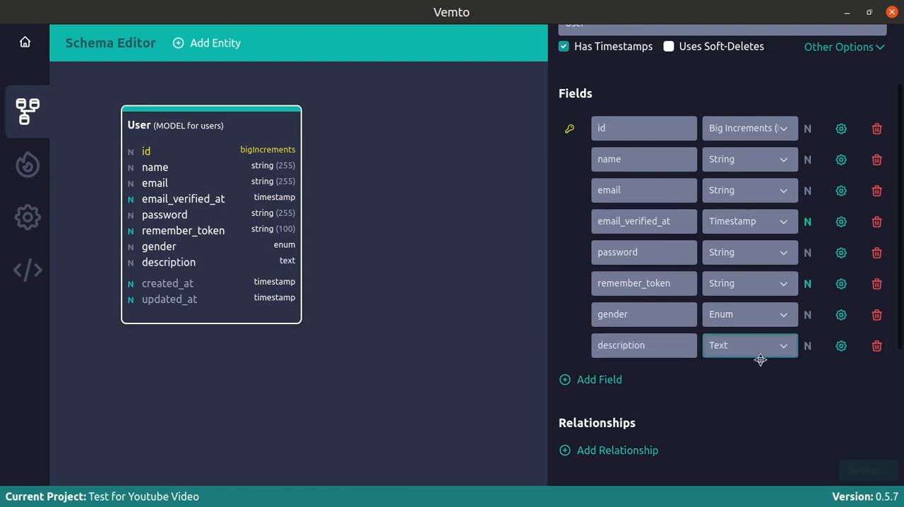
{"action": "mouse_move", "coordinate": [755, 351]}
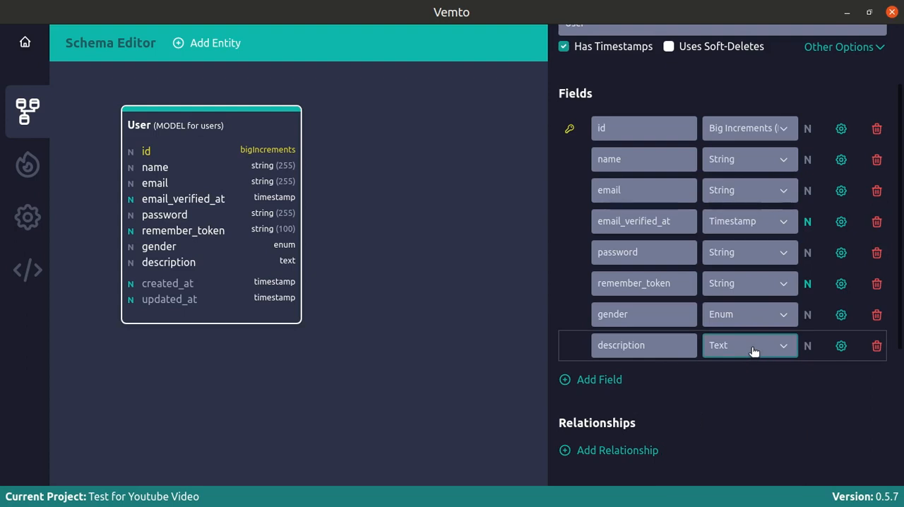
{"action": "left_click", "coordinate": [840, 345]}
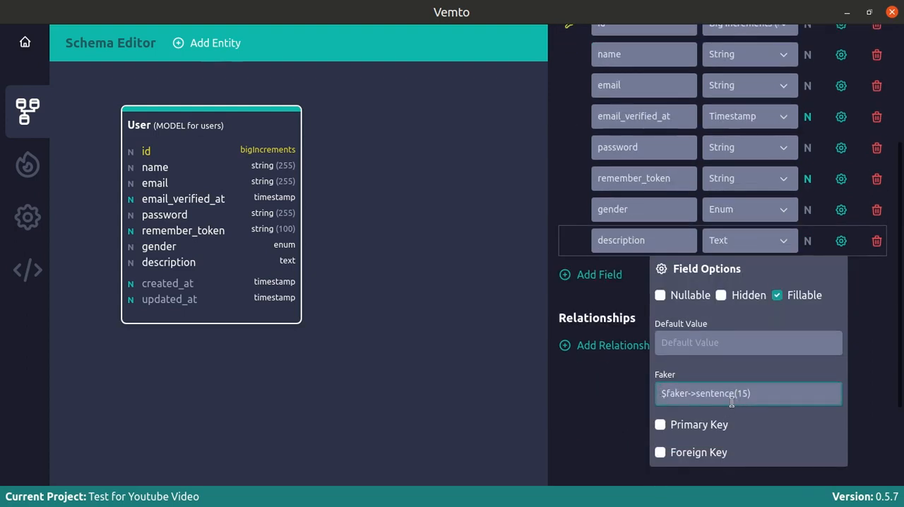
{"action": "left_click", "coordinate": [440, 338]}
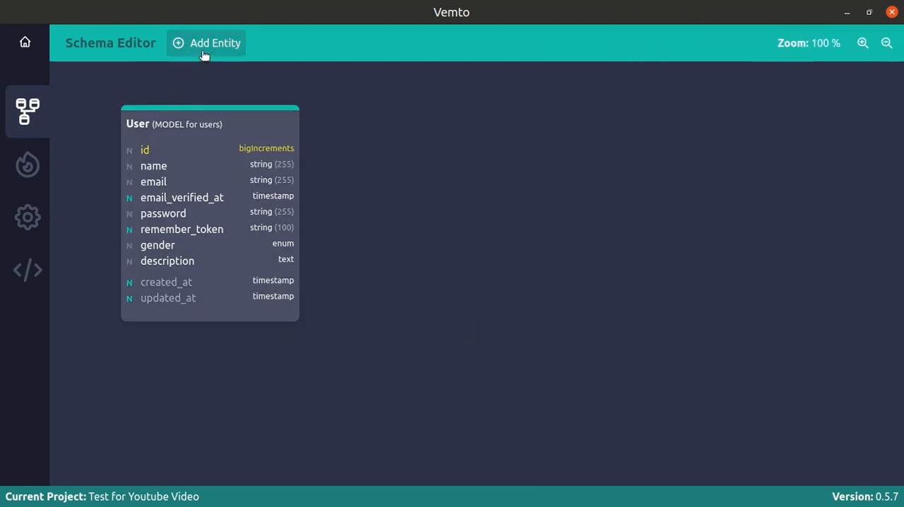
Create a new entity named Order.
{"action": "left_click", "coordinate": [206, 42]}
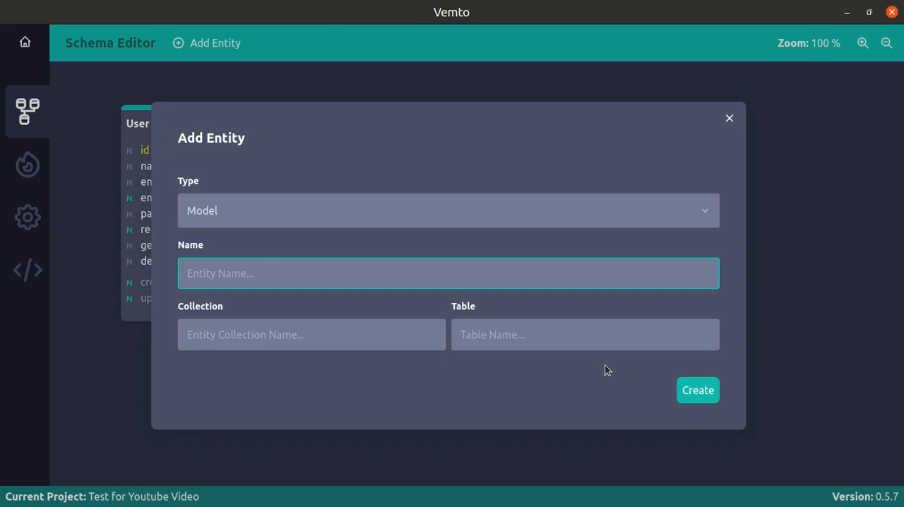
{"action": "type", "text": "Order"}
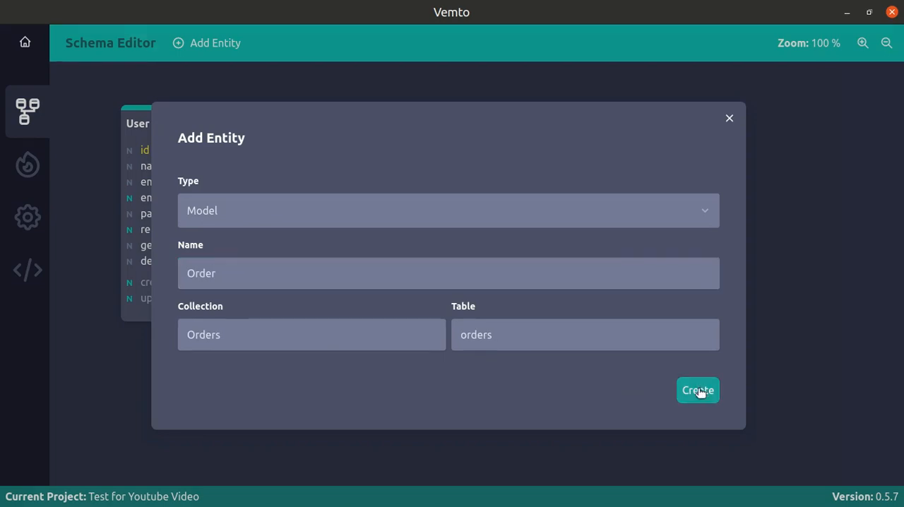
{"action": "left_click", "coordinate": [697, 390]}
{"action": "type", "text": "da"}
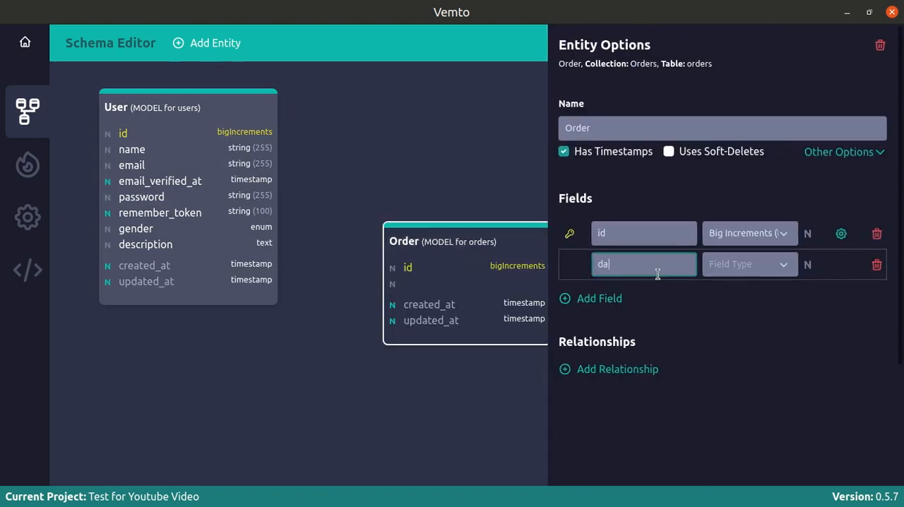
Give Order a date Date field and a description Text field.
{"action": "left_click", "coordinate": [841, 265]}
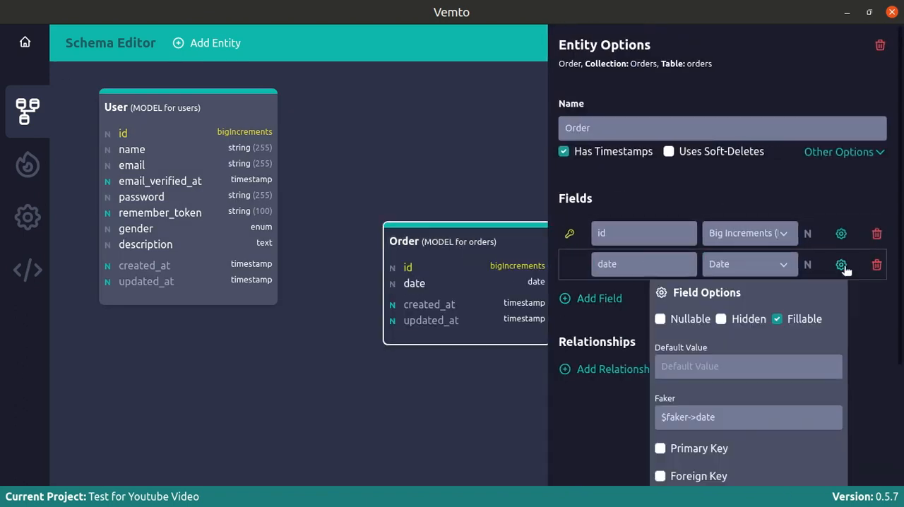
{"action": "left_click", "coordinate": [841, 264]}
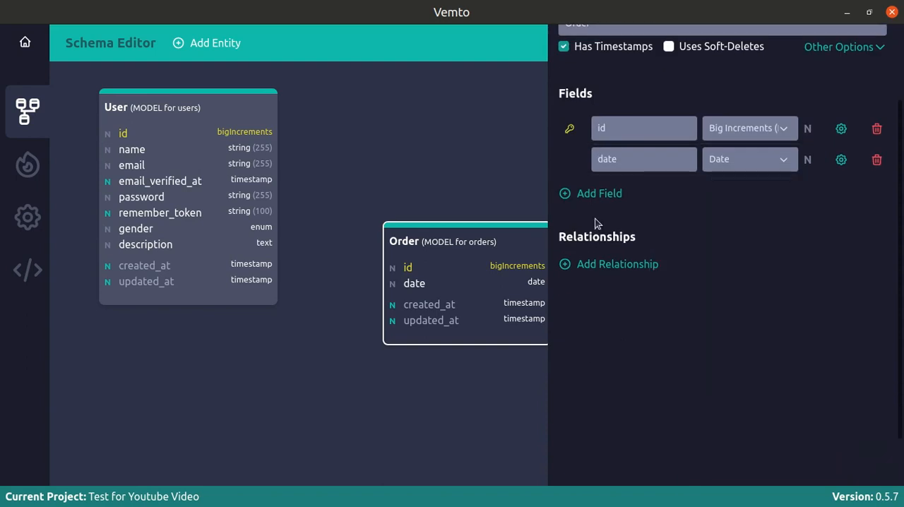
{"action": "left_click", "coordinate": [599, 193]}
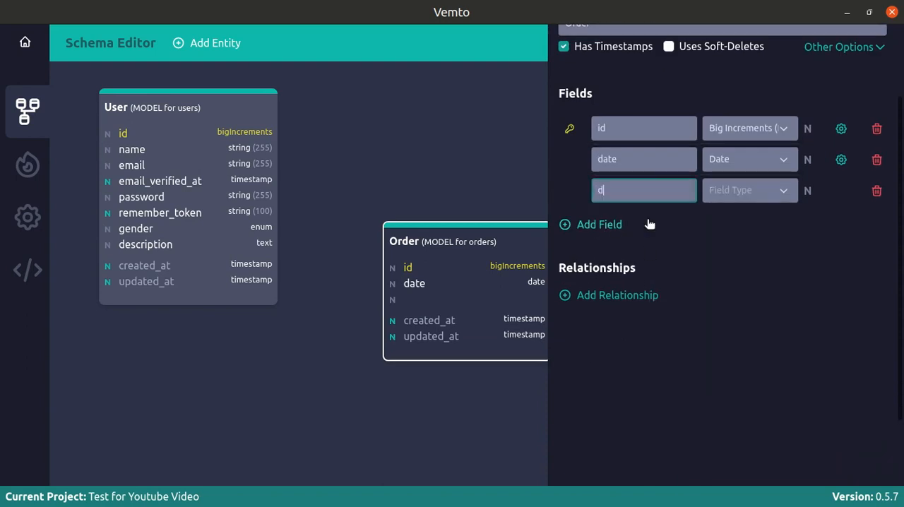
{"action": "type", "text": "escription"}
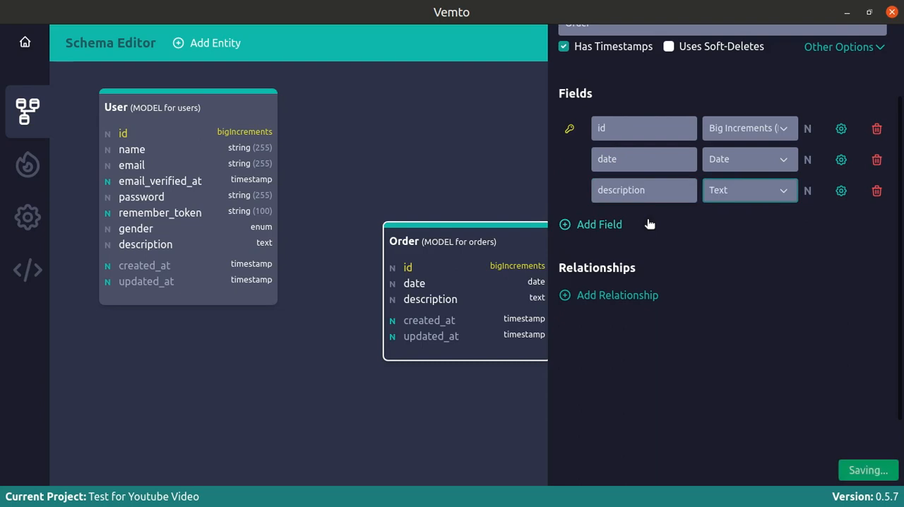
{"action": "mouse_move", "coordinate": [624, 368]}
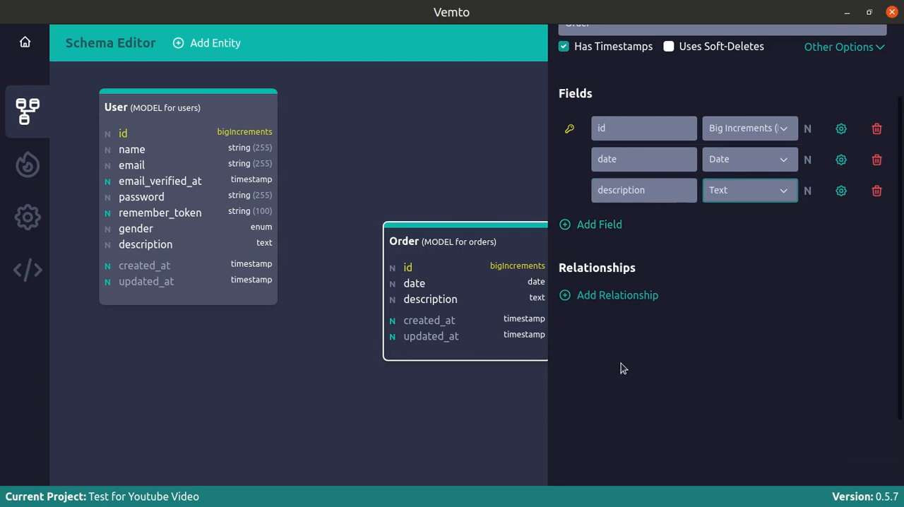
{"action": "mouse_move", "coordinate": [651, 318]}
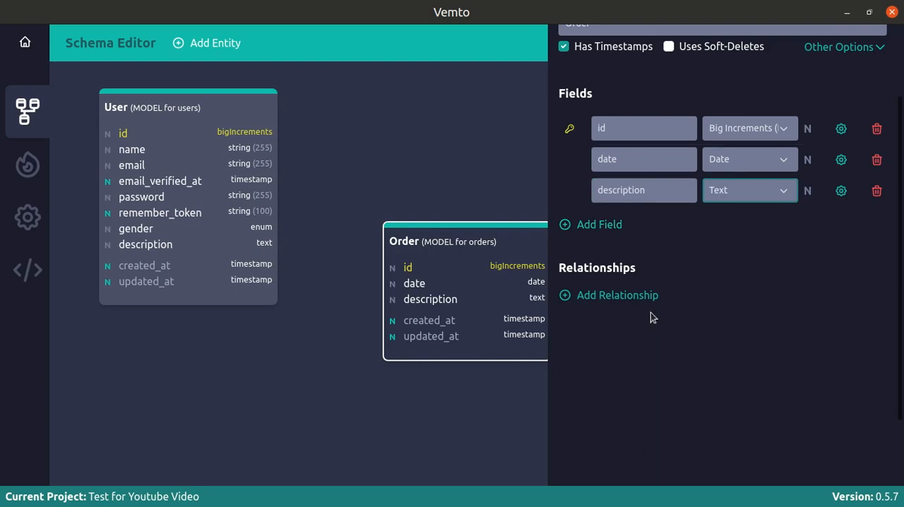
Save a Belongs To User relationship on Order using the user_id foreign key.
{"action": "left_click", "coordinate": [617, 294]}
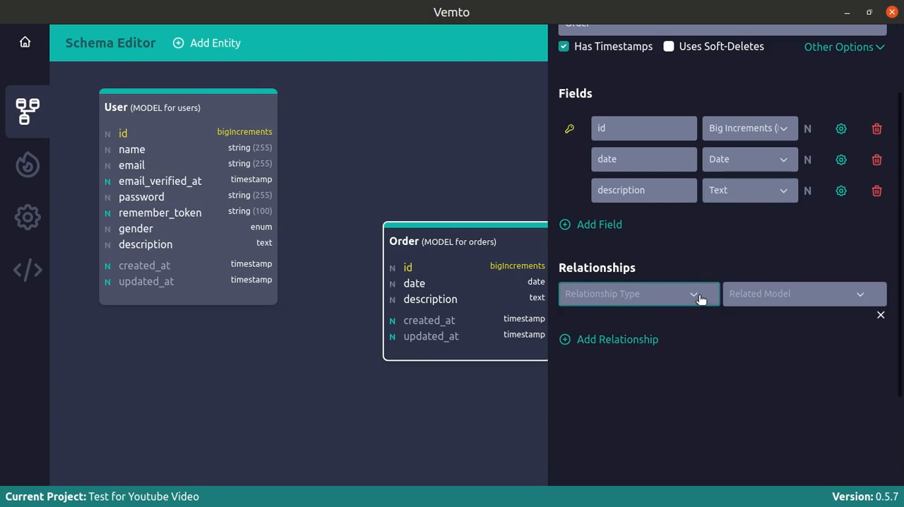
{"action": "left_click", "coordinate": [636, 294]}
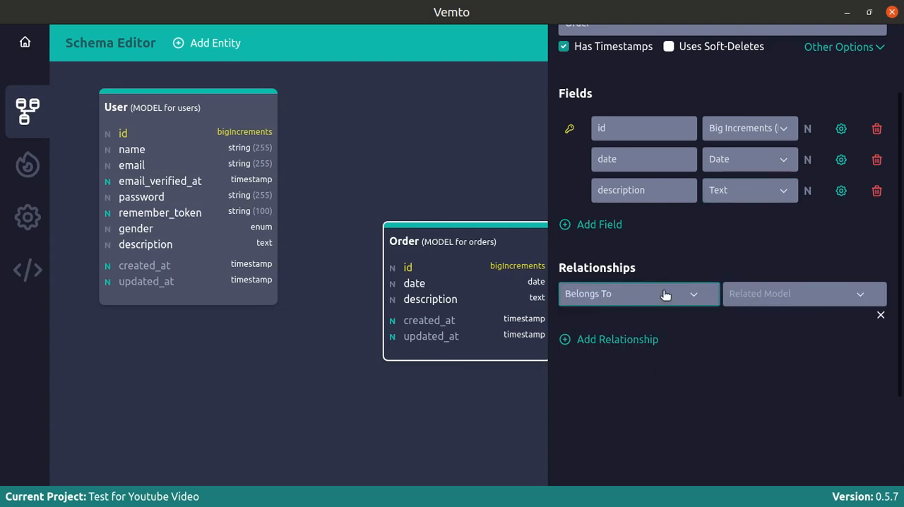
{"action": "left_click", "coordinate": [804, 294]}
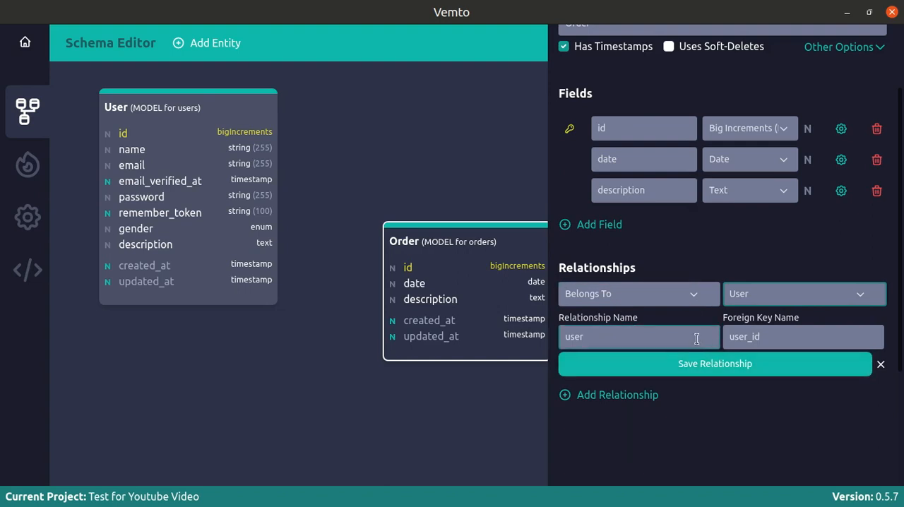
{"action": "mouse_move", "coordinate": [682, 341]}
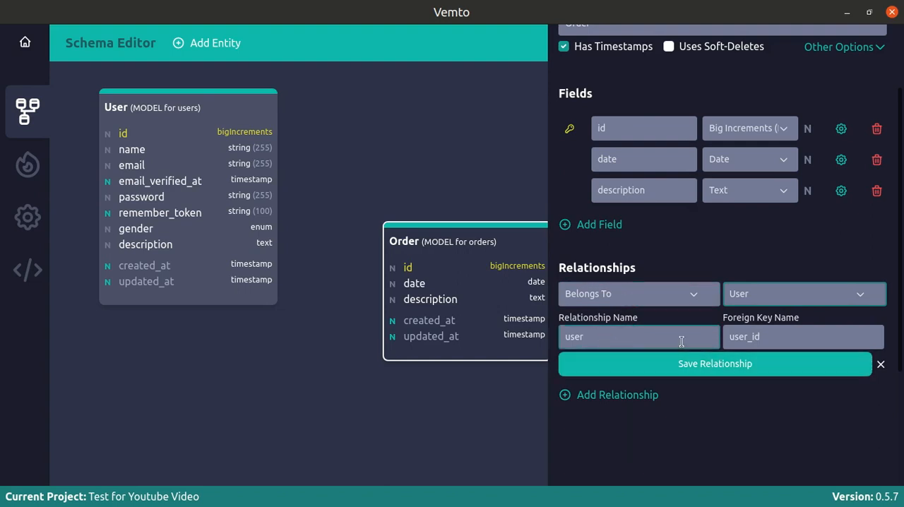
{"action": "mouse_move", "coordinate": [604, 322]}
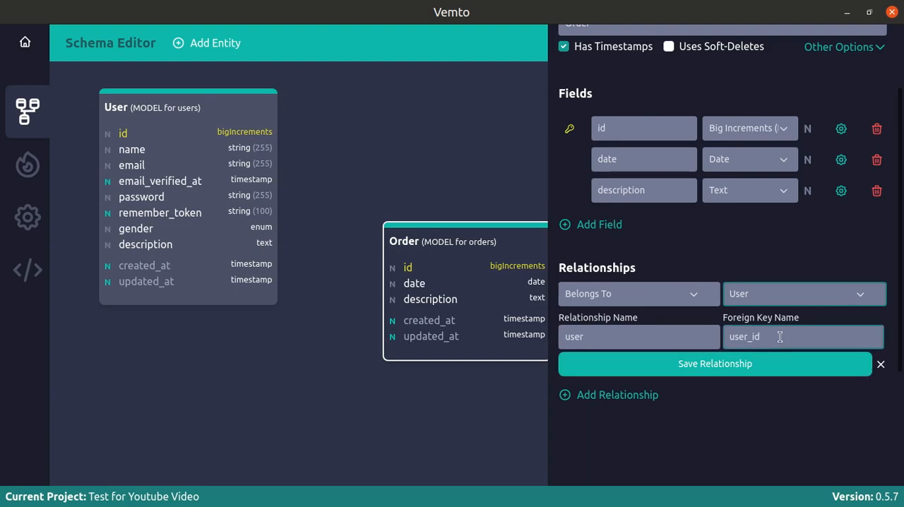
{"action": "mouse_move", "coordinate": [770, 377]}
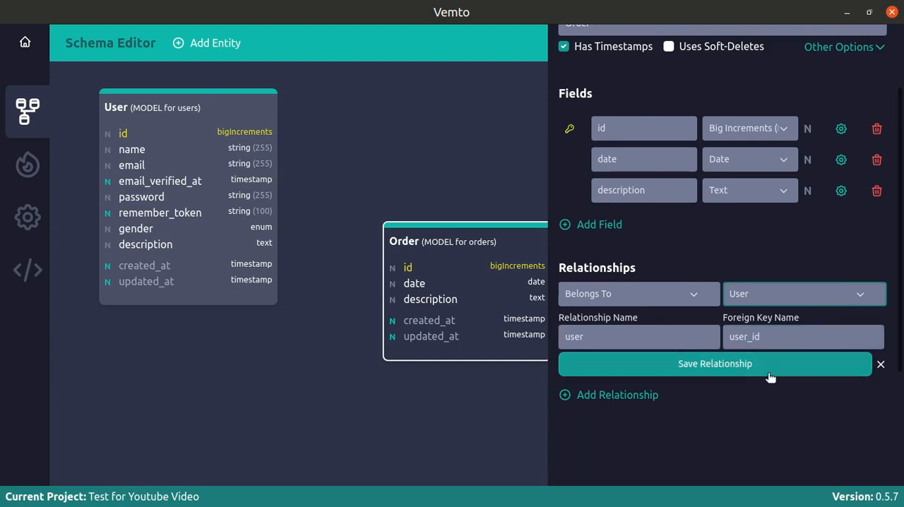
{"action": "mouse_move", "coordinate": [754, 267]}
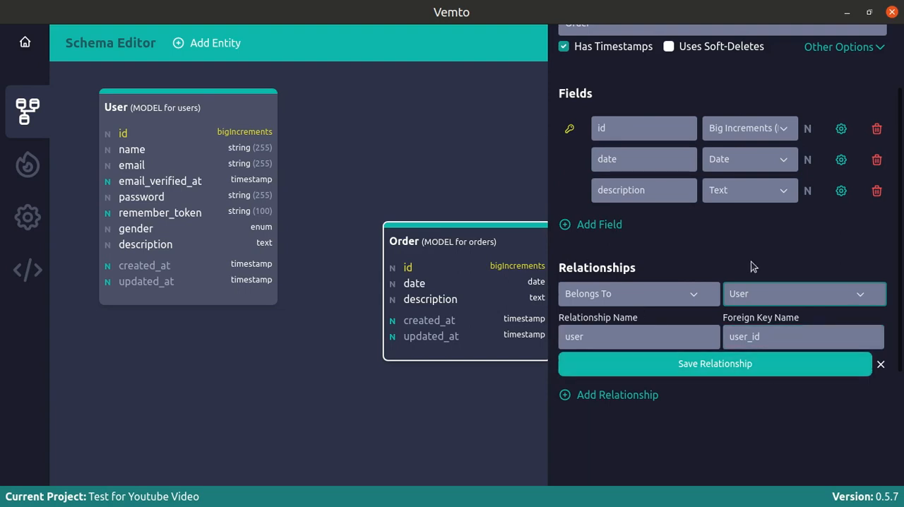
{"action": "mouse_move", "coordinate": [771, 344]}
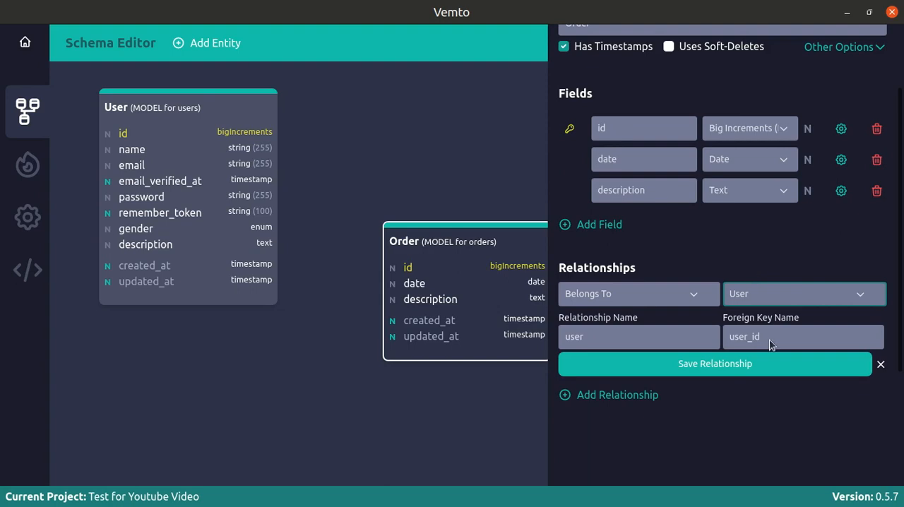
{"action": "mouse_move", "coordinate": [728, 377]}
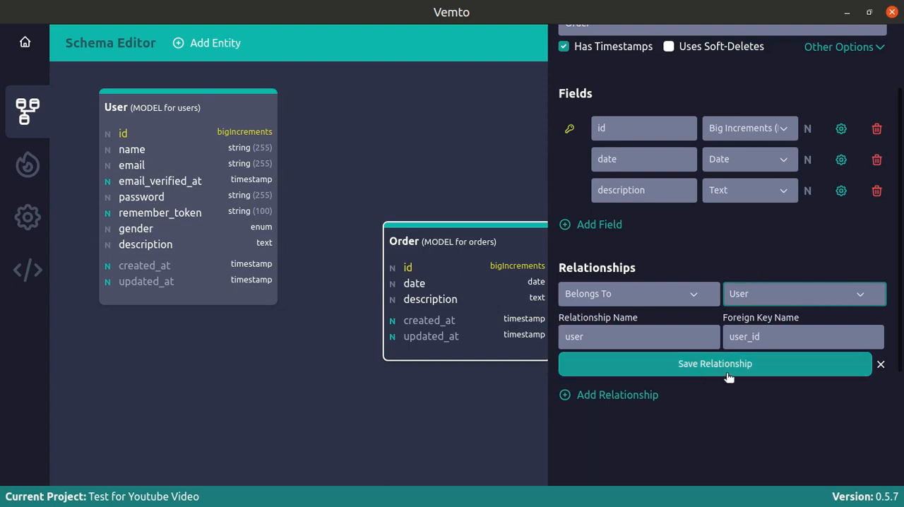
{"action": "left_click", "coordinate": [714, 363]}
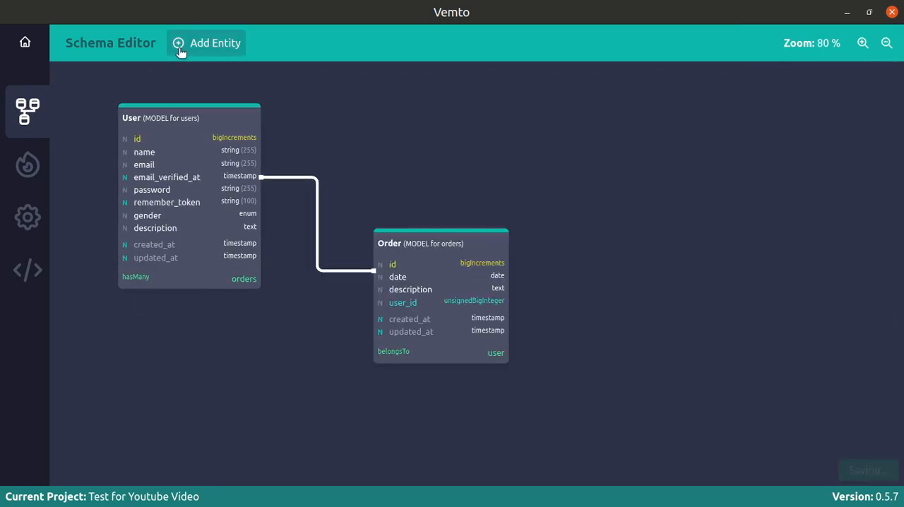
Create an Item model with a decimal price and an integer quantity field.
{"action": "left_click", "coordinate": [206, 42]}
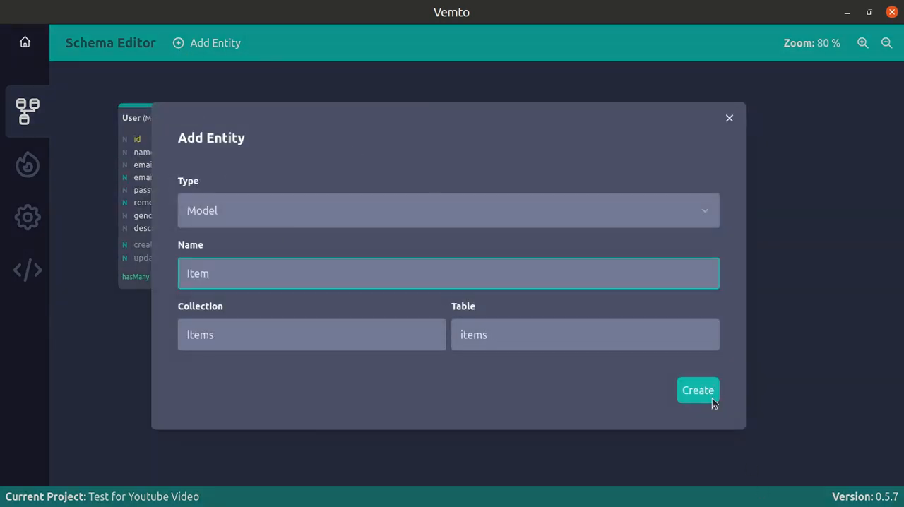
{"action": "left_click", "coordinate": [697, 390]}
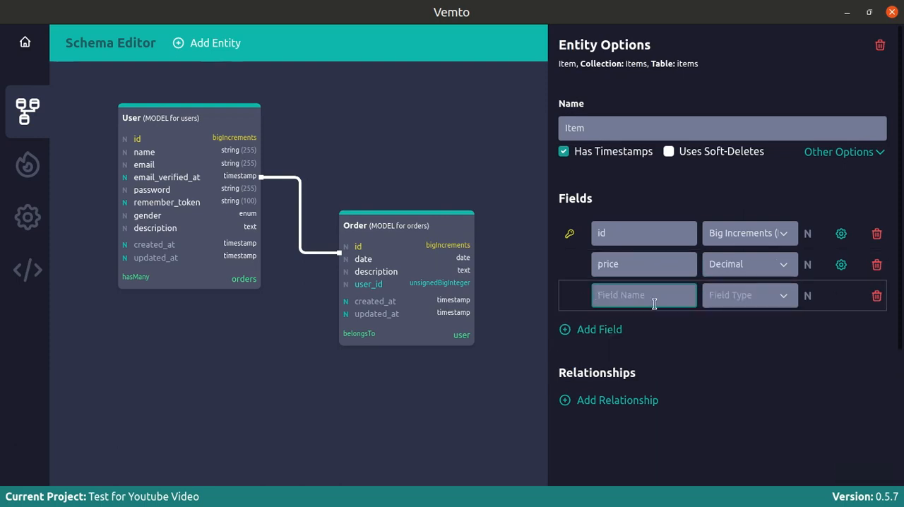
{"action": "type", "text": "quantity"}
{"action": "left_click", "coordinate": [750, 295]}
{"action": "type", "text": "Integer"}
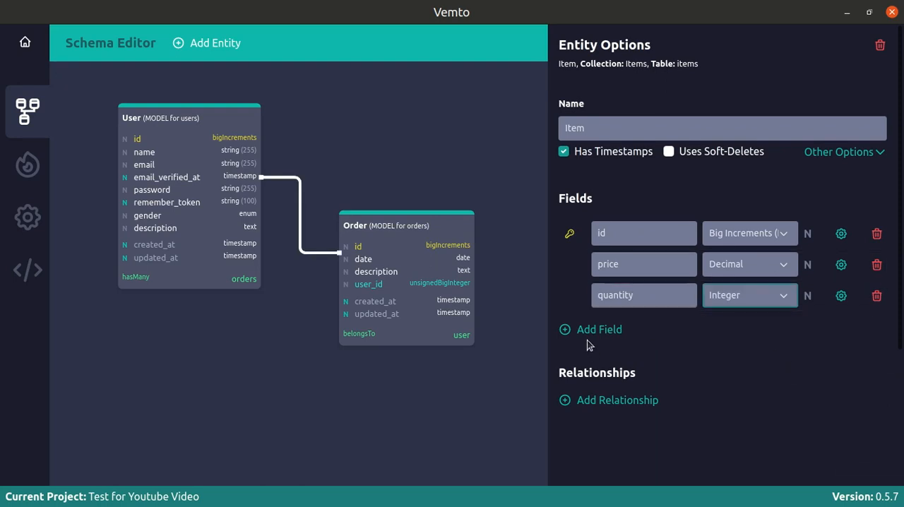
Add a Belongs To Order relationship to Item.
{"action": "left_click", "coordinate": [617, 400]}
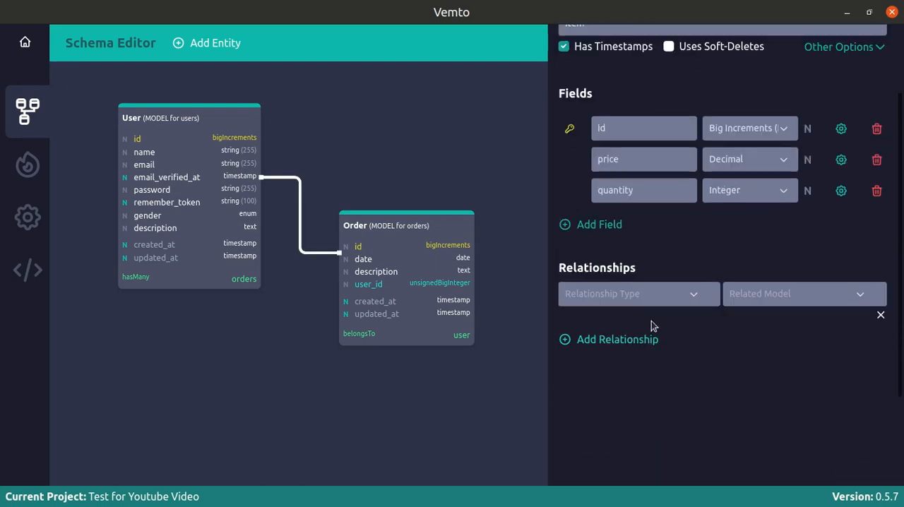
{"action": "left_click", "coordinate": [803, 294]}
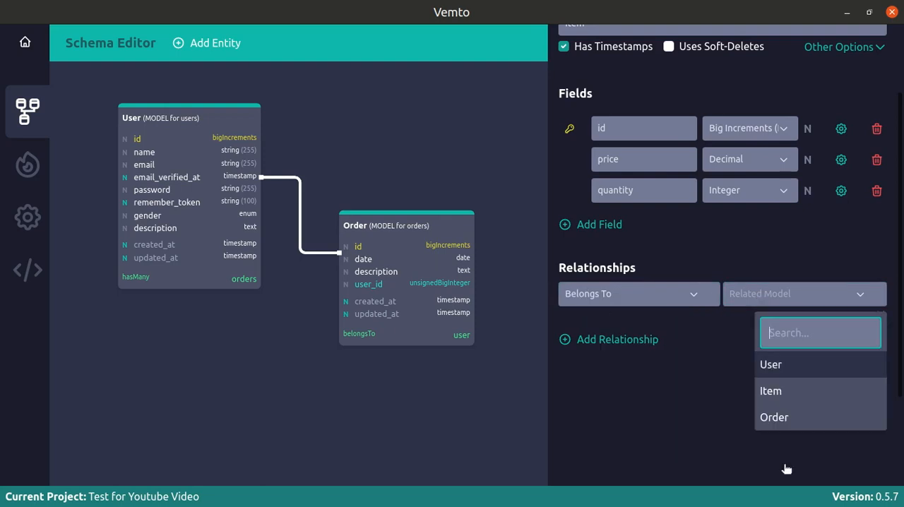
{"action": "left_click", "coordinate": [774, 417]}
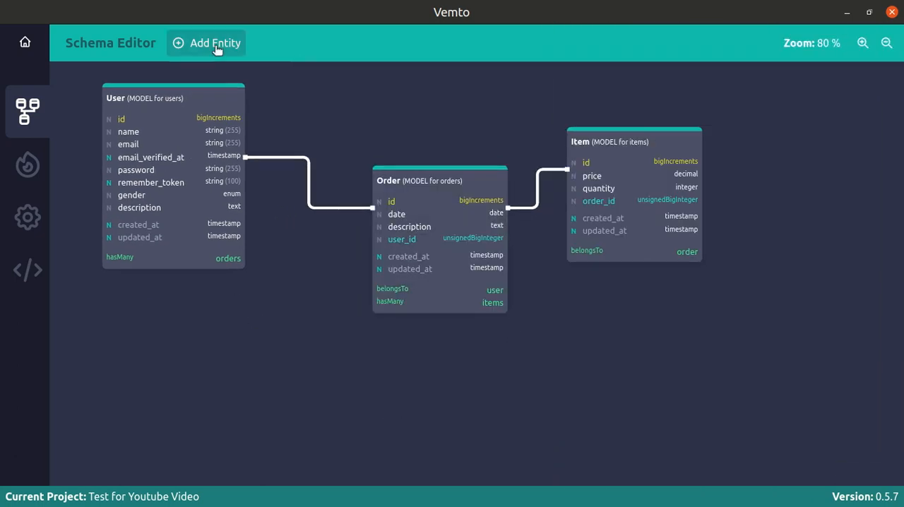
Create an entity named Image, correcting a typo in the name.
{"action": "left_click", "coordinate": [215, 43]}
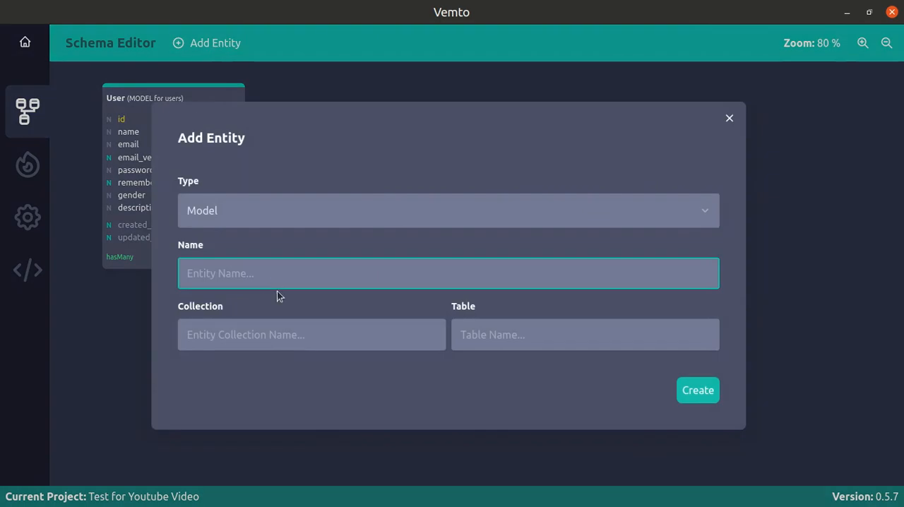
{"action": "type", "text": "Imka"}
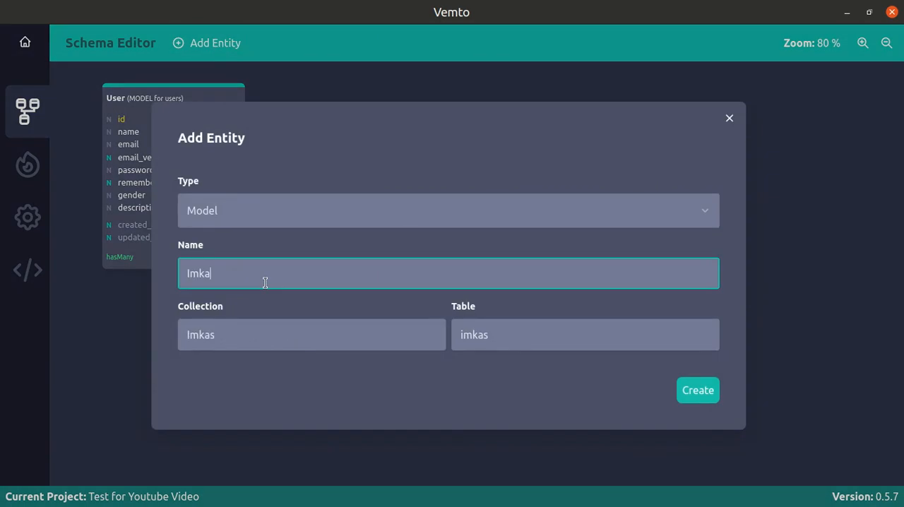
{"action": "key", "text": "BackSpace"}
{"action": "type", "text": "ge"}
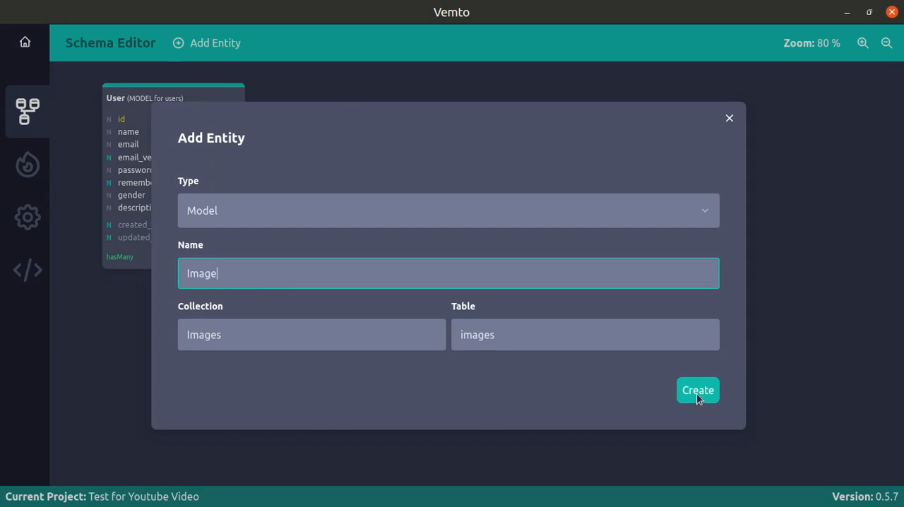
{"action": "left_click", "coordinate": [697, 390]}
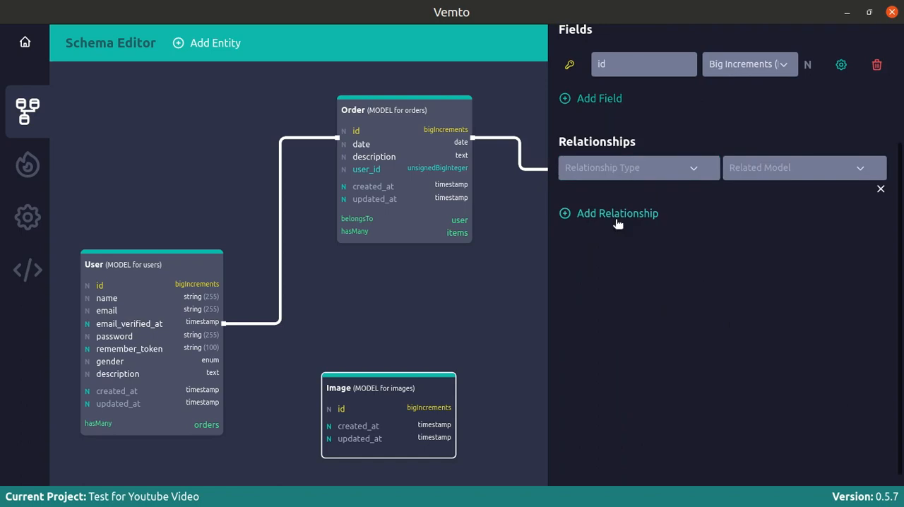
Save a Belongs To Many User relationship on Image and close its panel.
{"action": "left_click", "coordinate": [638, 167]}
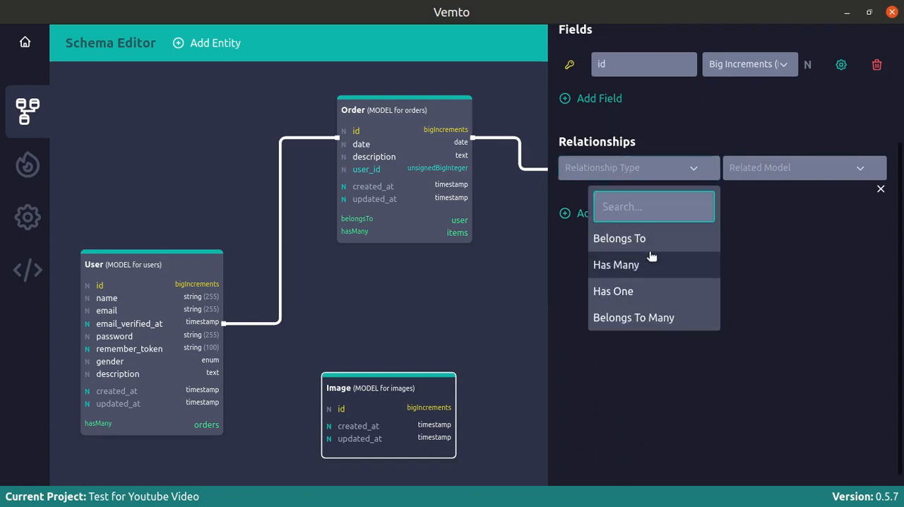
{"action": "left_click", "coordinate": [633, 317]}
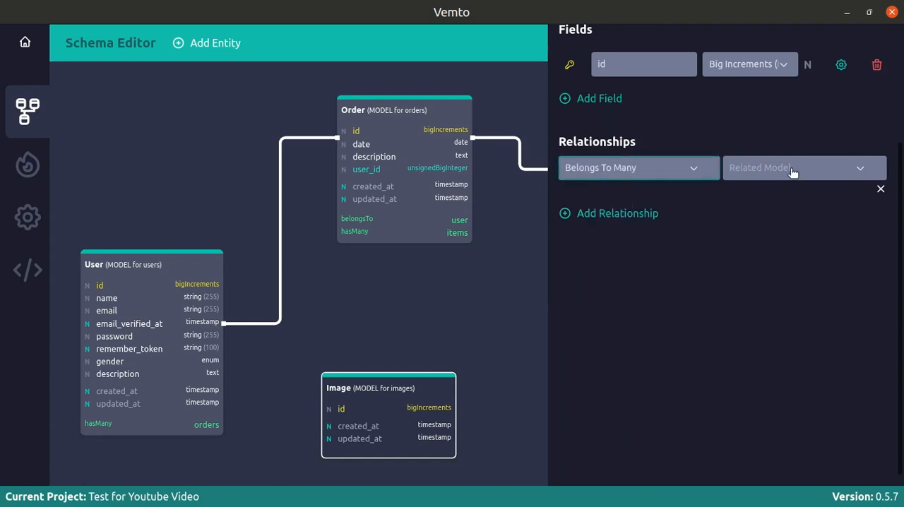
{"action": "left_click", "coordinate": [803, 168]}
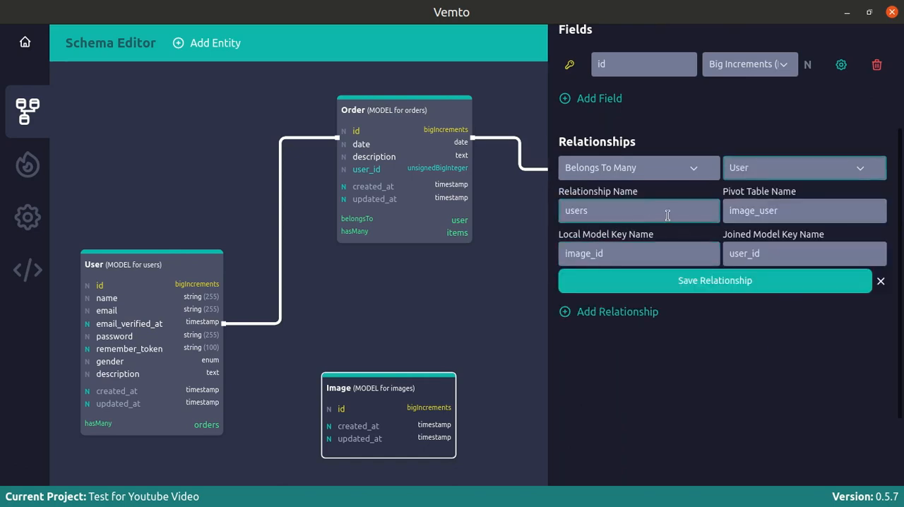
{"action": "mouse_move", "coordinate": [756, 242]}
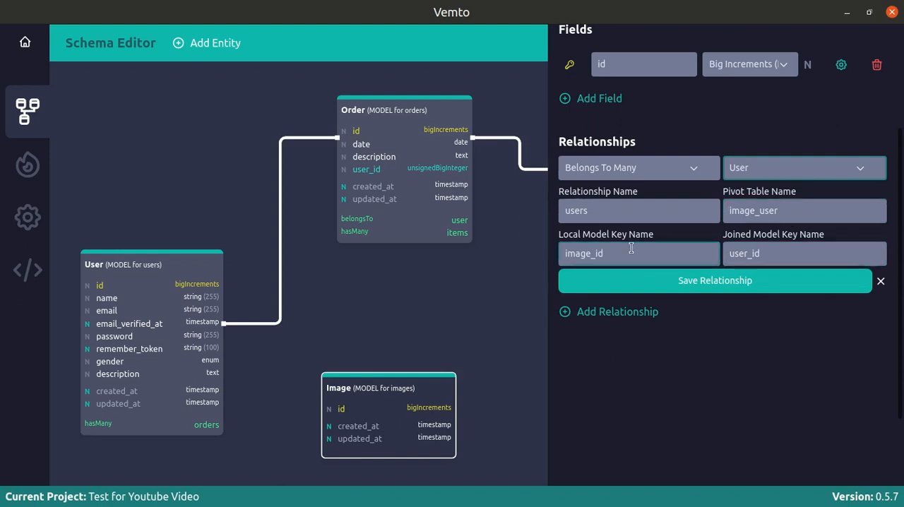
{"action": "left_click", "coordinate": [881, 281]}
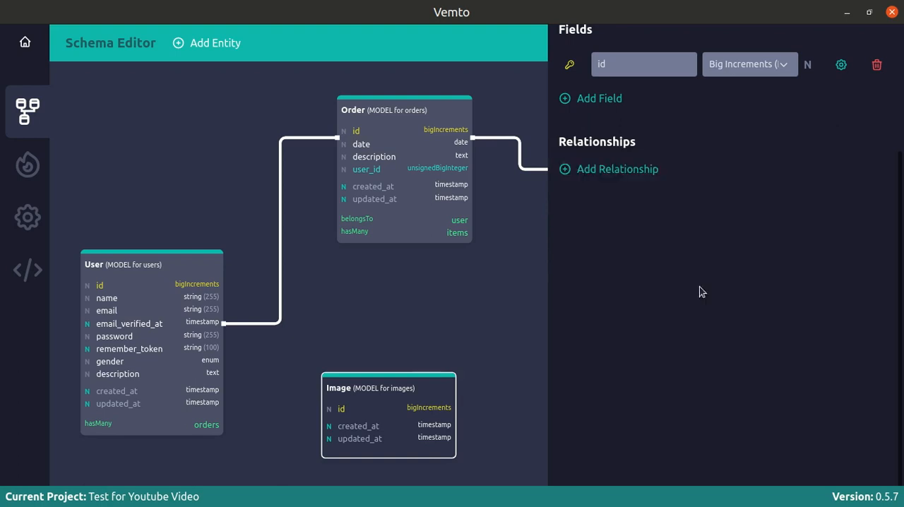
{"action": "left_click", "coordinate": [617, 169]}
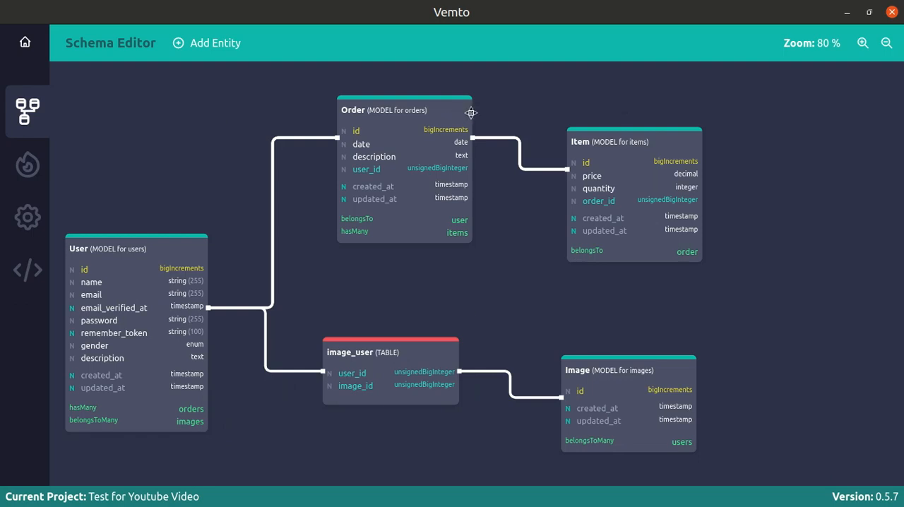
{"action": "mouse_move", "coordinate": [92, 143]}
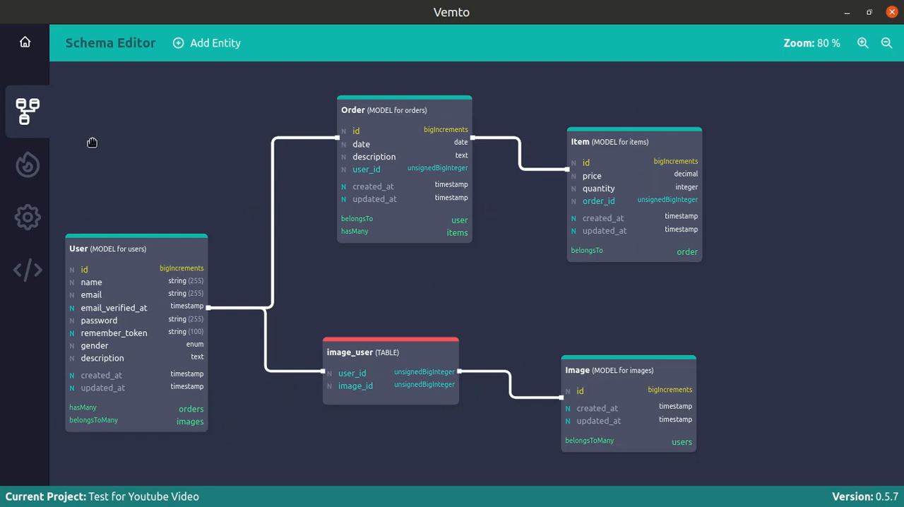
{"action": "mouse_move", "coordinate": [41, 169]}
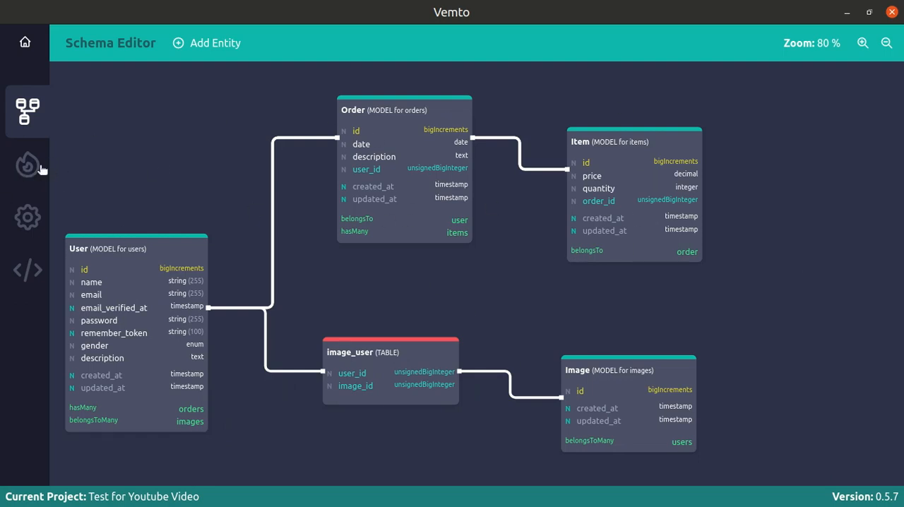
Open the Users CRUD, set Name's large-screen size to 6/12, and narrow Email.
{"action": "left_click", "coordinate": [27, 165]}
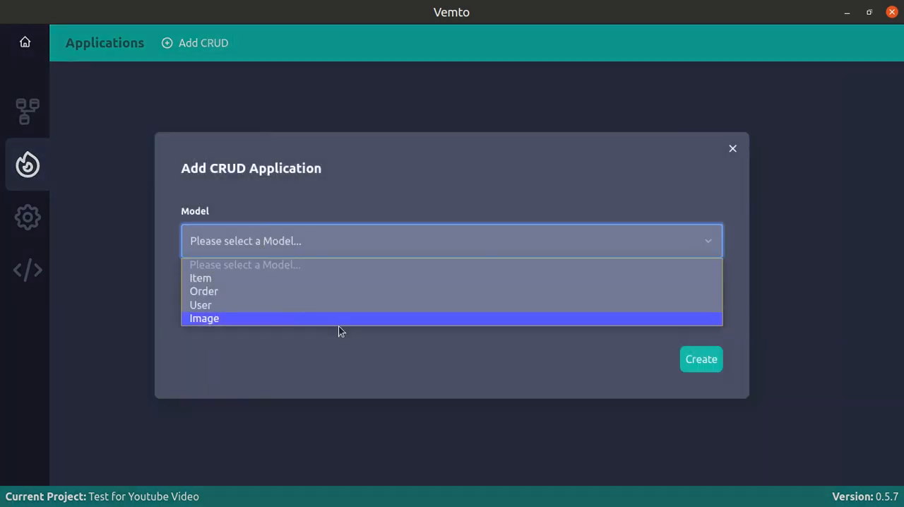
{"action": "mouse_move", "coordinate": [238, 305]}
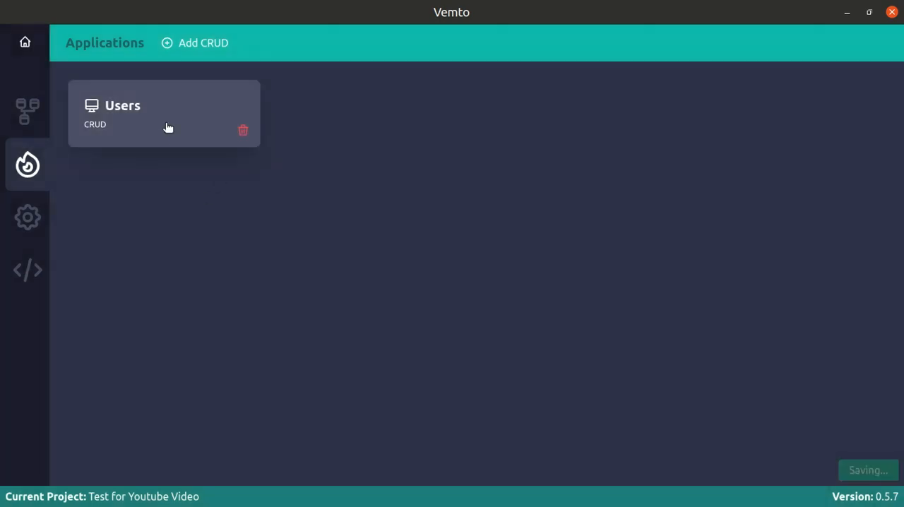
{"action": "left_click", "coordinate": [163, 113]}
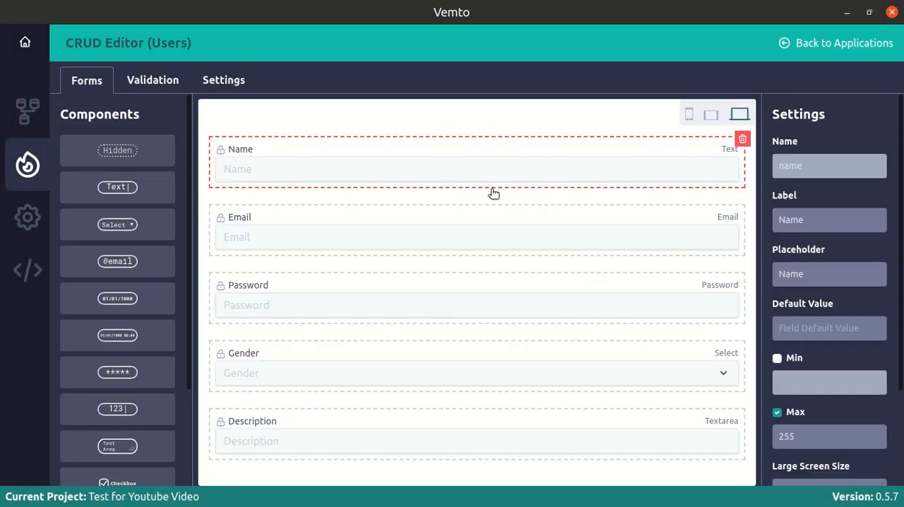
{"action": "scroll", "scroll_direction": "down", "scroll_amount": 3}
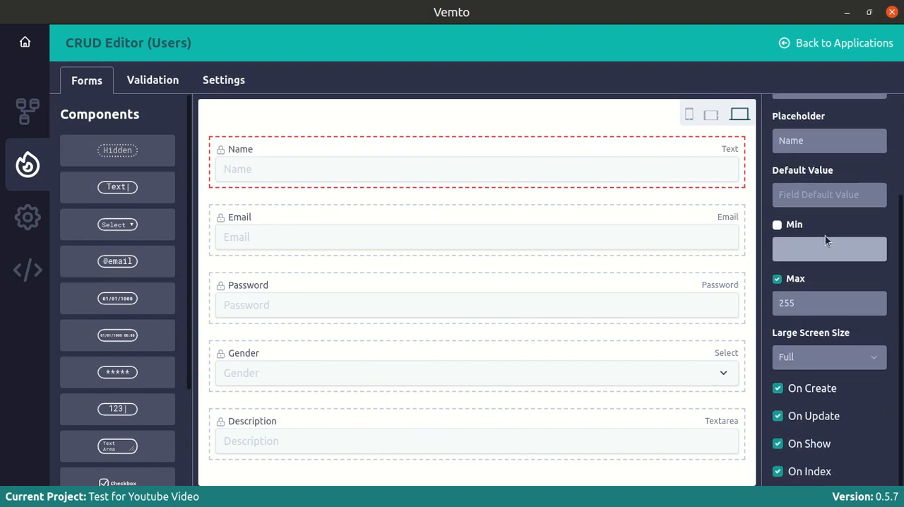
{"action": "left_click", "coordinate": [826, 357]}
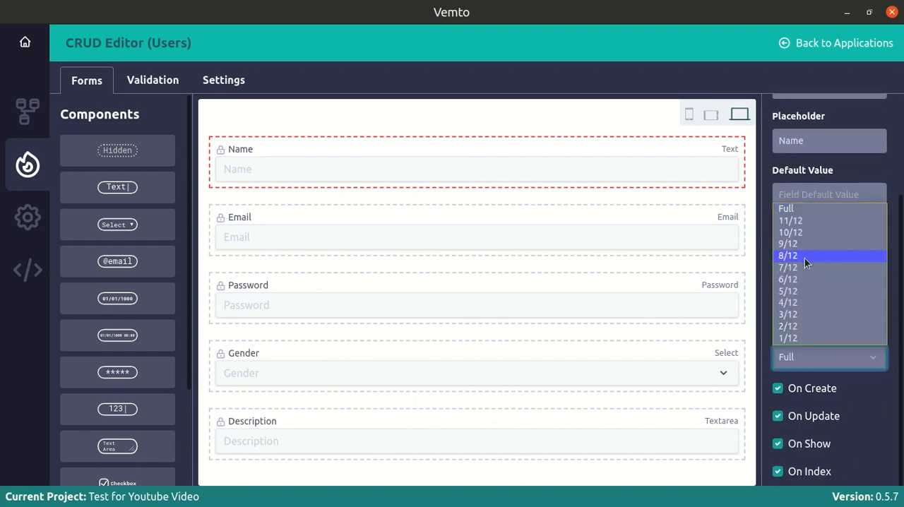
{"action": "left_click", "coordinate": [788, 279]}
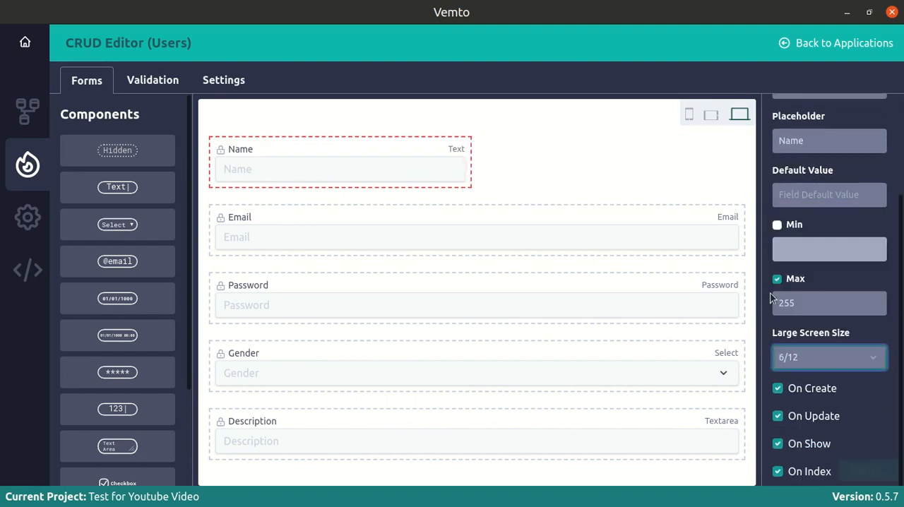
{"action": "left_click", "coordinate": [827, 357]}
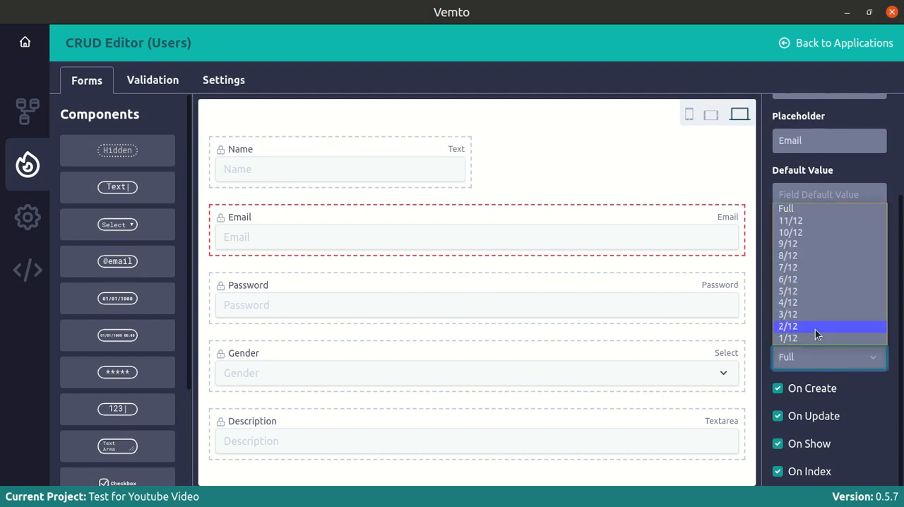
{"action": "left_click", "coordinate": [152, 80]}
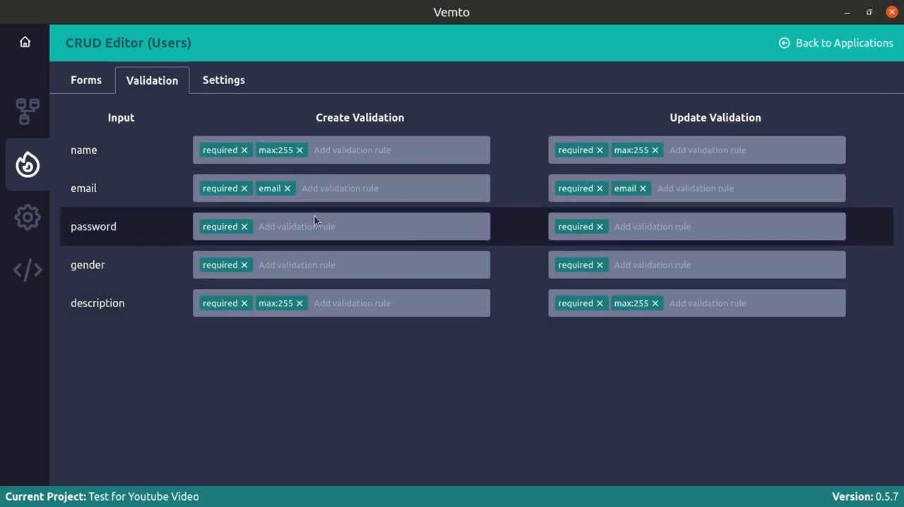
{"action": "mouse_move", "coordinate": [338, 150]}
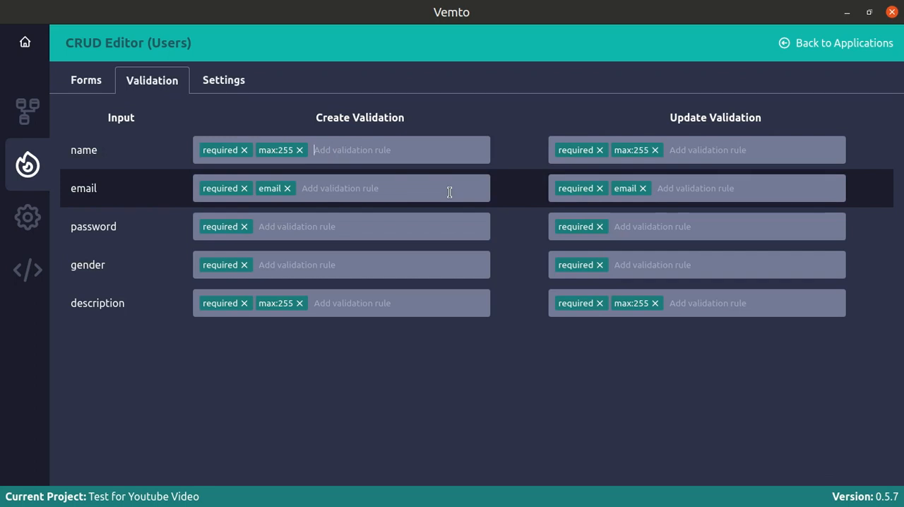
{"action": "type", "text": "uni"}
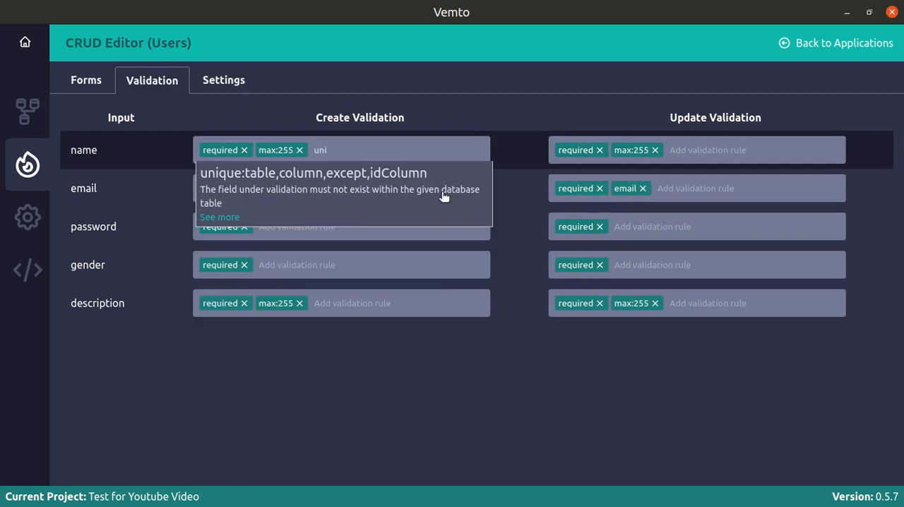
{"action": "mouse_move", "coordinate": [242, 203]}
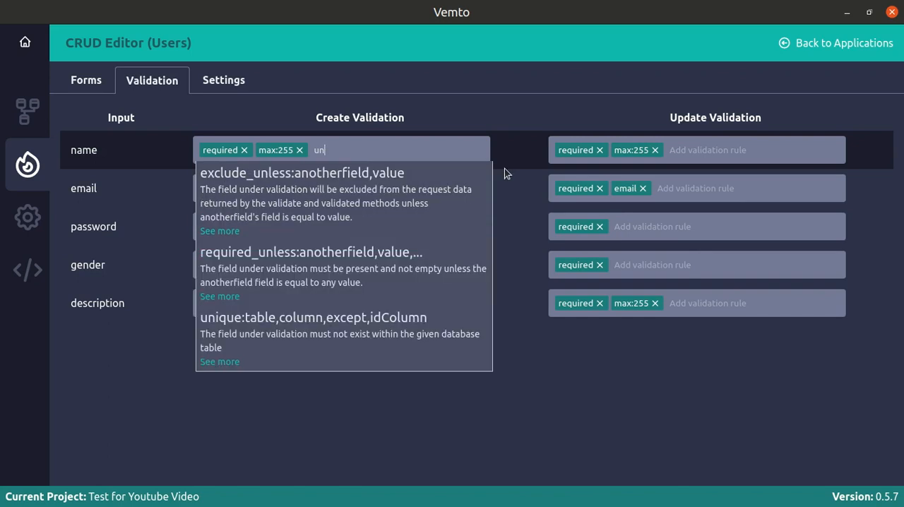
{"action": "mouse_move", "coordinate": [283, 259]}
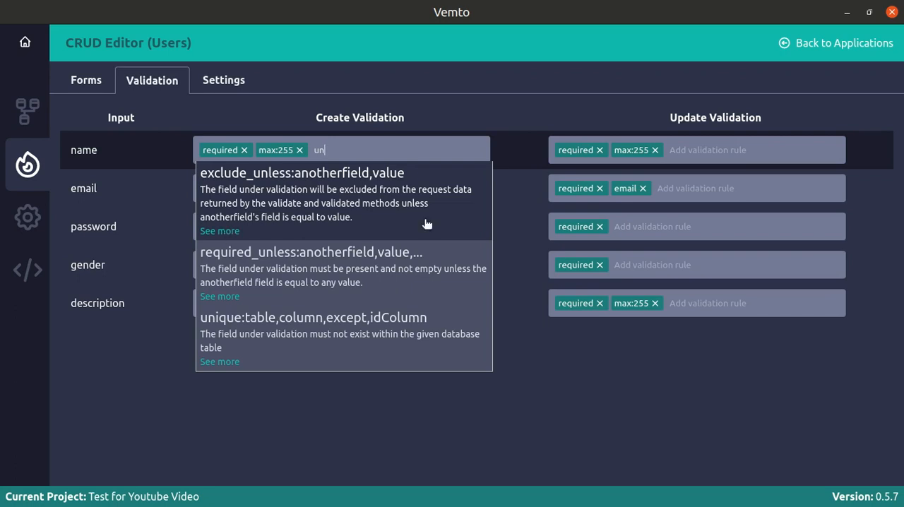
{"action": "mouse_move", "coordinate": [565, 150]}
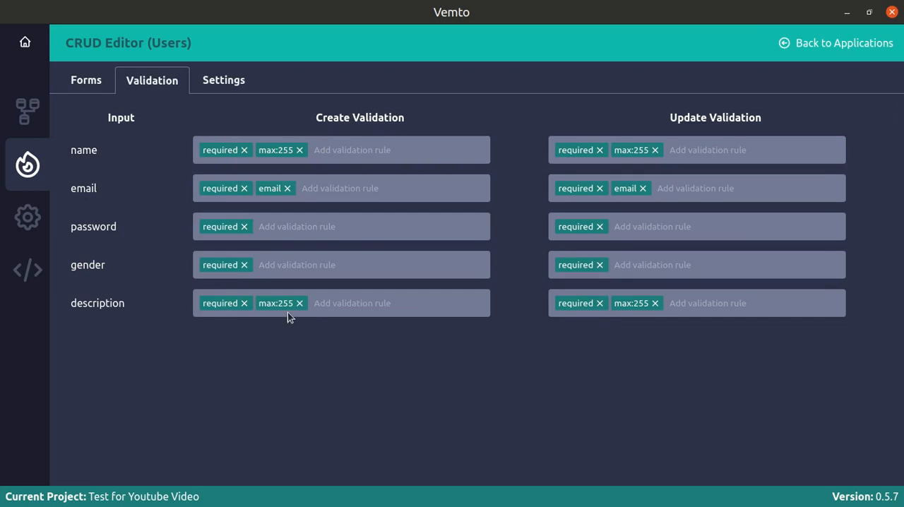
{"action": "left_click", "coordinate": [86, 80]}
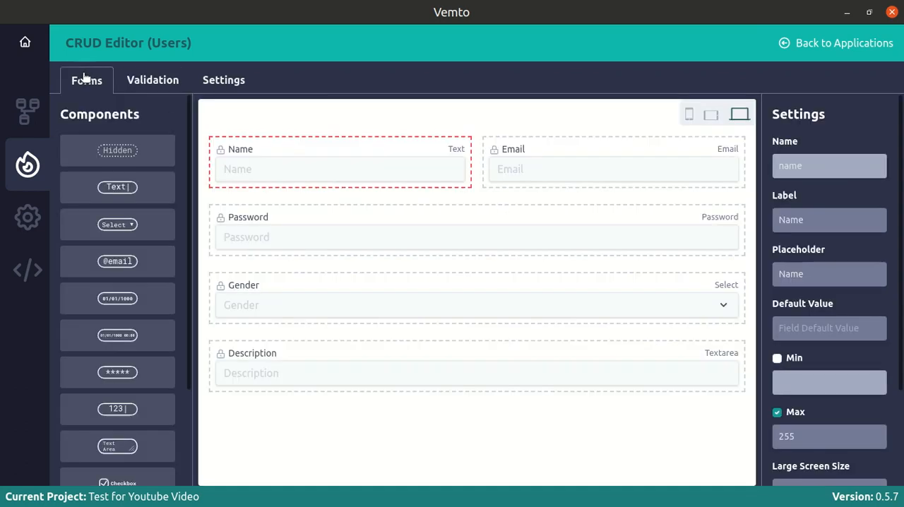
Create a CRUD for Order, open the Orders CRUD, and view its validation rules.
{"action": "left_click", "coordinate": [835, 42]}
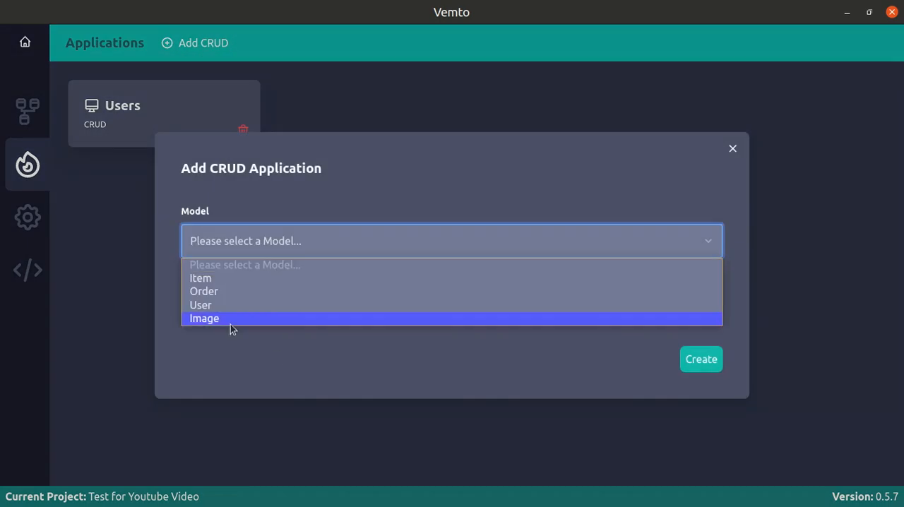
{"action": "left_click", "coordinate": [701, 358]}
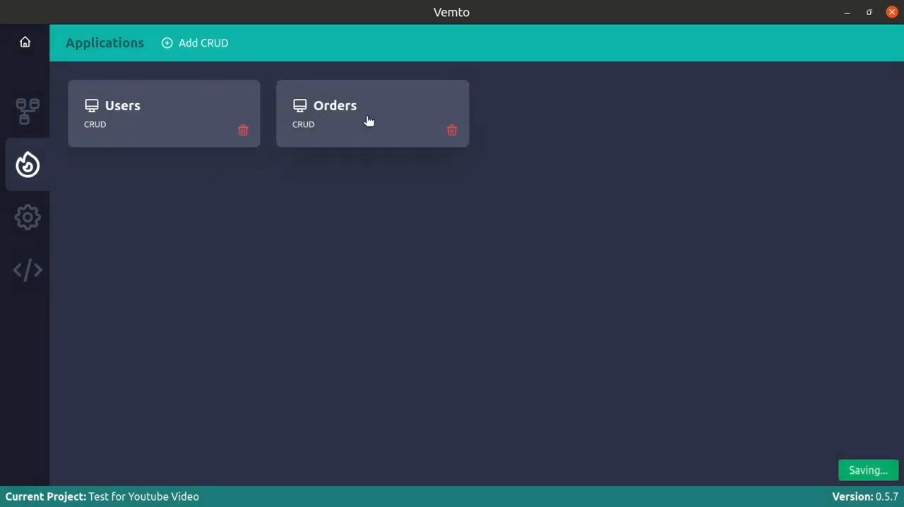
{"action": "left_click", "coordinate": [372, 113]}
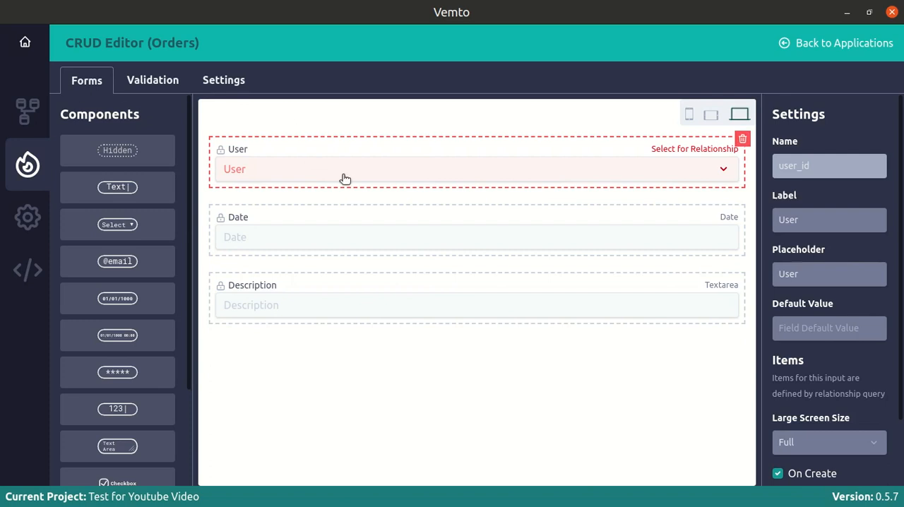
{"action": "mouse_move", "coordinate": [388, 175]}
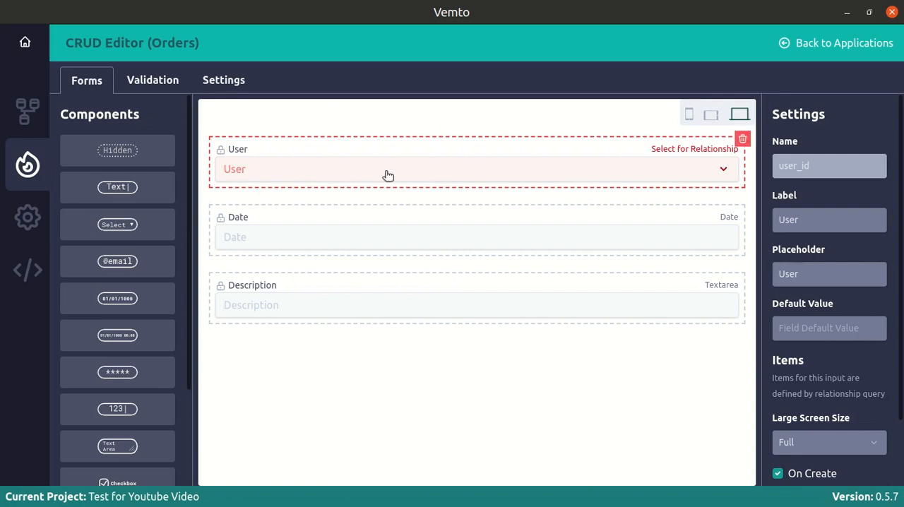
{"action": "mouse_move", "coordinate": [549, 151]}
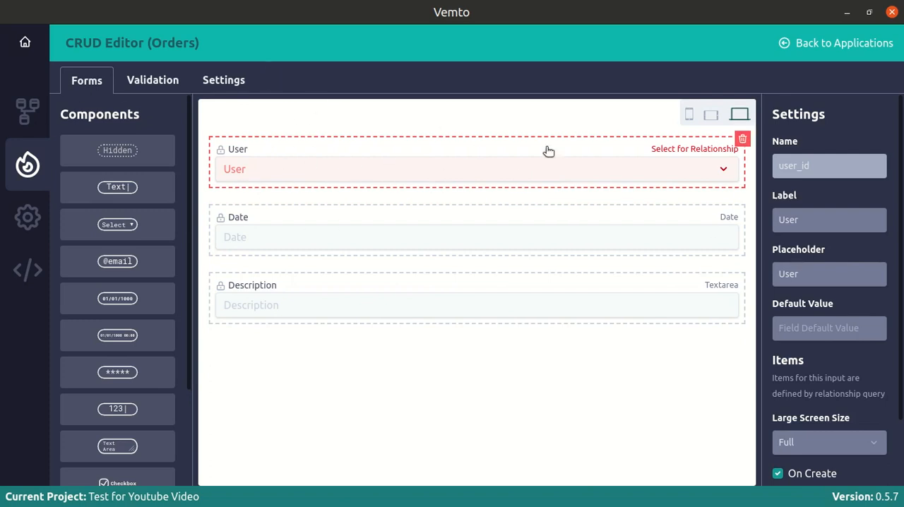
{"action": "mouse_move", "coordinate": [217, 186]}
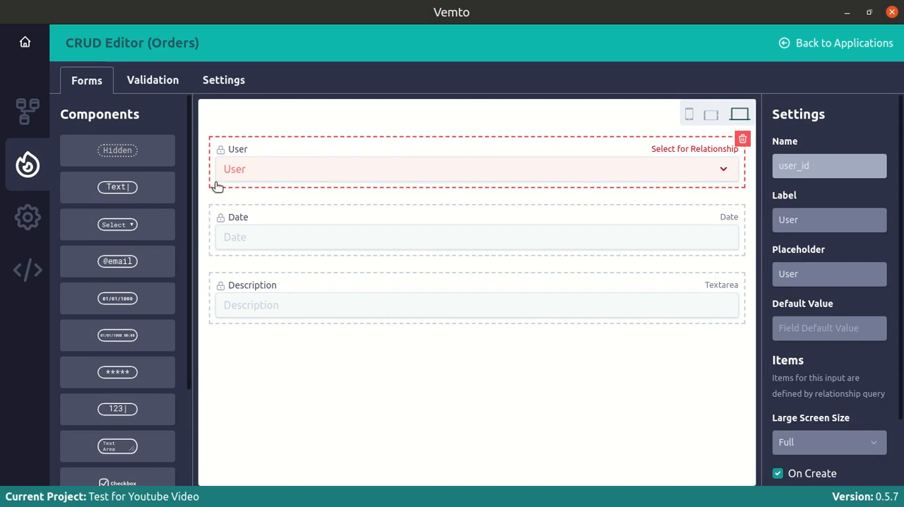
{"action": "left_click", "coordinate": [152, 80]}
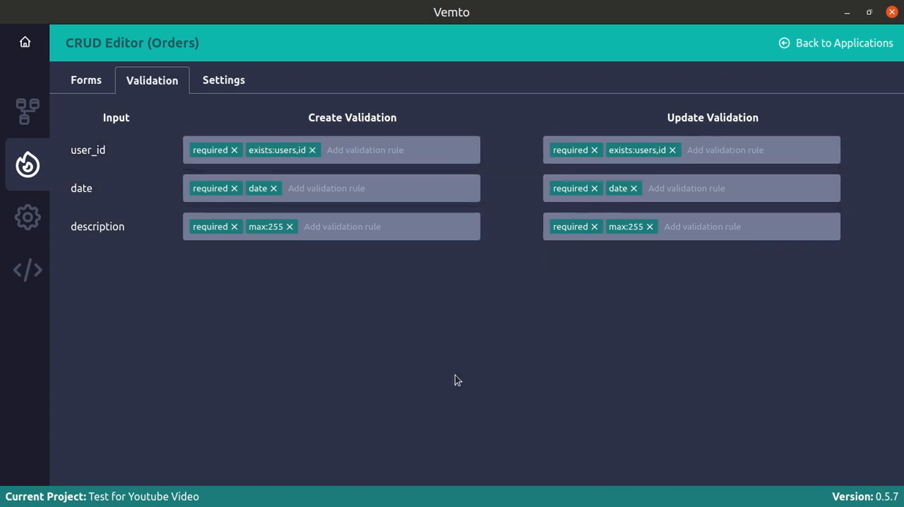
{"action": "mouse_move", "coordinate": [34, 228]}
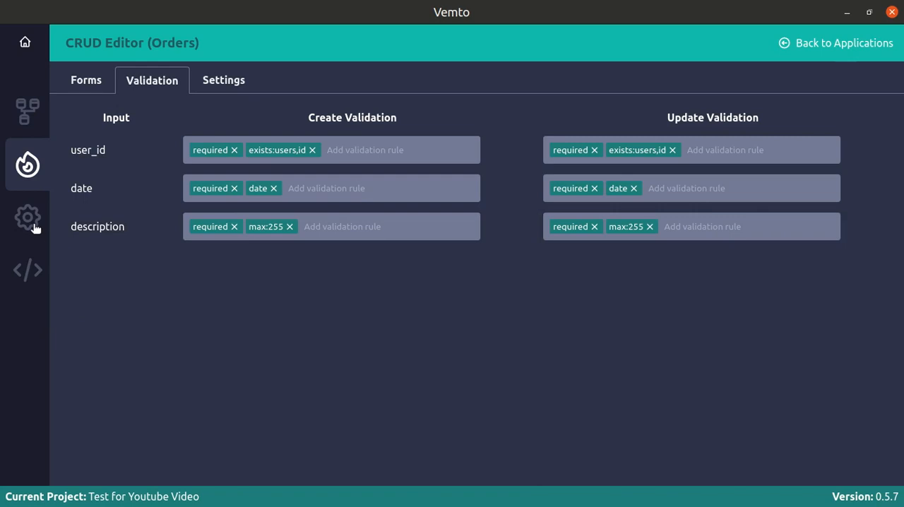
{"action": "left_click", "coordinate": [27, 217]}
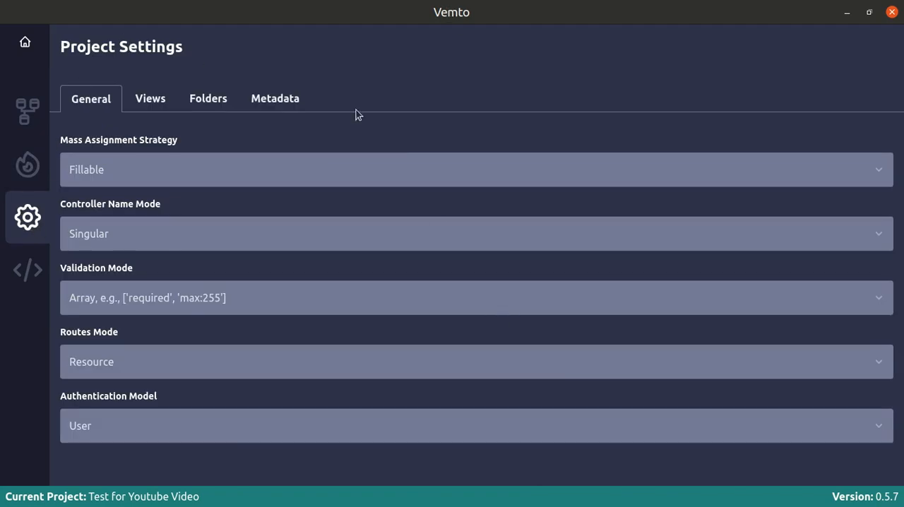
{"action": "mouse_move", "coordinate": [169, 222]}
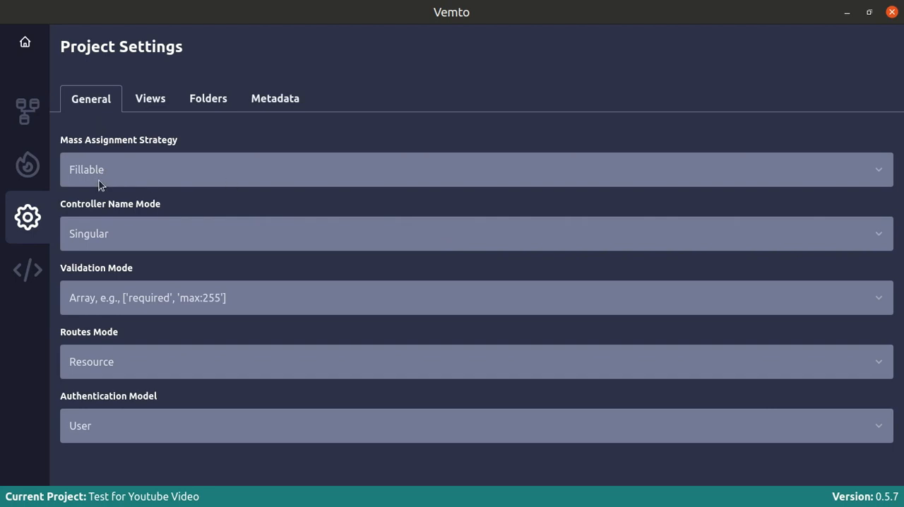
{"action": "left_click", "coordinate": [476, 170]}
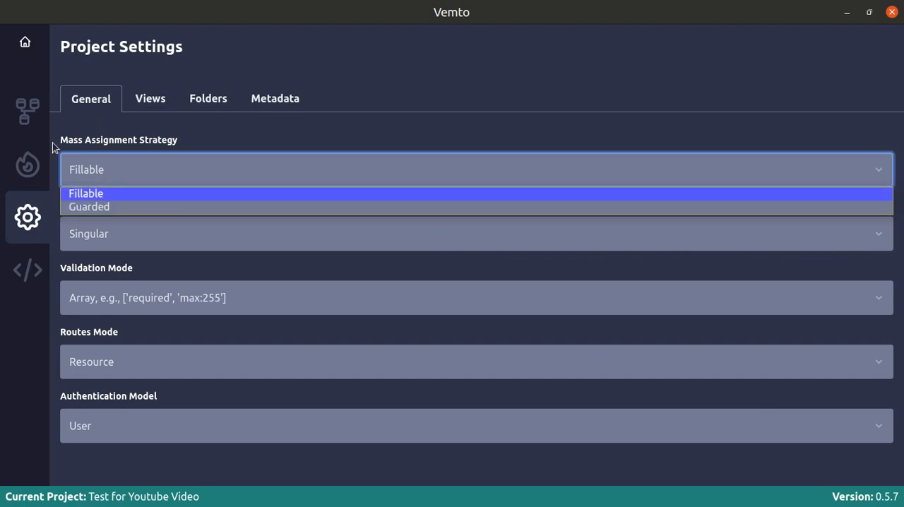
{"action": "mouse_move", "coordinate": [137, 207]}
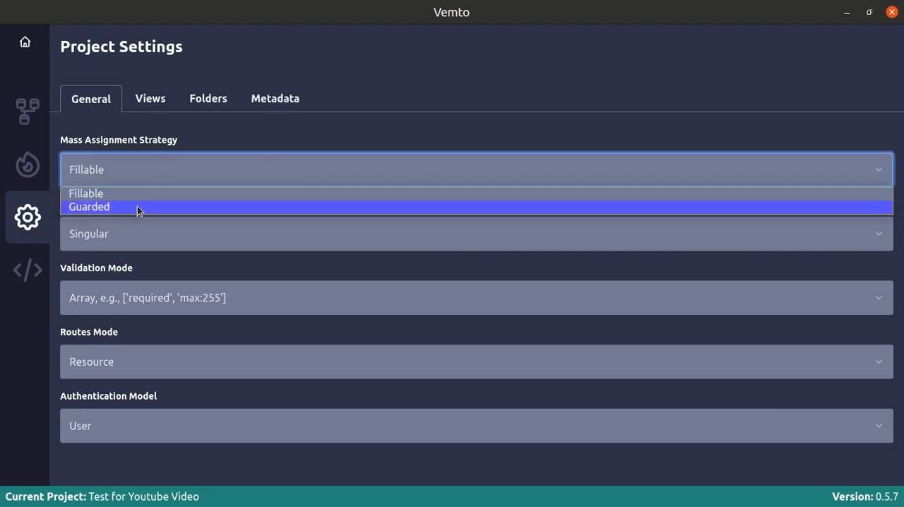
{"action": "mouse_move", "coordinate": [118, 216]}
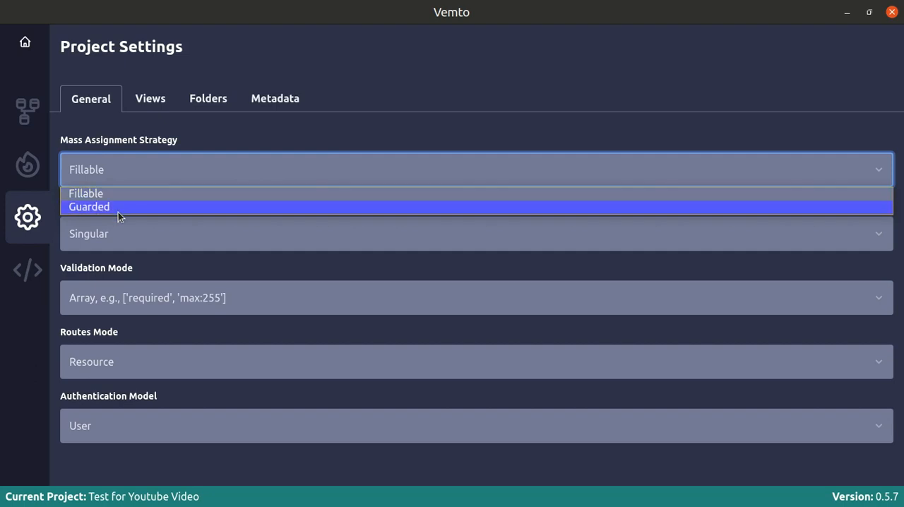
{"action": "left_click", "coordinate": [86, 193]}
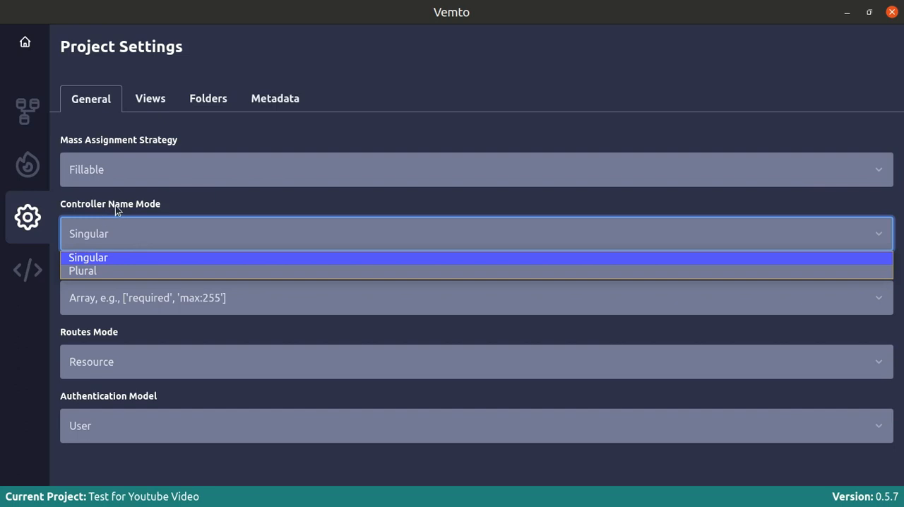
{"action": "mouse_move", "coordinate": [136, 267]}
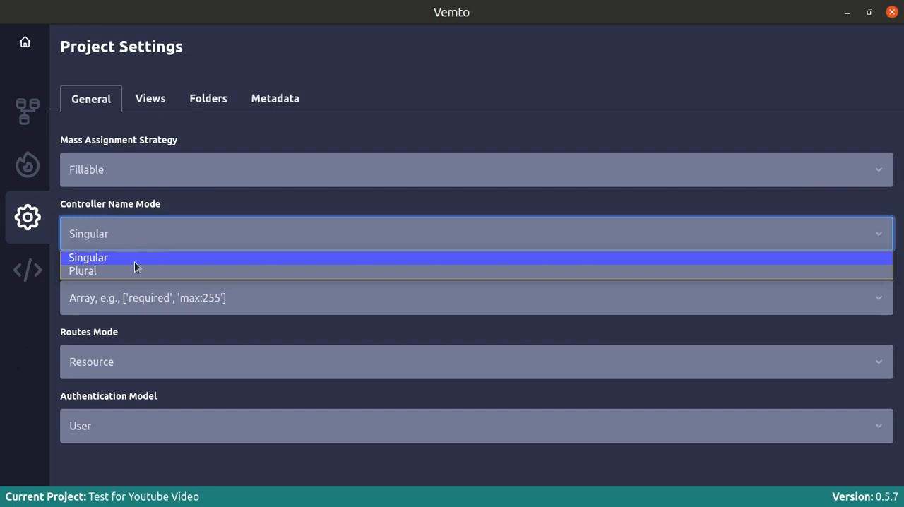
{"action": "left_click", "coordinate": [476, 298]}
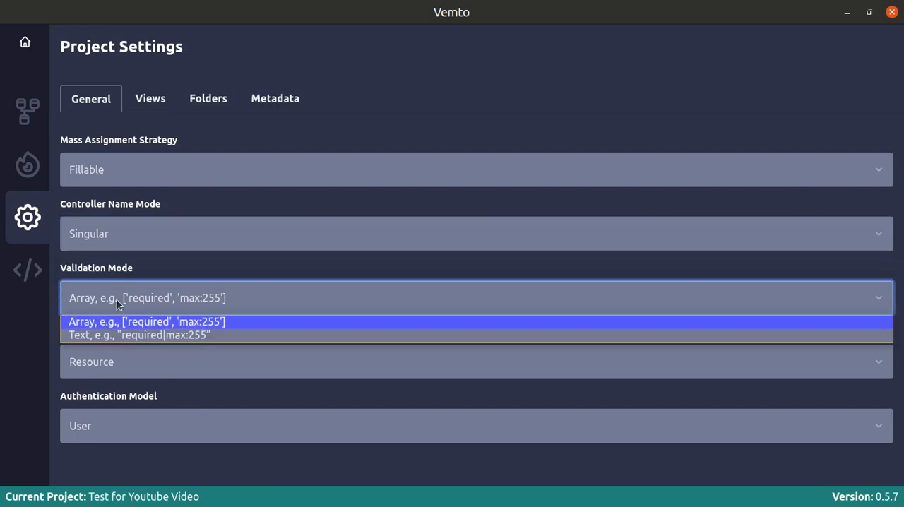
{"action": "left_click", "coordinate": [476, 362]}
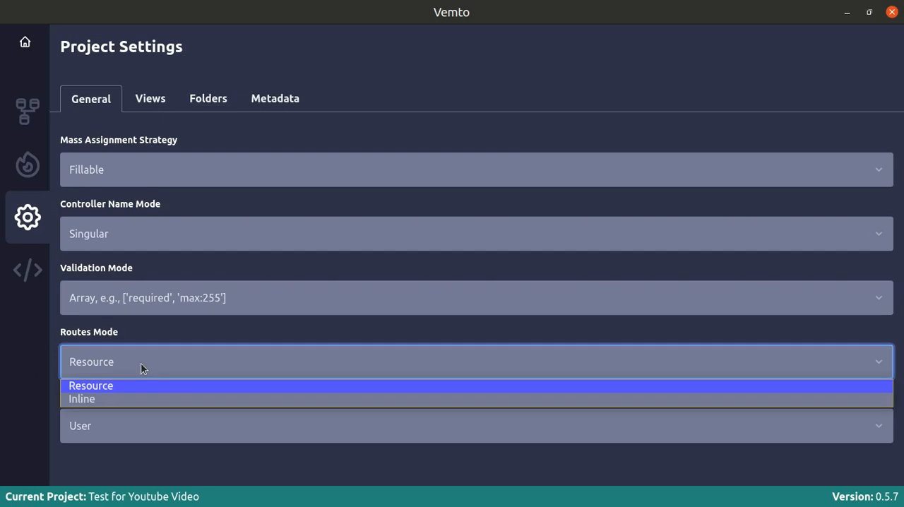
{"action": "mouse_move", "coordinate": [102, 395]}
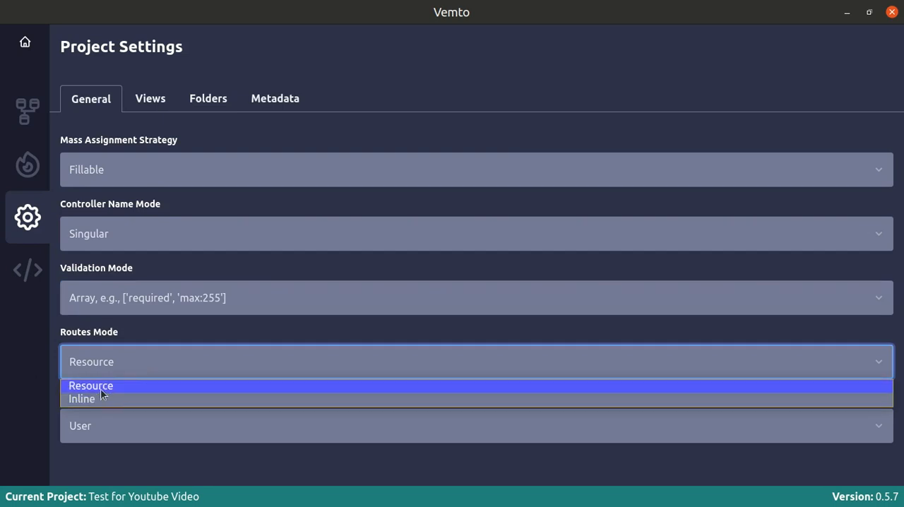
{"action": "left_click", "coordinate": [90, 386]}
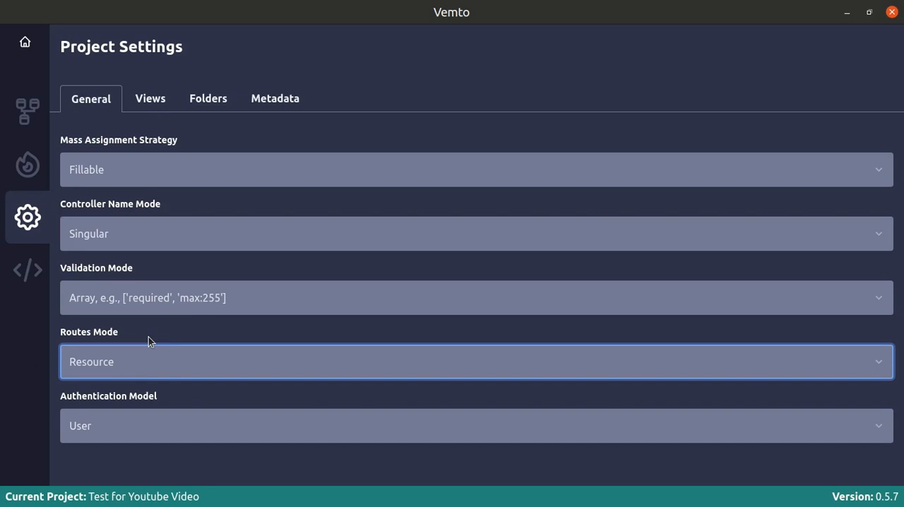
{"action": "left_click", "coordinate": [477, 362]}
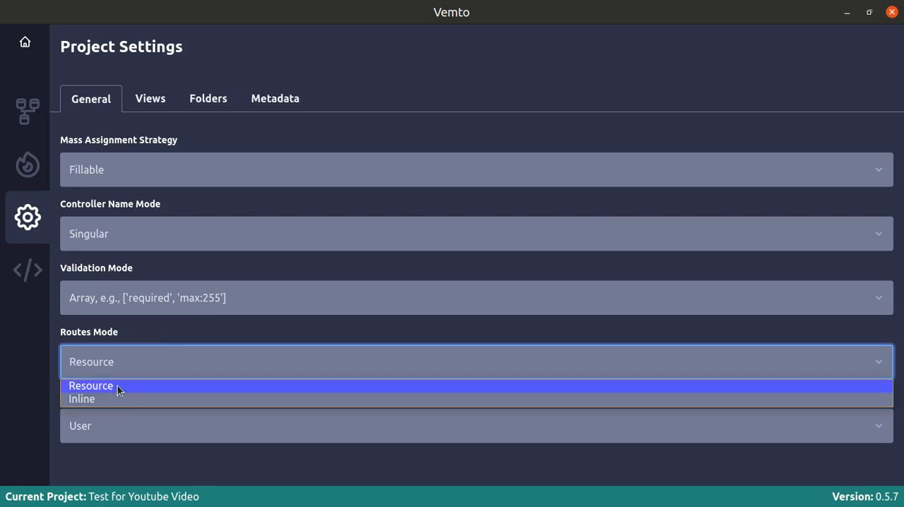
{"action": "mouse_move", "coordinate": [131, 398]}
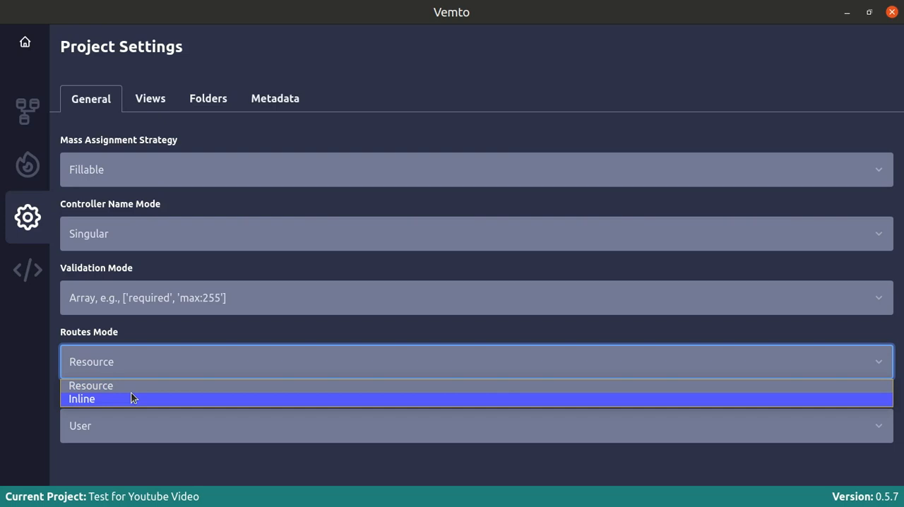
{"action": "left_click", "coordinate": [91, 386]}
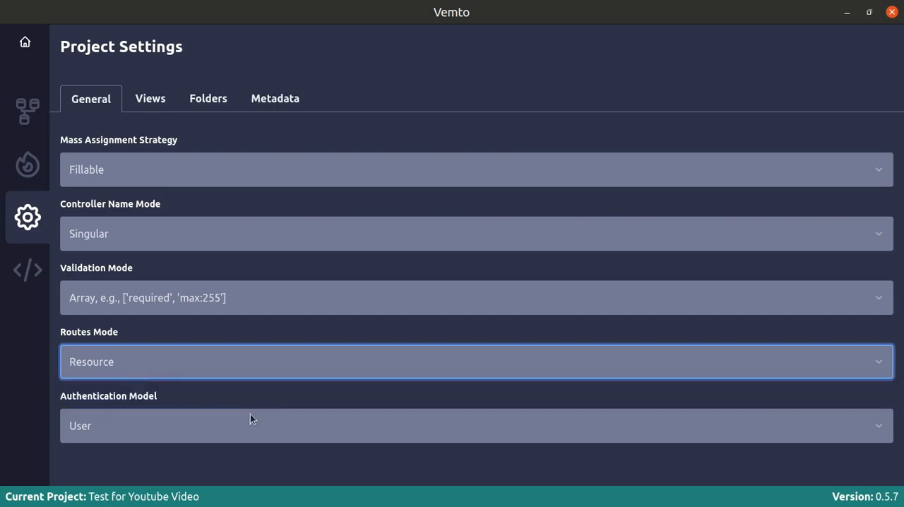
{"action": "left_click", "coordinate": [477, 426]}
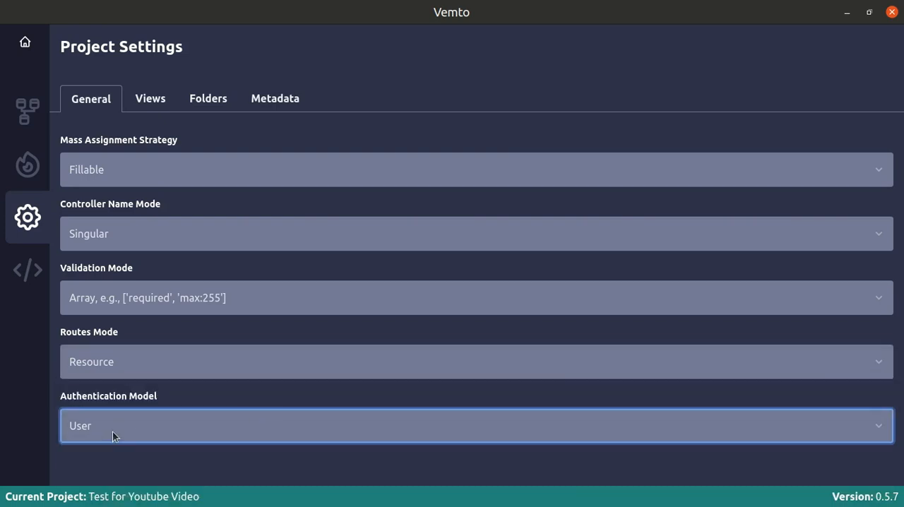
{"action": "left_click", "coordinate": [476, 426]}
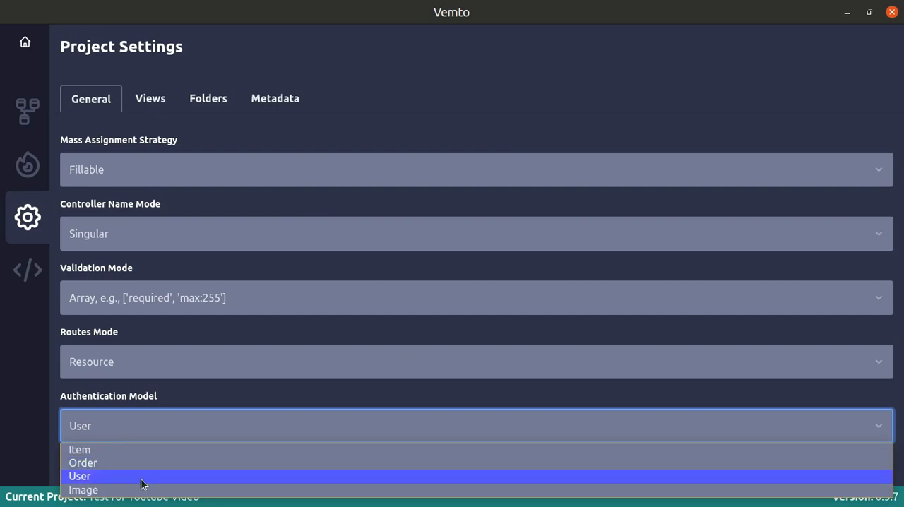
{"action": "left_click", "coordinate": [79, 477]}
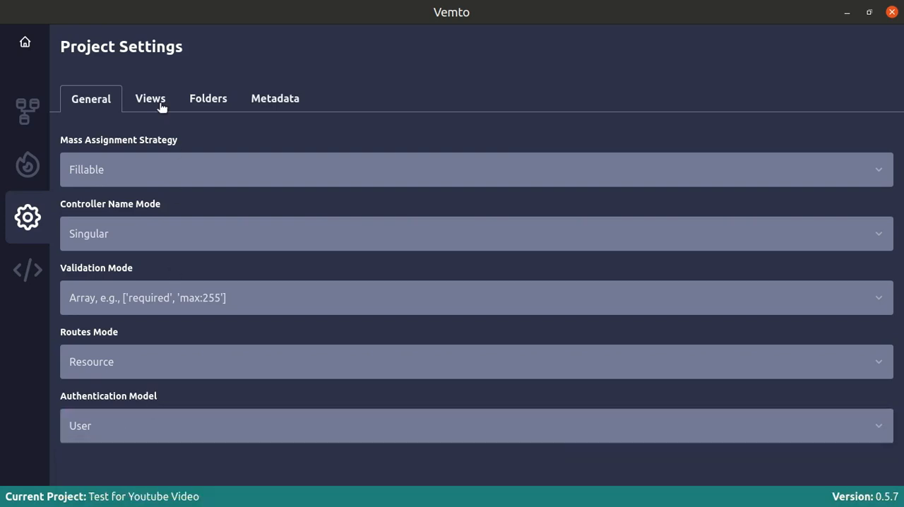
Review the Views settings, keeping Bootstrap, the Laravel Default theme and Turbolinks enabled.
{"action": "left_click", "coordinate": [149, 98]}
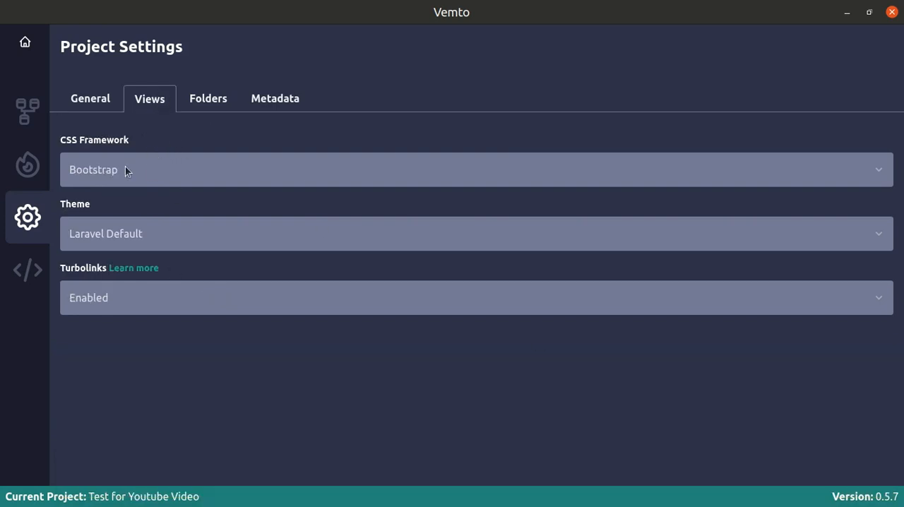
{"action": "mouse_move", "coordinate": [126, 178]}
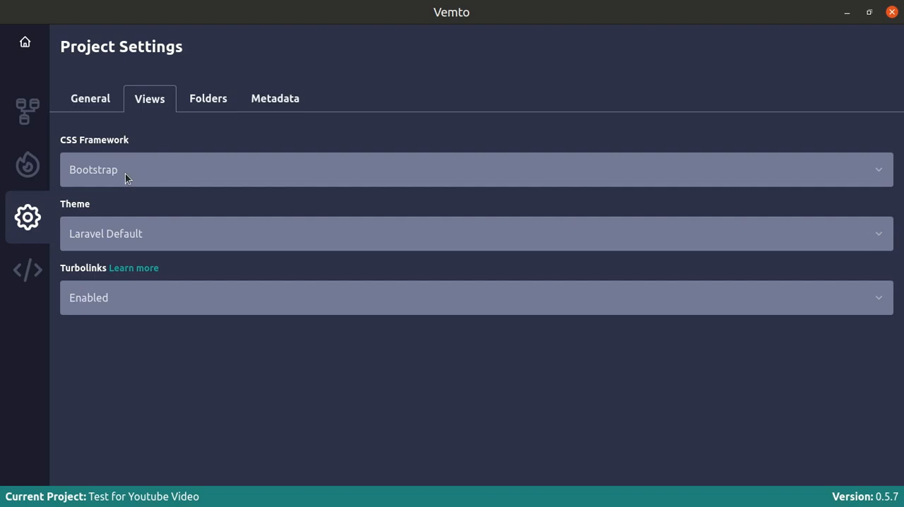
{"action": "left_click", "coordinate": [474, 169]}
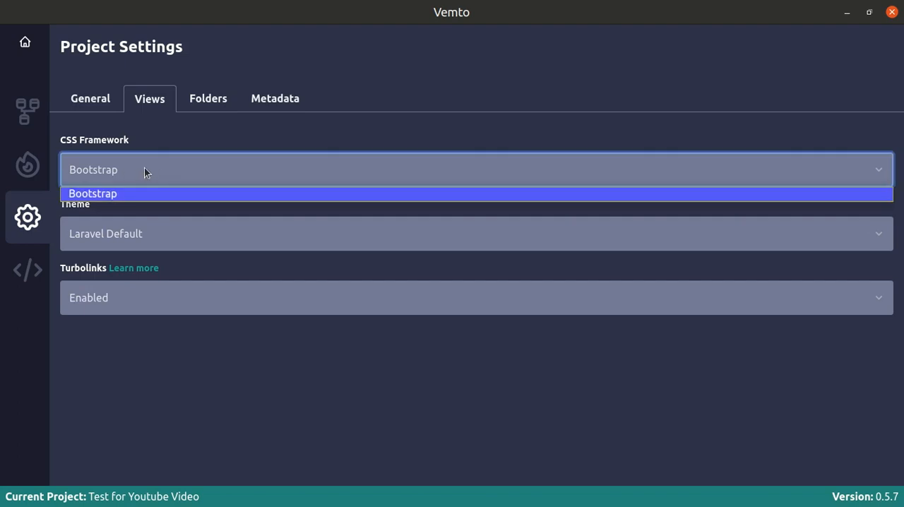
{"action": "left_click", "coordinate": [92, 193]}
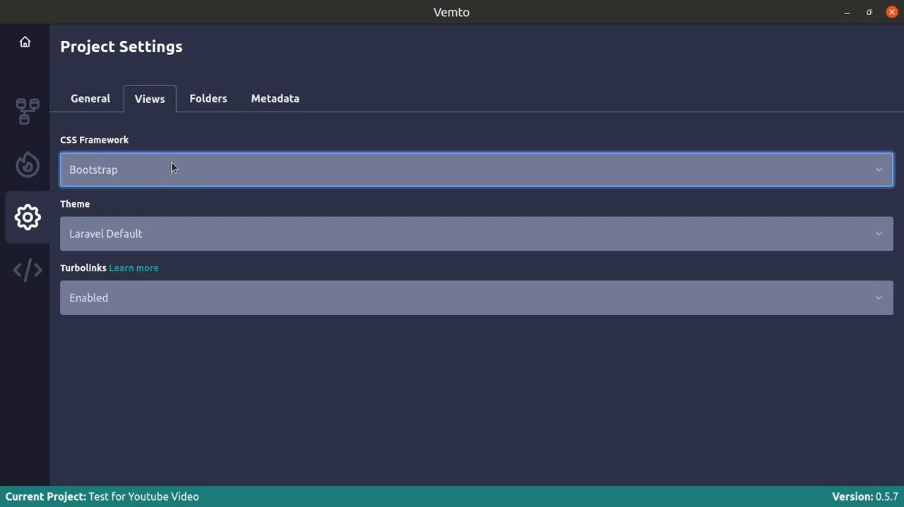
{"action": "left_click", "coordinate": [476, 233]}
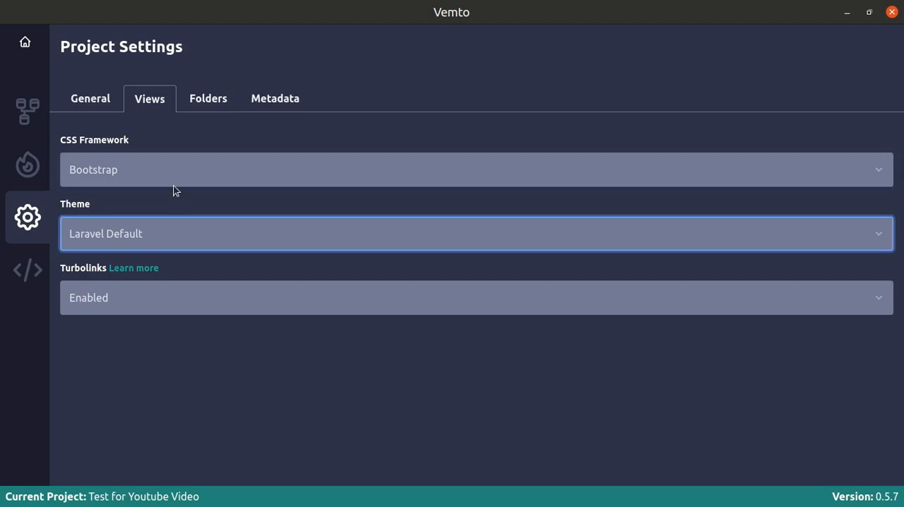
{"action": "mouse_move", "coordinate": [76, 286]}
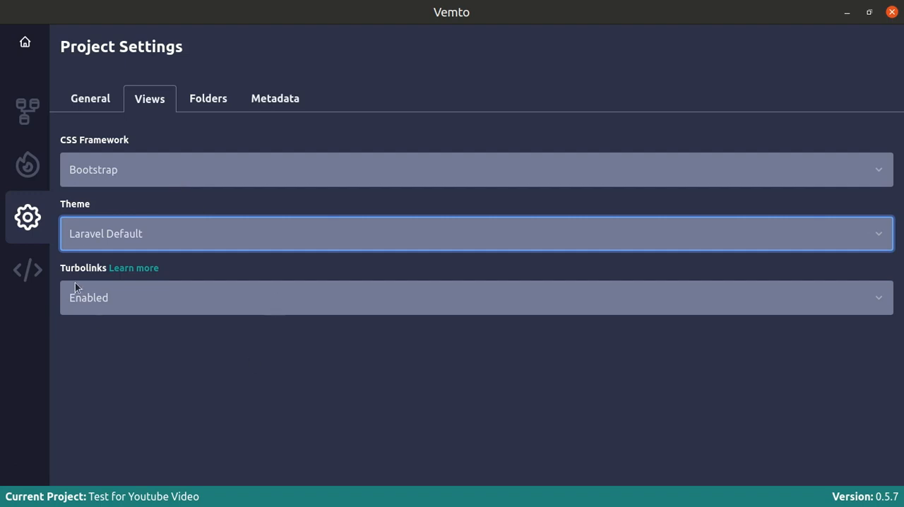
{"action": "left_click", "coordinate": [476, 297]}
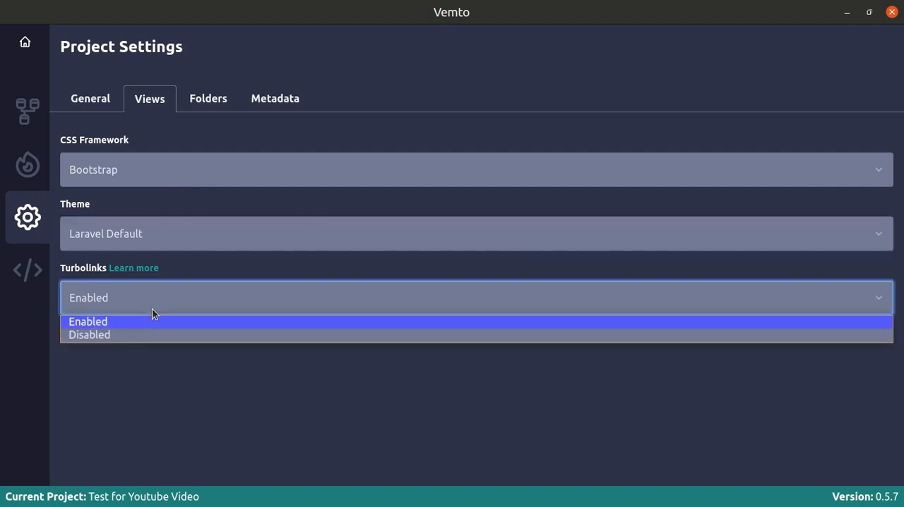
{"action": "mouse_move", "coordinate": [115, 306]}
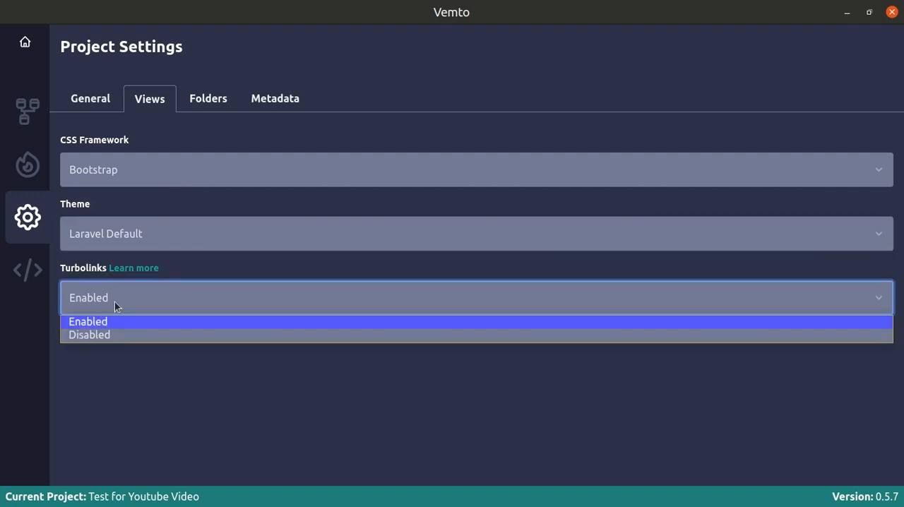
{"action": "left_click", "coordinate": [88, 321]}
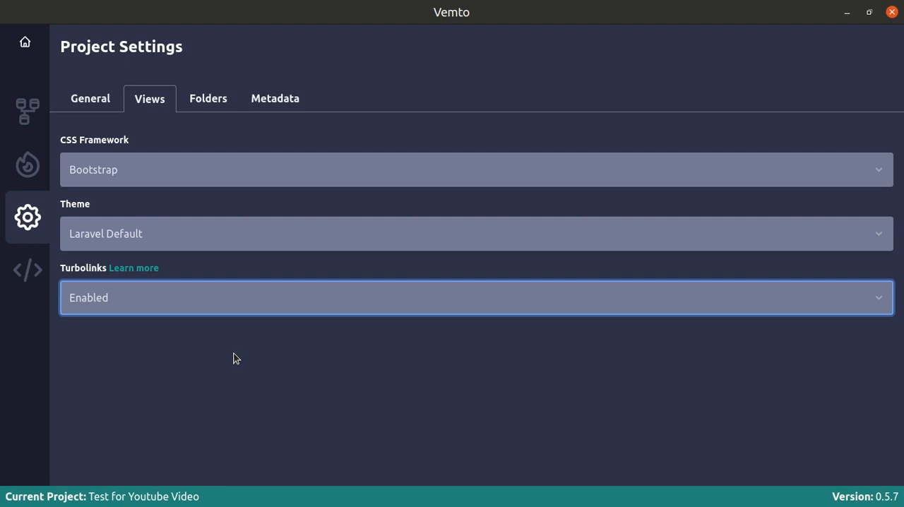
{"action": "mouse_move", "coordinate": [82, 284]}
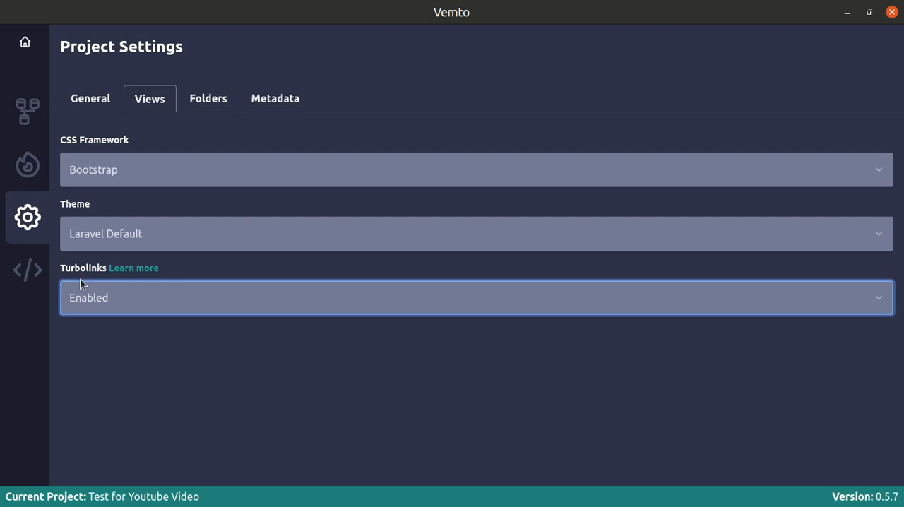
{"action": "mouse_move", "coordinate": [159, 225]}
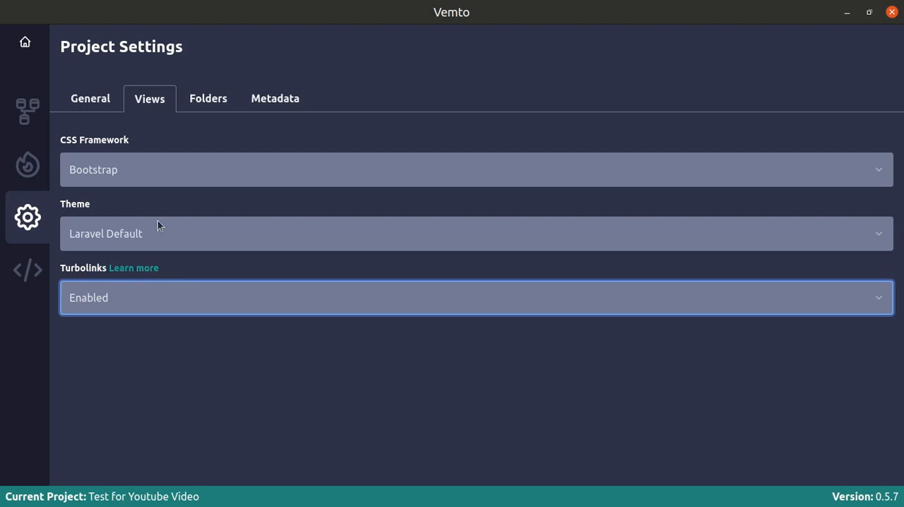
{"action": "mouse_move", "coordinate": [209, 104]}
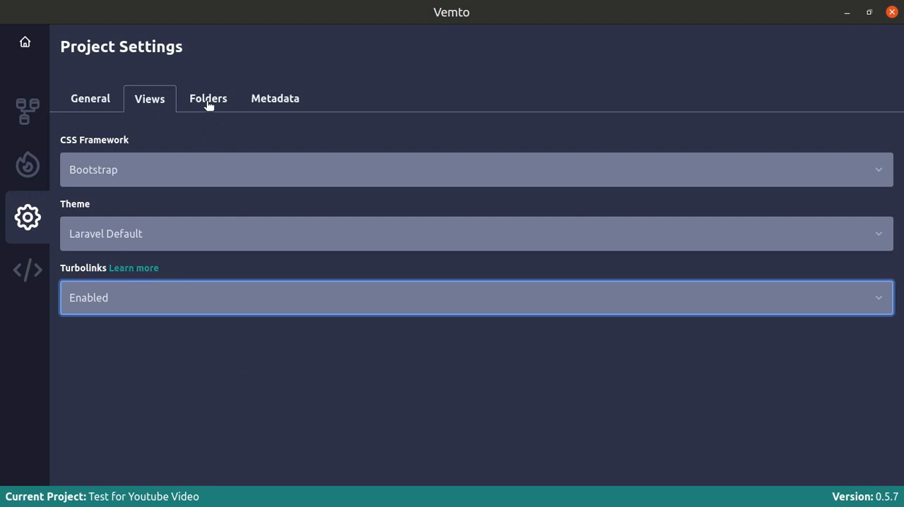
{"action": "left_click", "coordinate": [208, 99]}
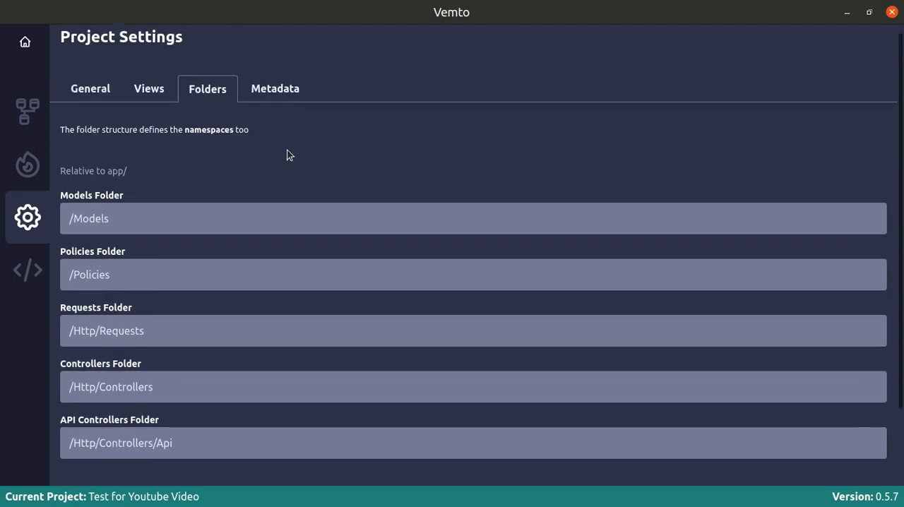
{"action": "left_click", "coordinate": [472, 218]}
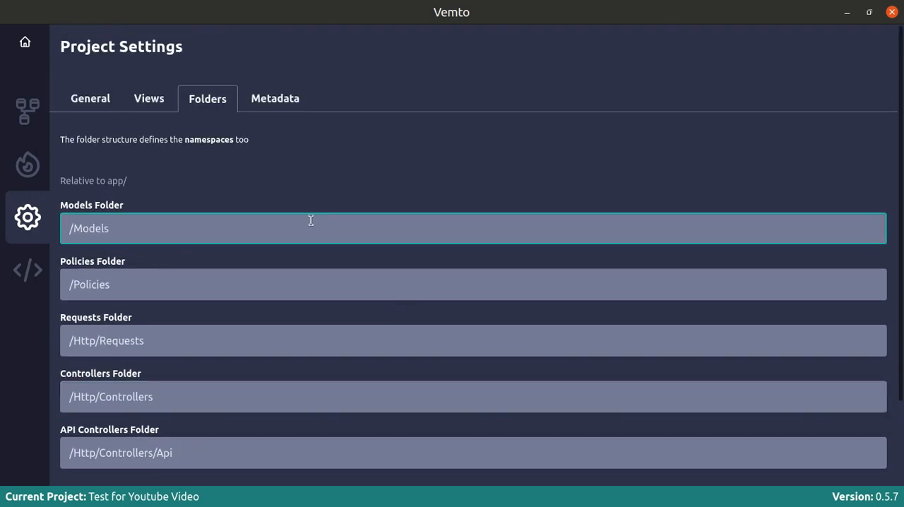
{"action": "scroll", "scroll_direction": "down", "scroll_amount": 3}
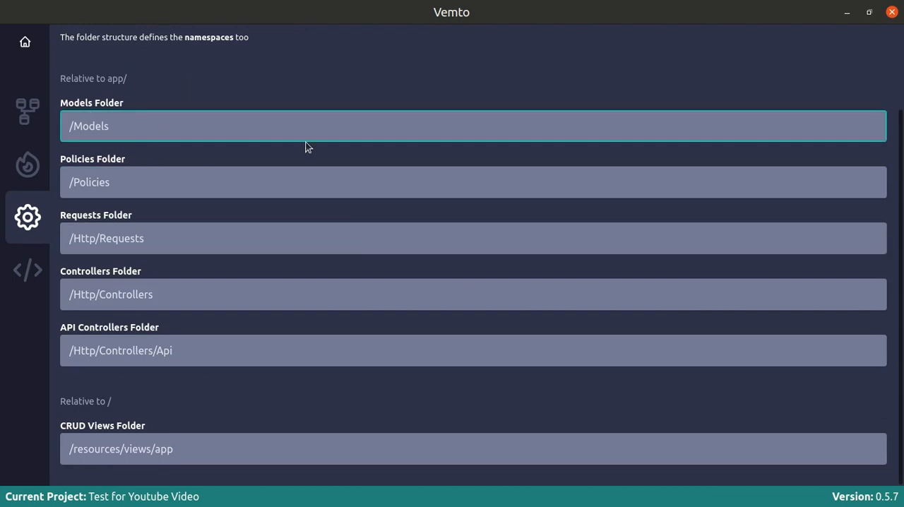
{"action": "scroll", "scroll_direction": "up", "scroll_amount": 3}
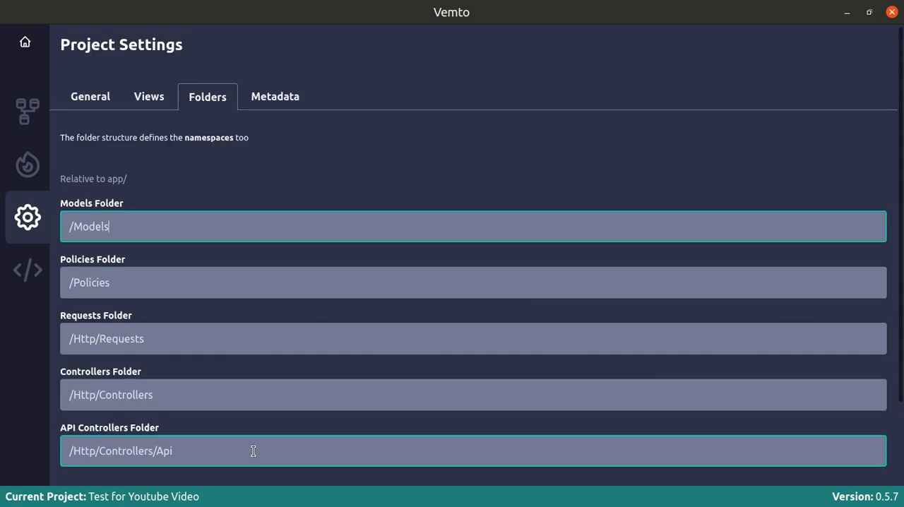
Open the Generate Code page with all Project Base, Users and Orders sections checked.
{"action": "left_click", "coordinate": [27, 270]}
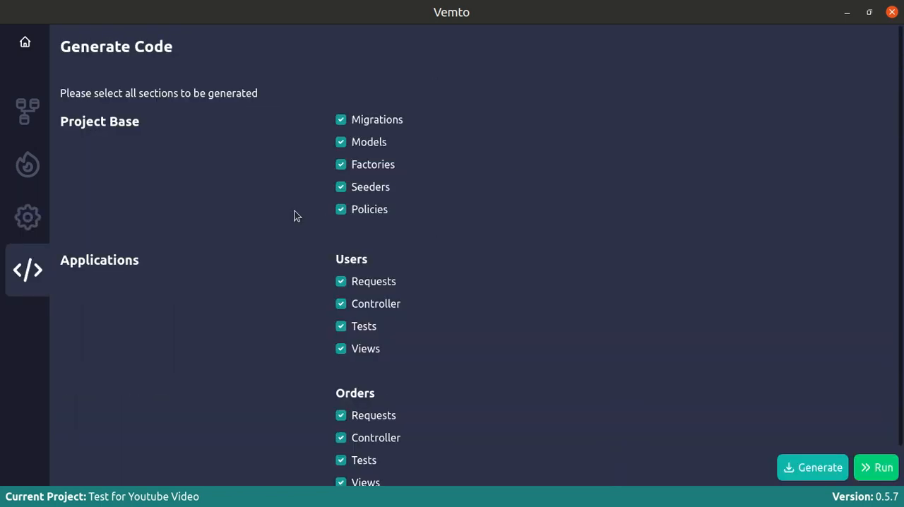
{"action": "mouse_move", "coordinate": [326, 114]}
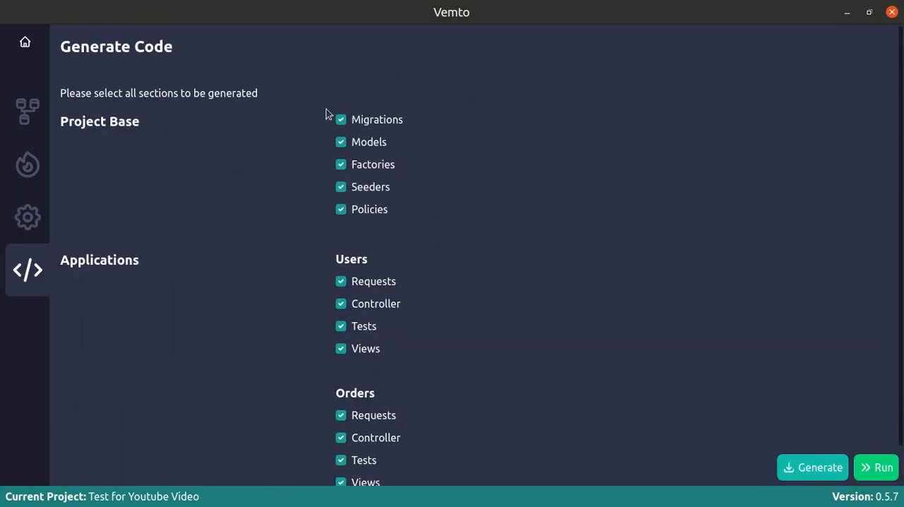
{"action": "mouse_move", "coordinate": [215, 191]}
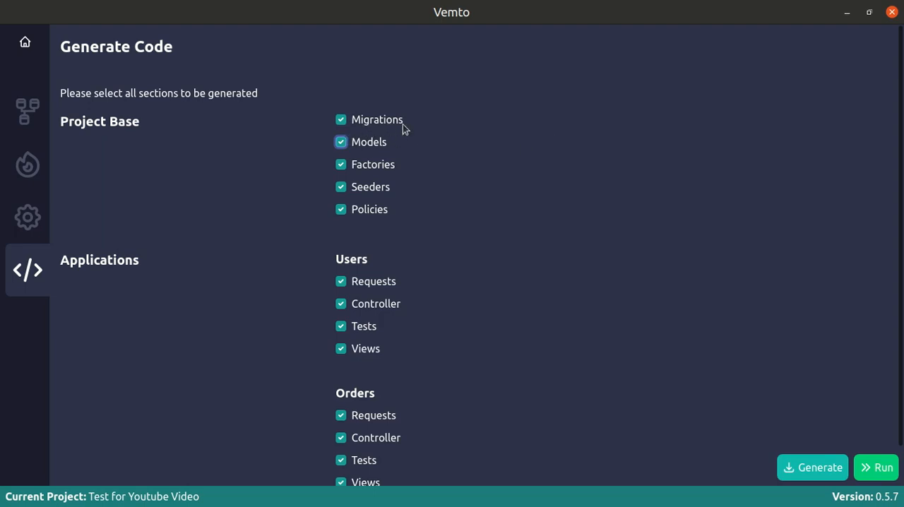
{"action": "mouse_move", "coordinate": [313, 192]}
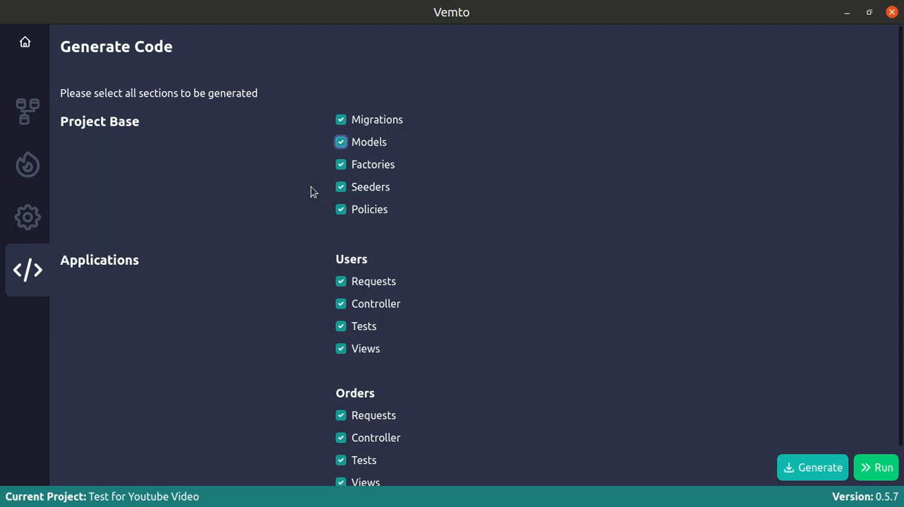
{"action": "mouse_move", "coordinate": [180, 263]}
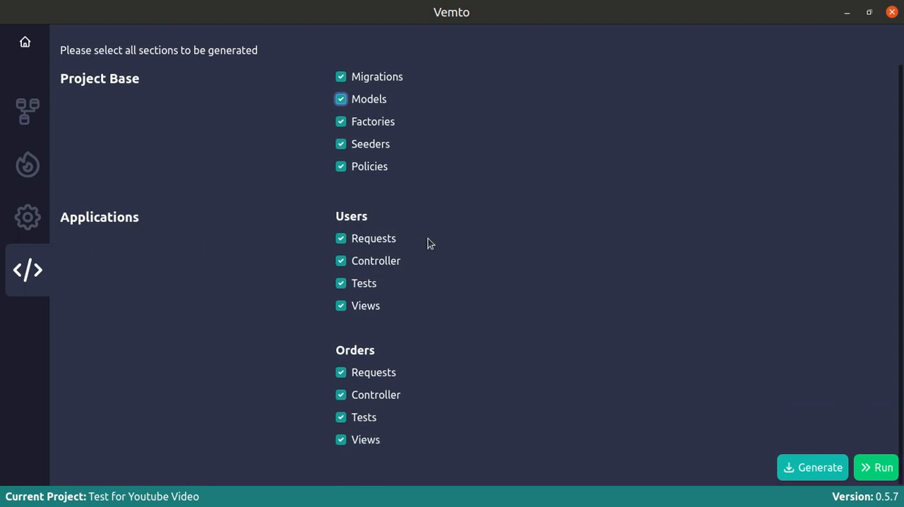
{"action": "mouse_move", "coordinate": [417, 253]}
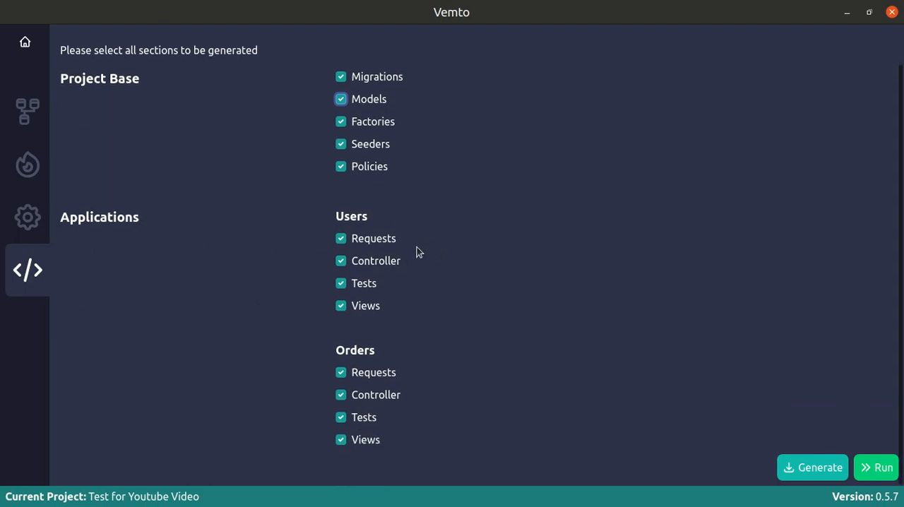
{"action": "mouse_move", "coordinate": [475, 253]}
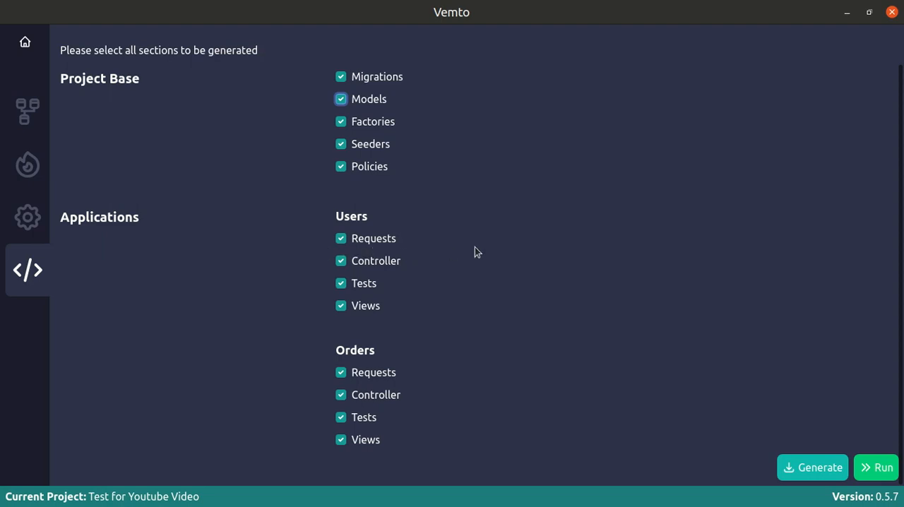
{"action": "mouse_move", "coordinate": [316, 324]}
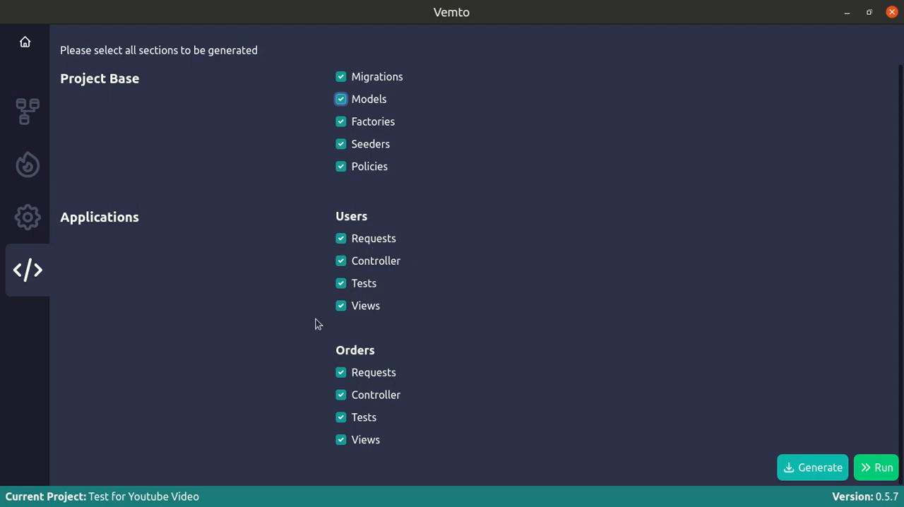
{"action": "mouse_move", "coordinate": [701, 306]}
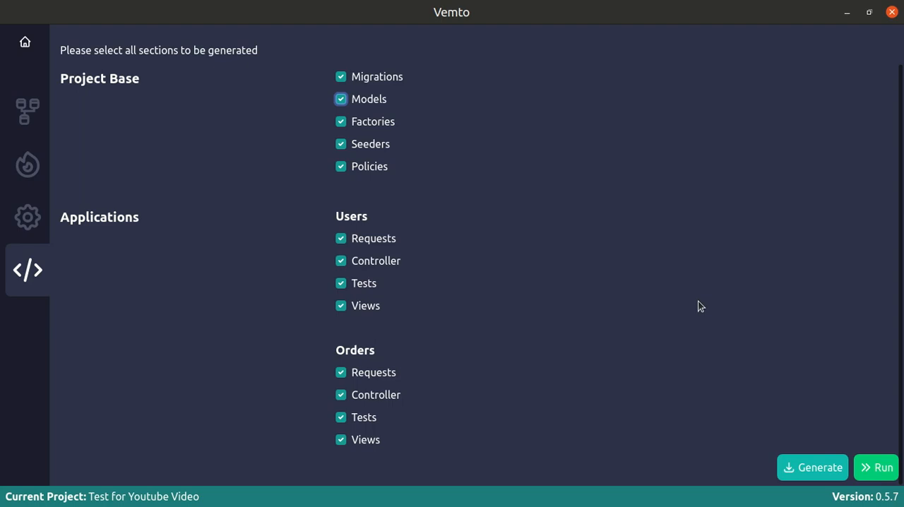
{"action": "mouse_move", "coordinate": [402, 267]}
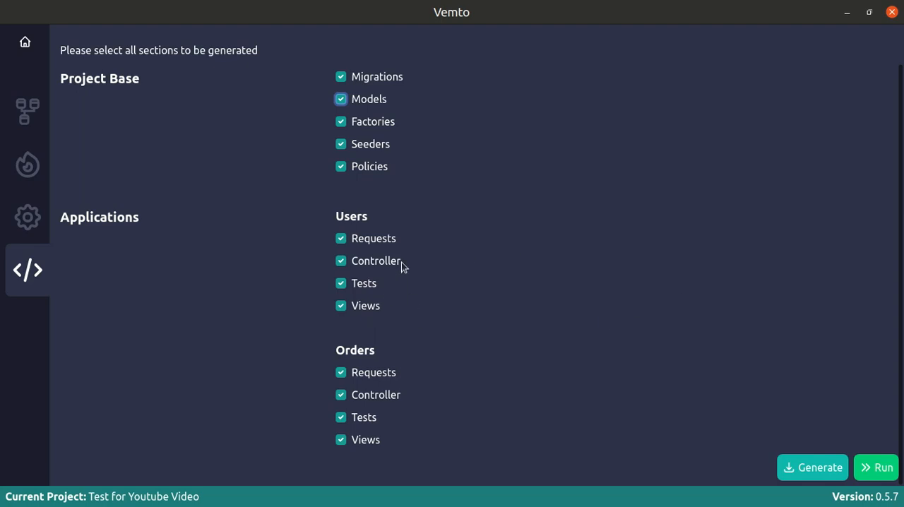
{"action": "mouse_move", "coordinate": [802, 359]}
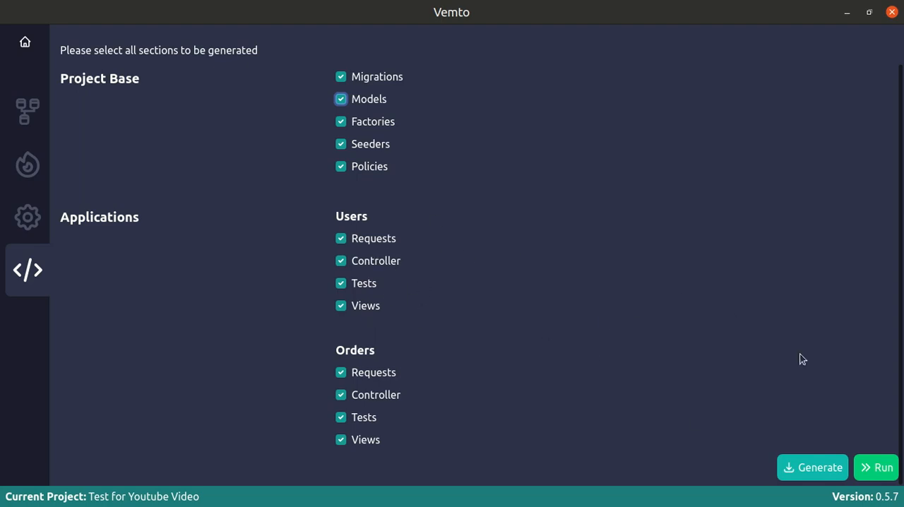
Generate the project code, dismiss the log, and run the app at localhost:8000.
{"action": "left_click", "coordinate": [876, 467]}
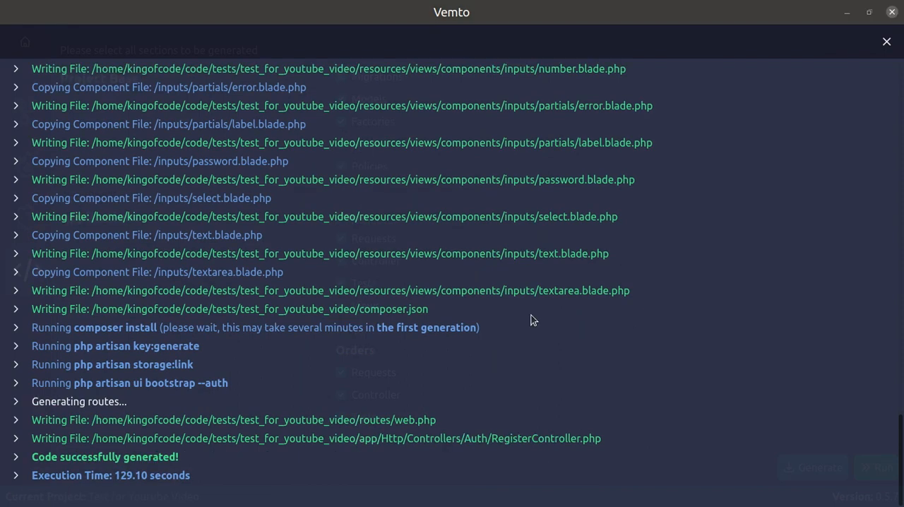
{"action": "left_click", "coordinate": [887, 41]}
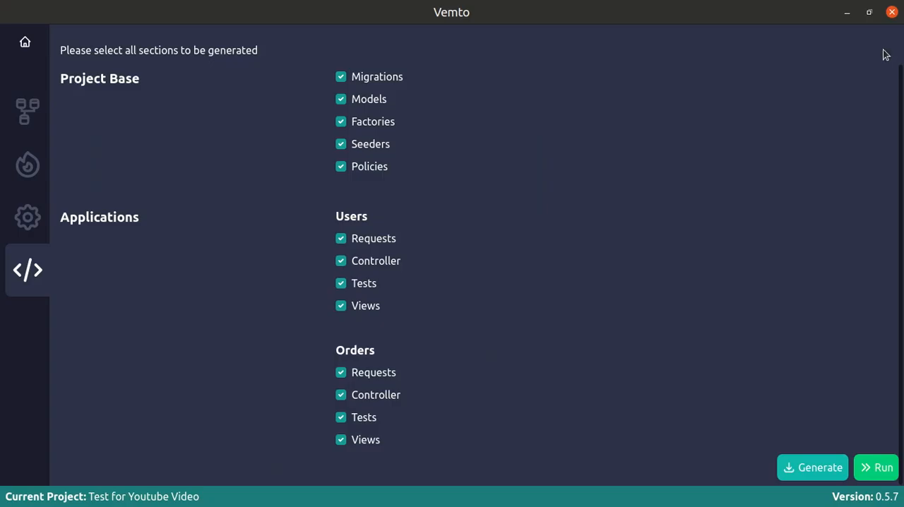
{"action": "left_click", "coordinate": [876, 467]}
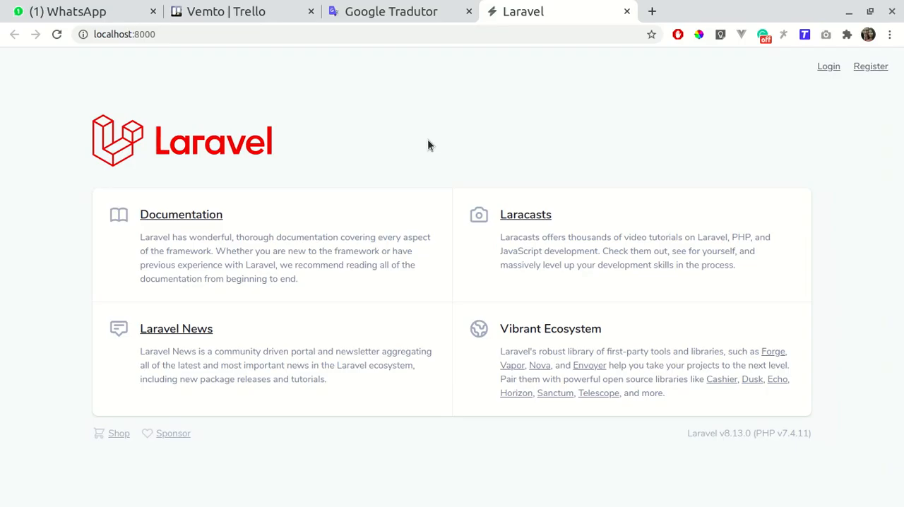
{"action": "mouse_move", "coordinate": [632, 116]}
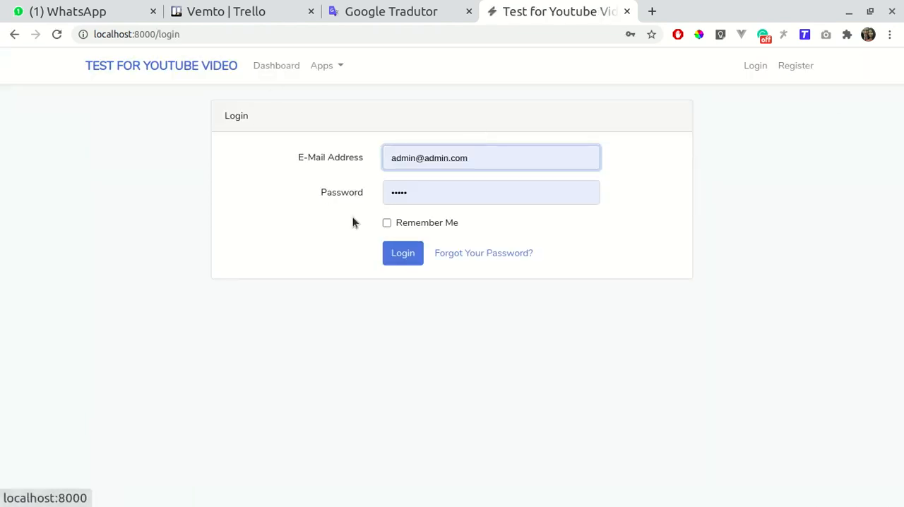
Log in with the prefilled admin credentials, close the password warning, and show the Apps menu.
{"action": "left_click", "coordinate": [403, 252]}
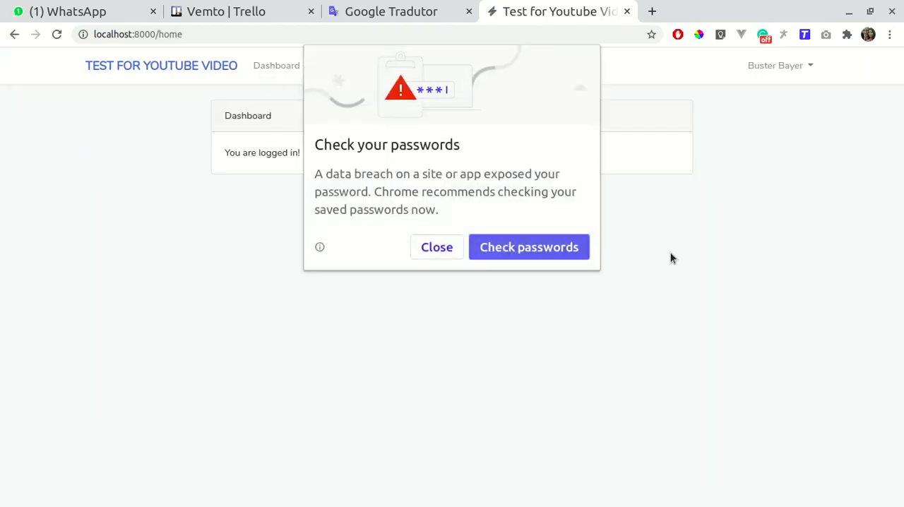
{"action": "left_click", "coordinate": [437, 247]}
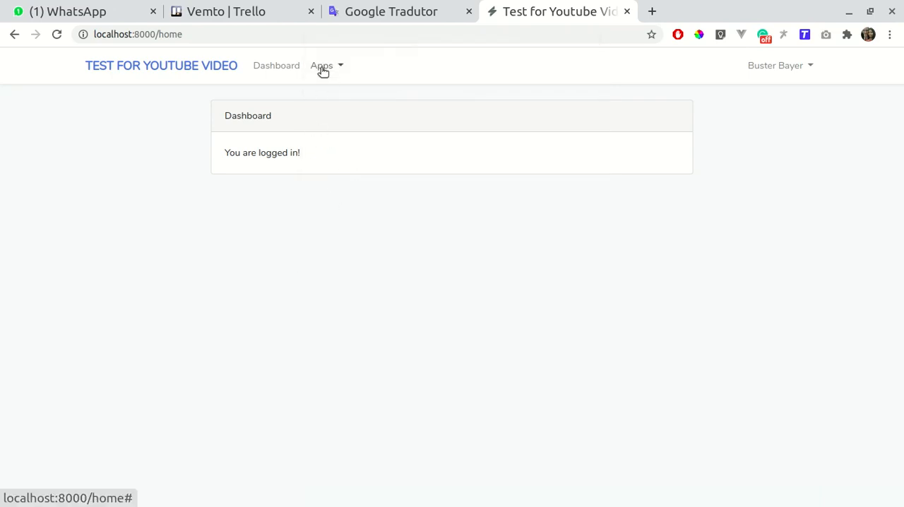
{"action": "mouse_move", "coordinate": [346, 92]}
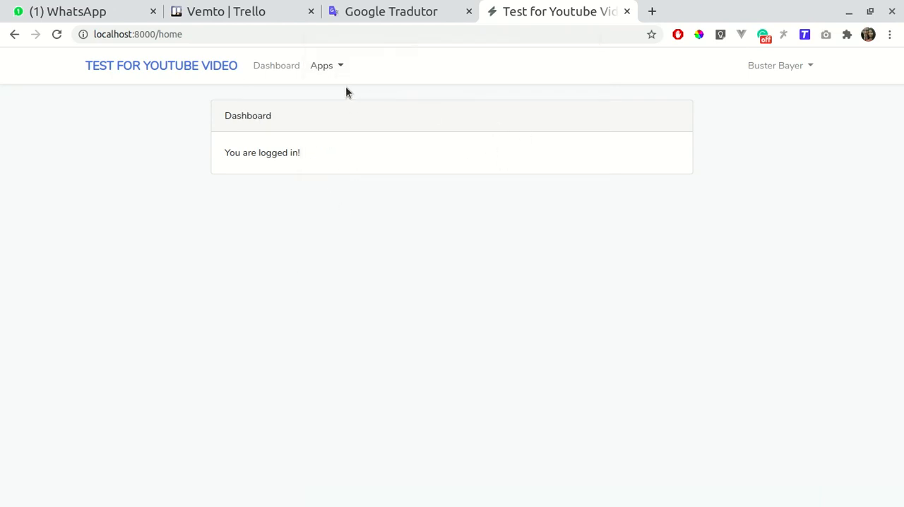
{"action": "left_click", "coordinate": [322, 64]}
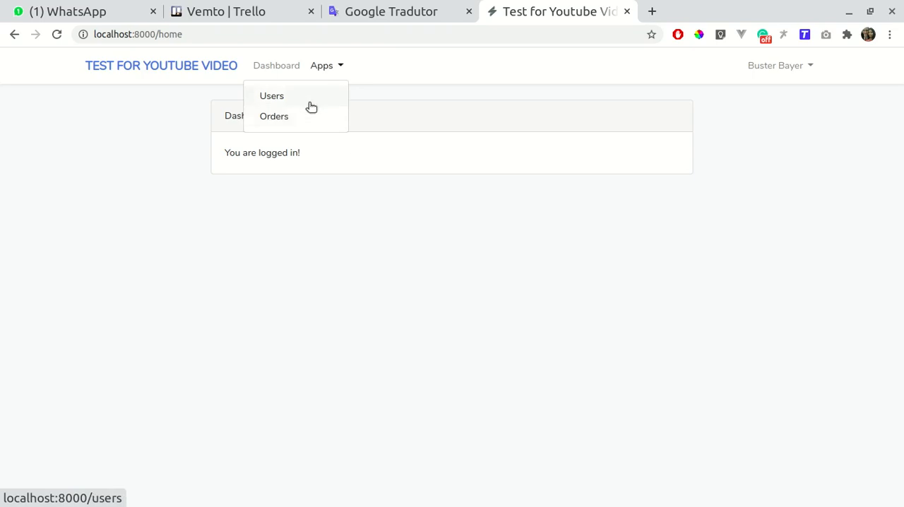
{"action": "mouse_move", "coordinate": [295, 116]}
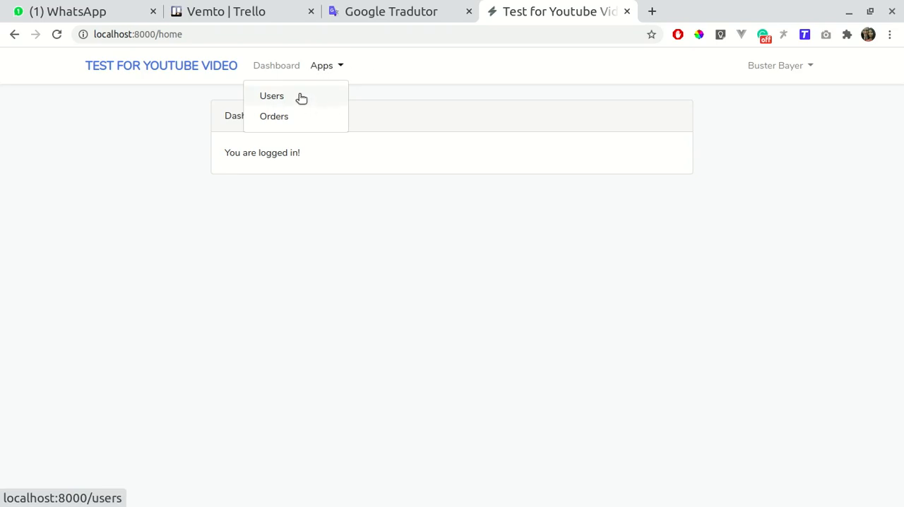
Browse the generated Users list, then switch to the Orders list.
{"action": "left_click", "coordinate": [271, 95]}
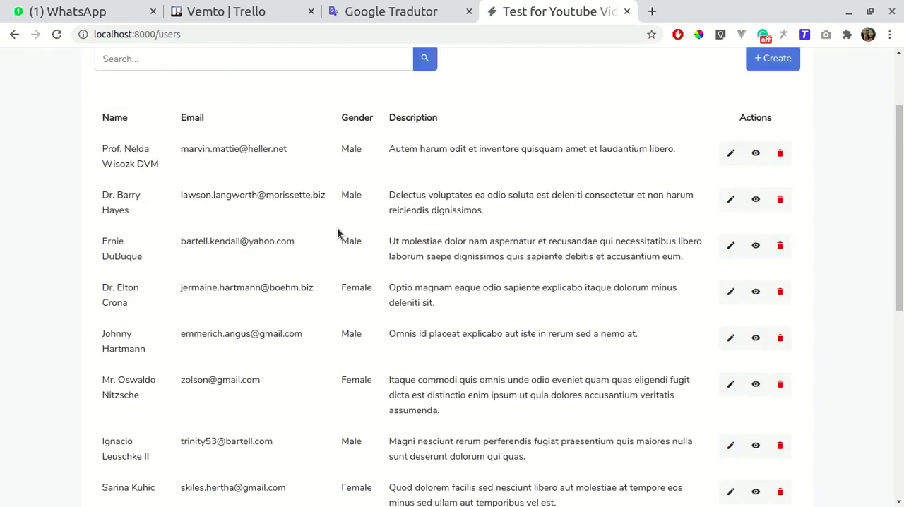
{"action": "scroll", "scroll_direction": "up", "scroll_amount": 3}
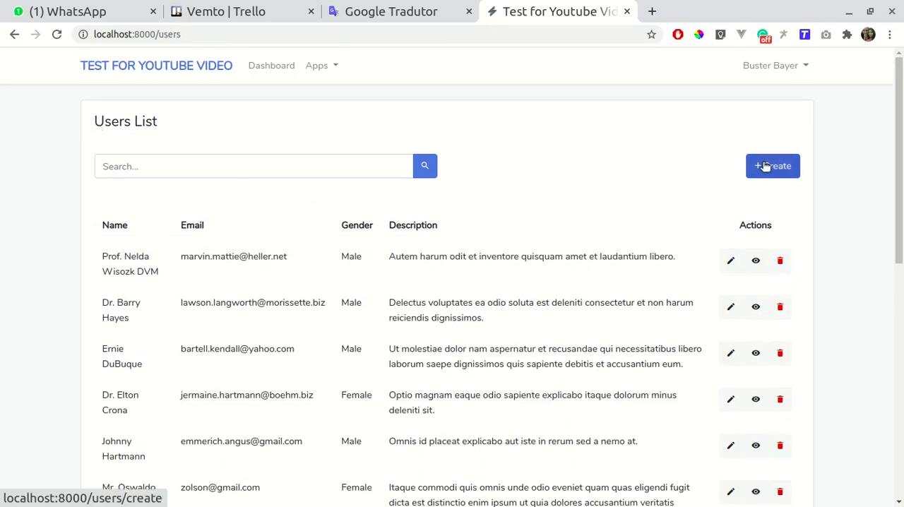
{"action": "left_click", "coordinate": [772, 166]}
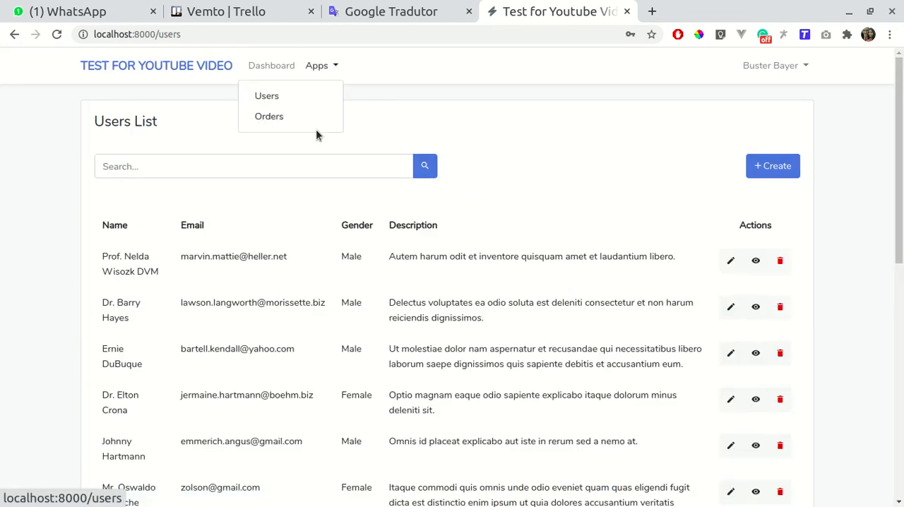
{"action": "left_click", "coordinate": [269, 116]}
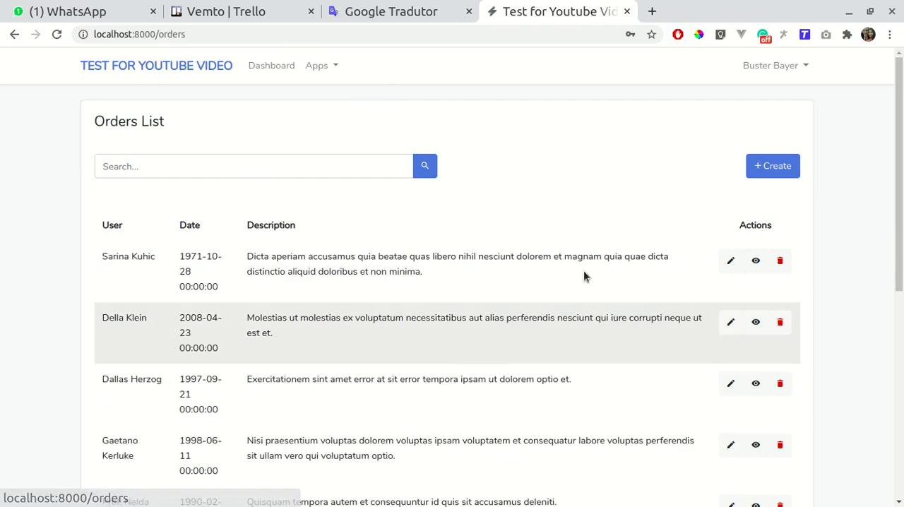
{"action": "left_click", "coordinate": [773, 165]}
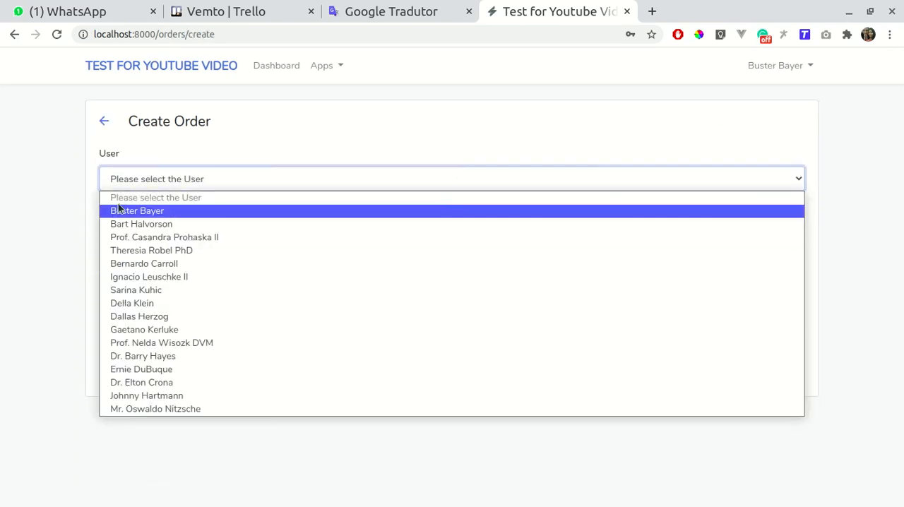
{"action": "left_click", "coordinate": [137, 211]}
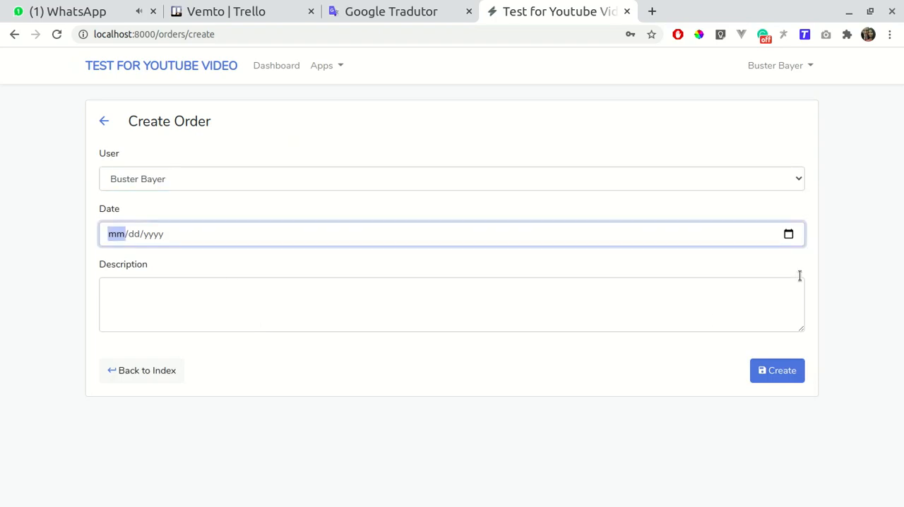
{"action": "type", "text": "11/12/2020"}
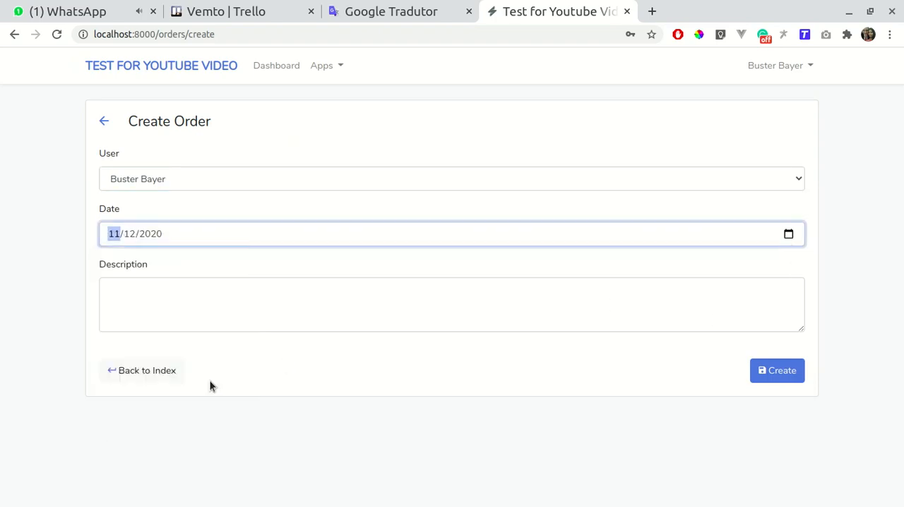
{"action": "type", "text": "aseqwerwer"}
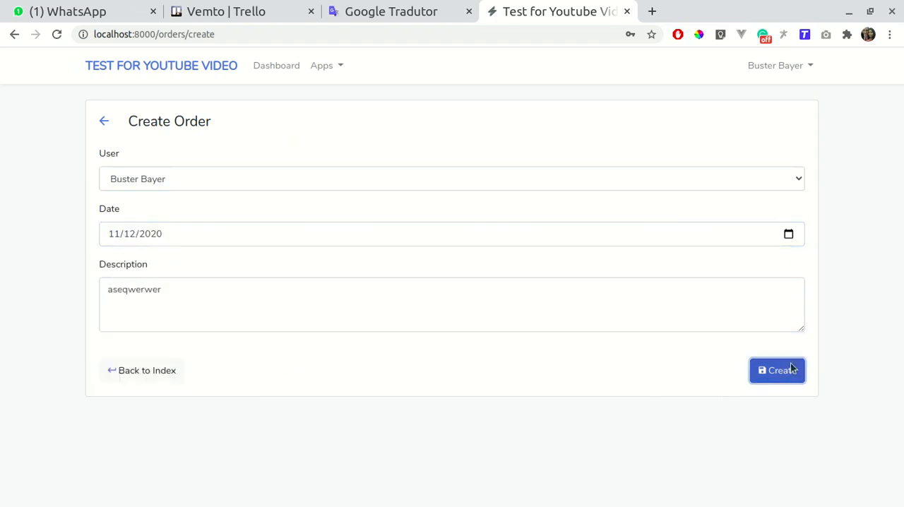
{"action": "left_click", "coordinate": [777, 371]}
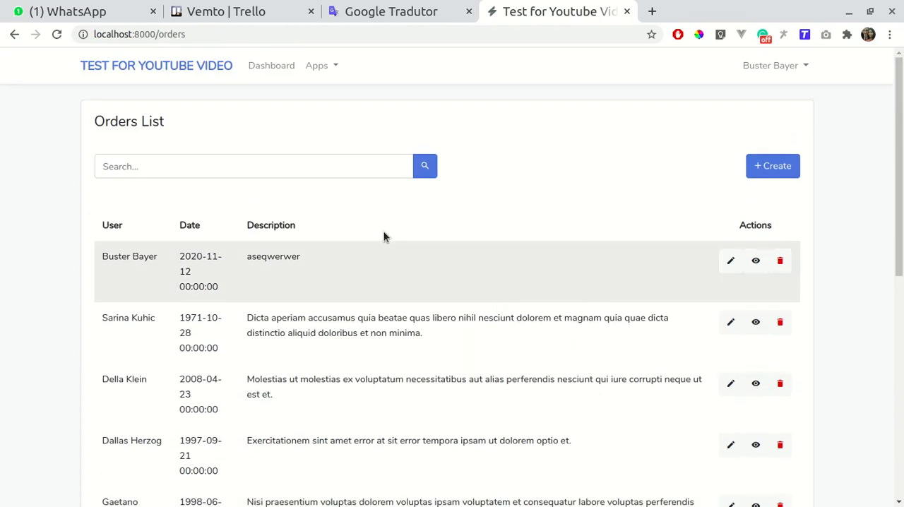
{"action": "mouse_move", "coordinate": [543, 245]}
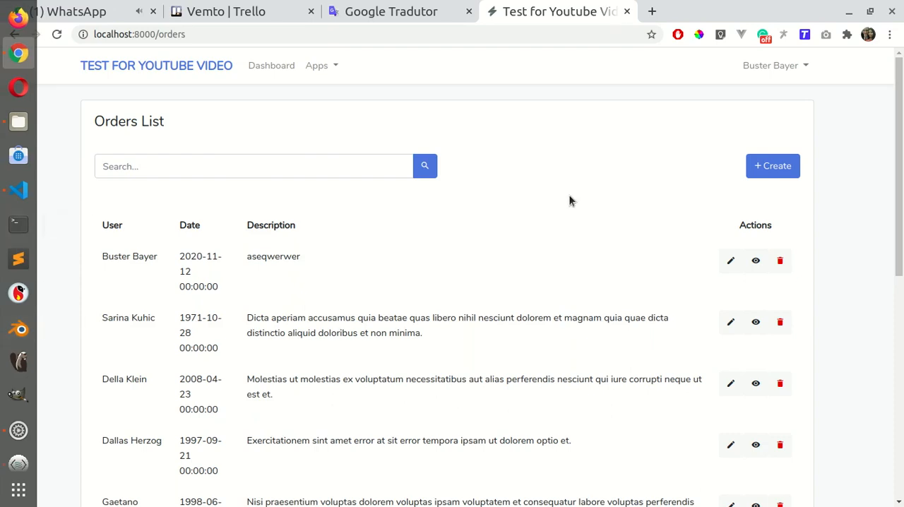
{"action": "mouse_move", "coordinate": [561, 262]}
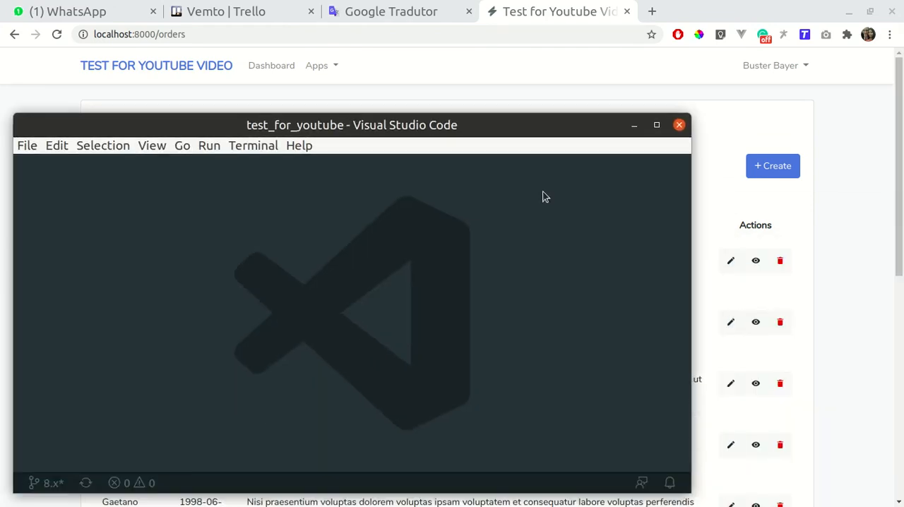
Maximize the test_for_youtube VS Code window and bring up Quick Open.
{"action": "left_click", "coordinate": [655, 125]}
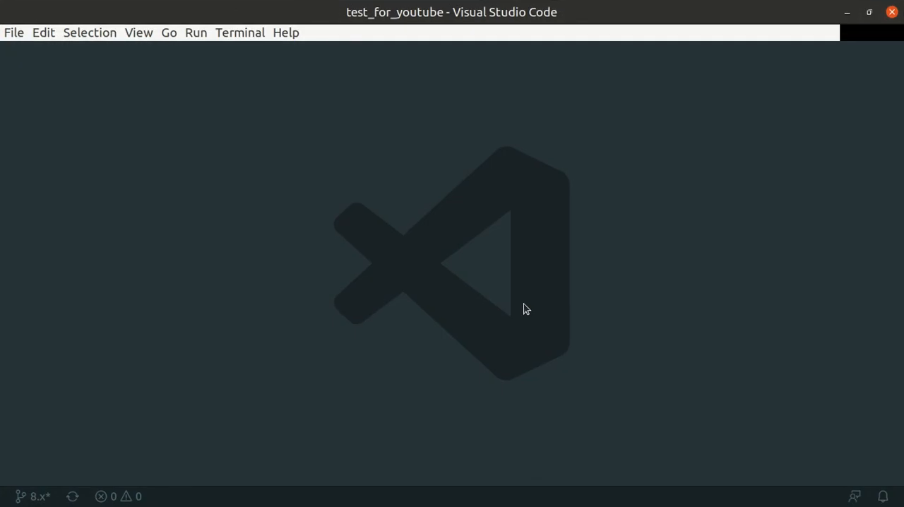
{"action": "key", "text": "ctrl+p"}
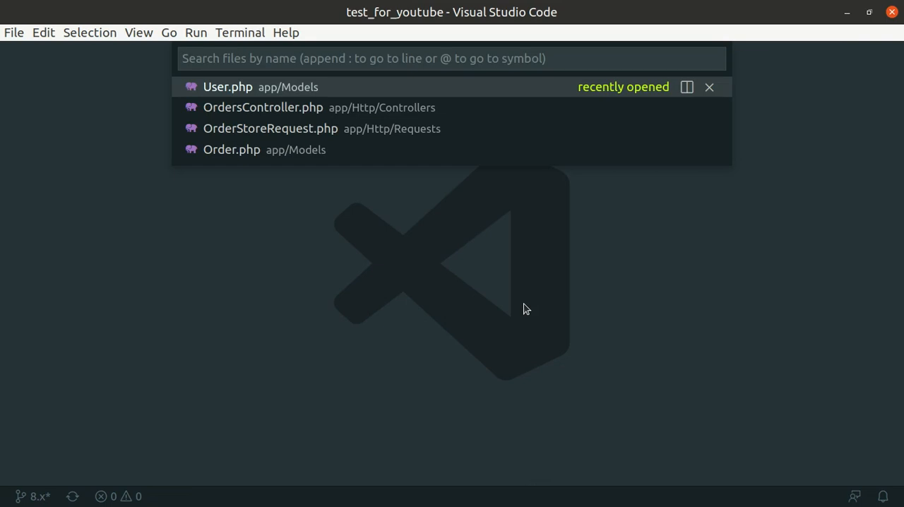
Open User.php and inspect its MustVerifyEmail and HasFactory imports.
{"action": "key", "text": "Escape"}
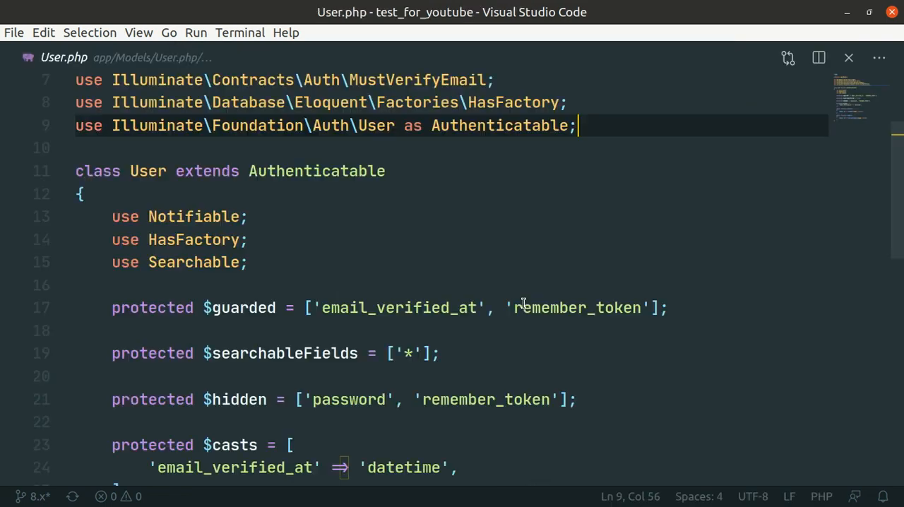
{"action": "scroll", "scroll_direction": "up", "scroll_amount": 3}
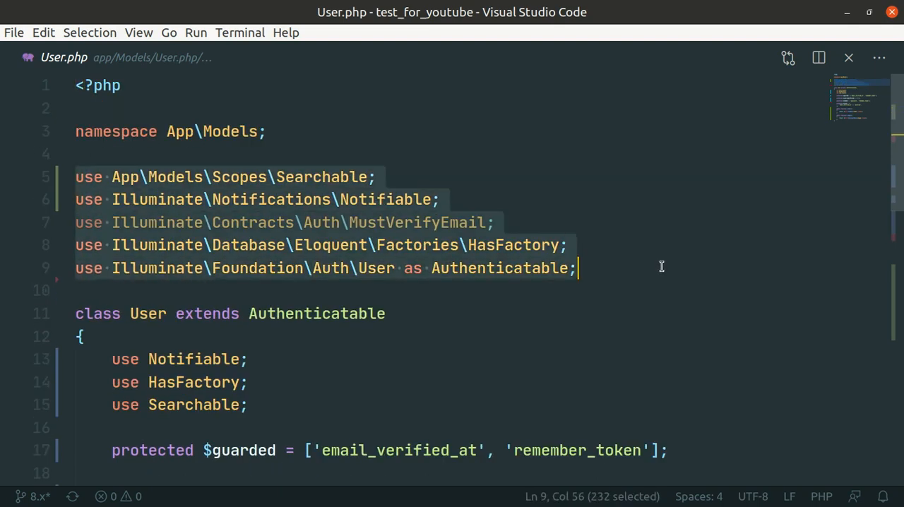
{"action": "left_click", "coordinate": [606, 268]}
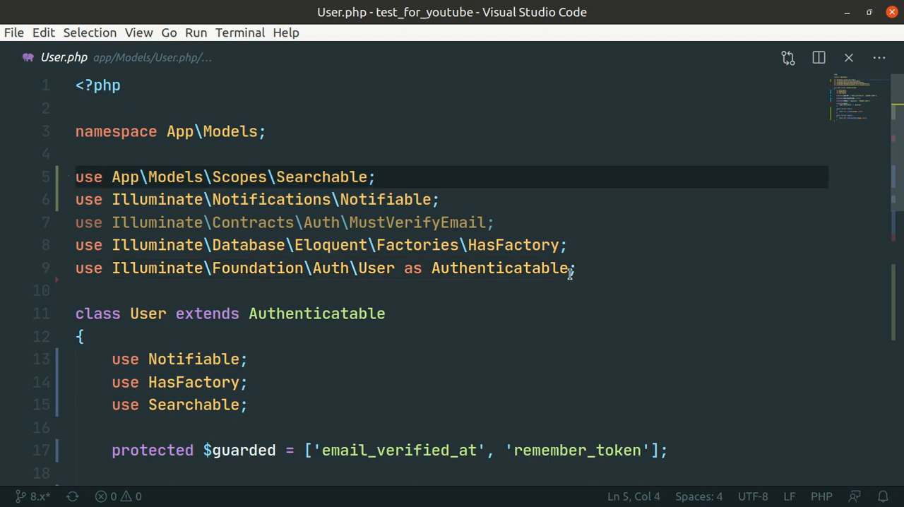
{"action": "left_click", "coordinate": [496, 222]}
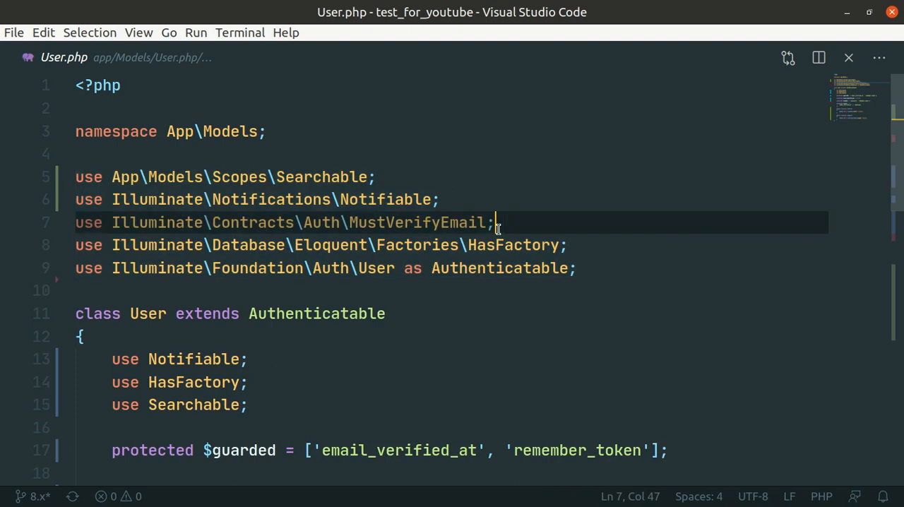
{"action": "scroll", "scroll_direction": "down", "scroll_amount": 3}
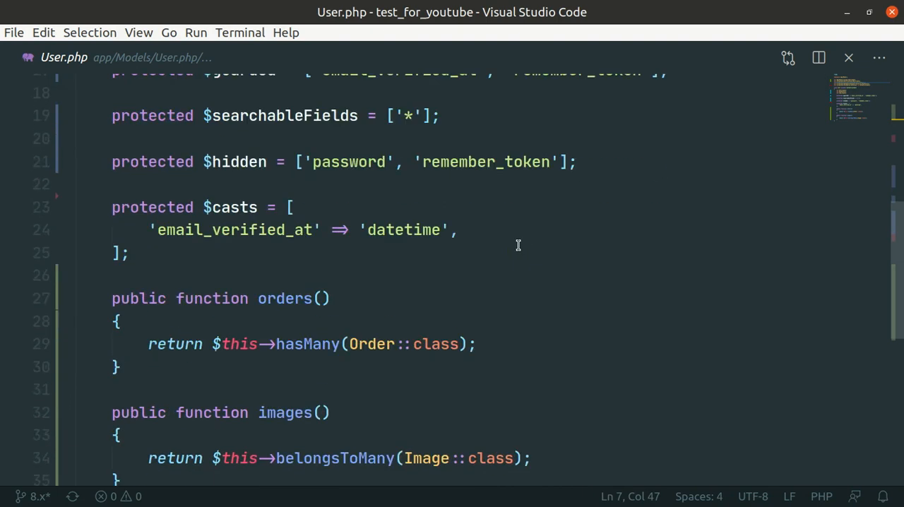
{"action": "scroll", "scroll_direction": "up", "scroll_amount": 3}
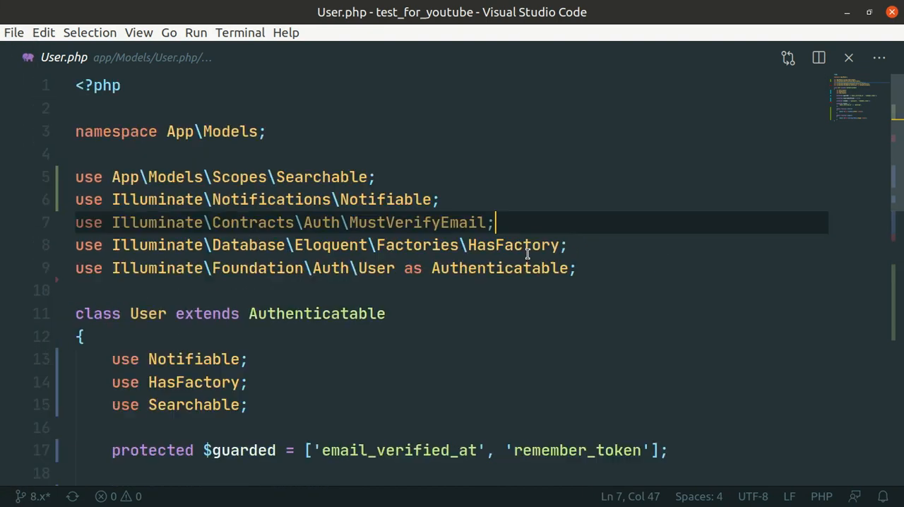
{"action": "left_click", "coordinate": [525, 245]}
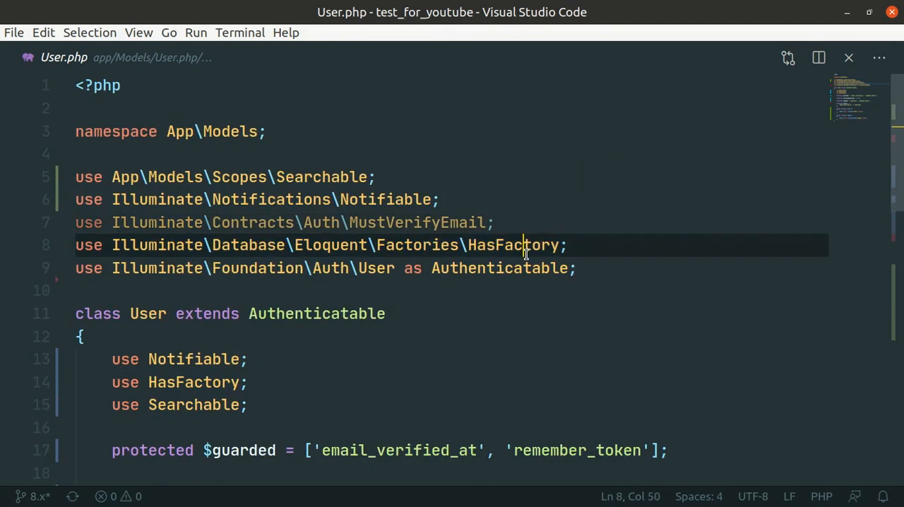
Open Order.php and inspect its user() and items() relationship methods.
{"action": "type", "text": "Order"}
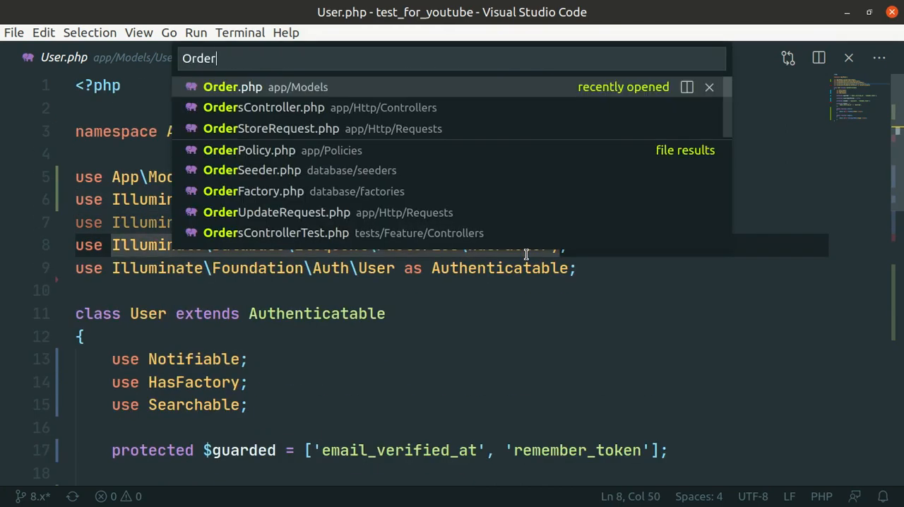
{"action": "left_click", "coordinate": [232, 87]}
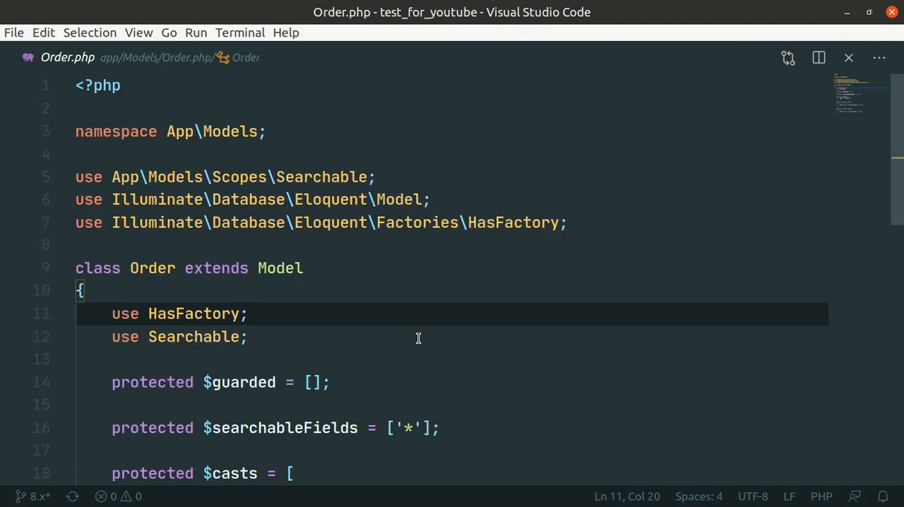
{"action": "scroll", "scroll_direction": "down", "scroll_amount": 3}
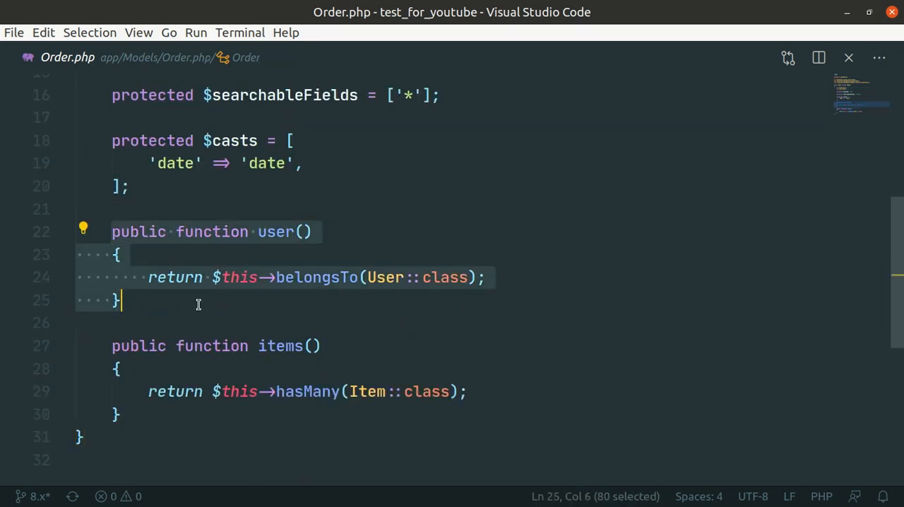
{"action": "left_click", "coordinate": [276, 232]}
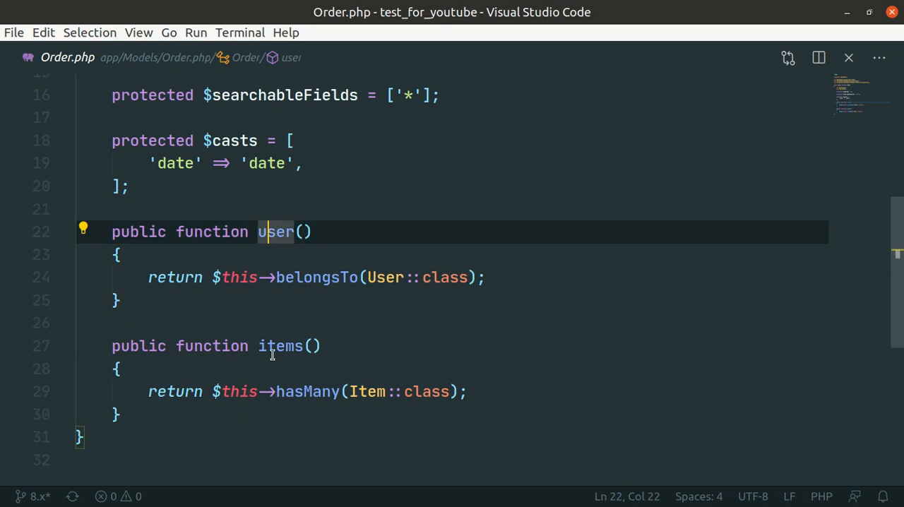
{"action": "double_click", "coordinate": [280, 346]}
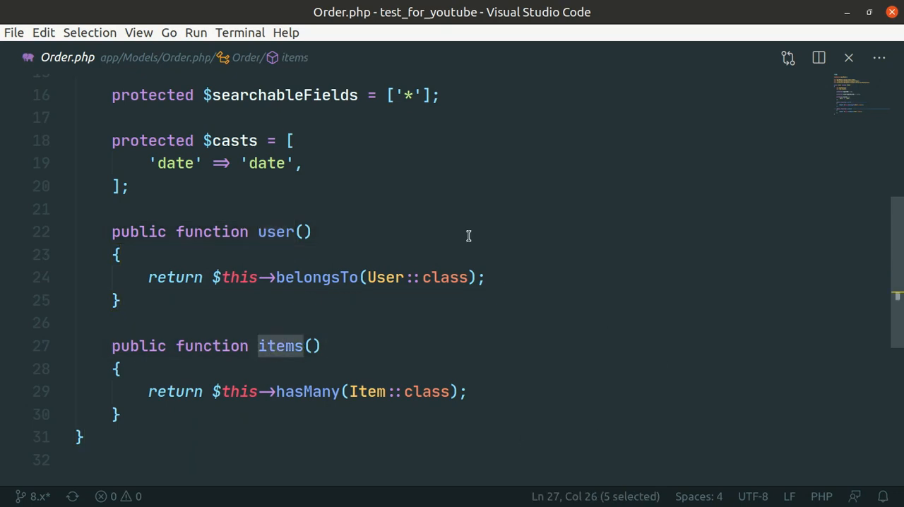
{"action": "key", "text": "ctrl+p"}
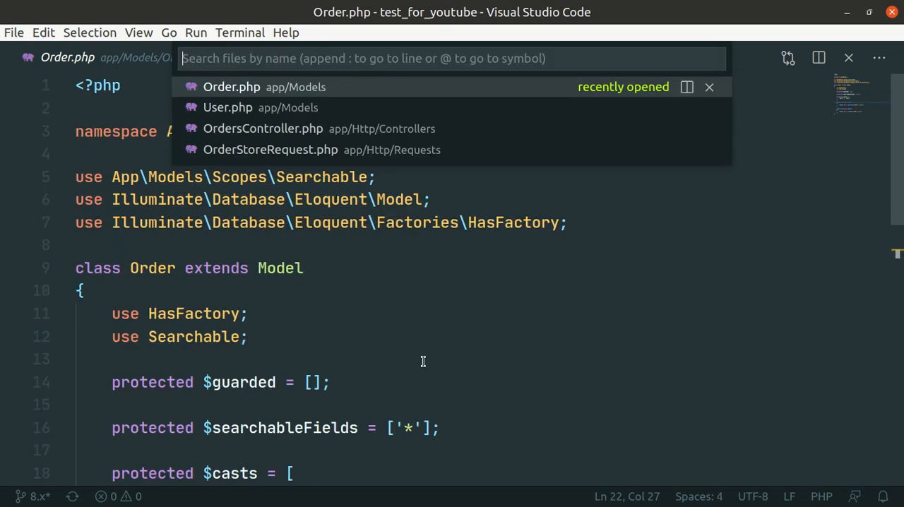
Open OrdersController.php and scroll through its index, create, store, show, edit and update methods.
{"action": "type", "text": "OrderC"}
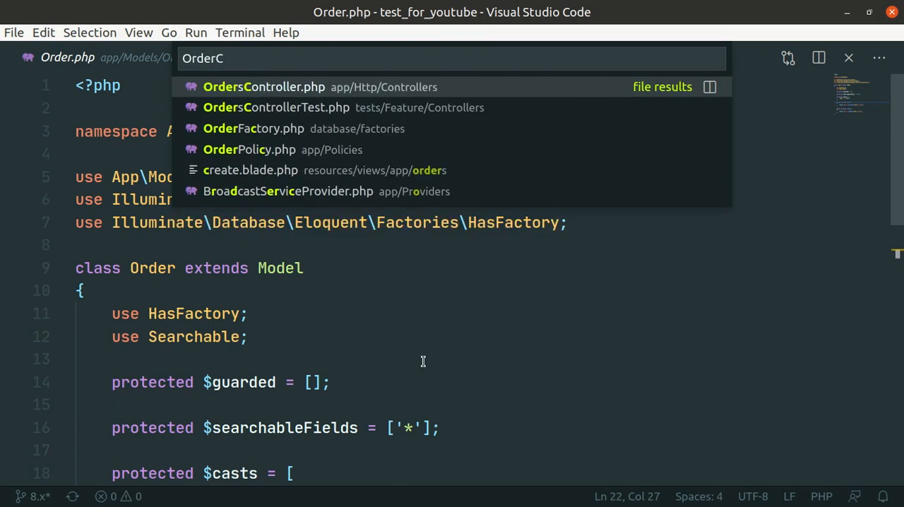
{"action": "left_click", "coordinate": [264, 87]}
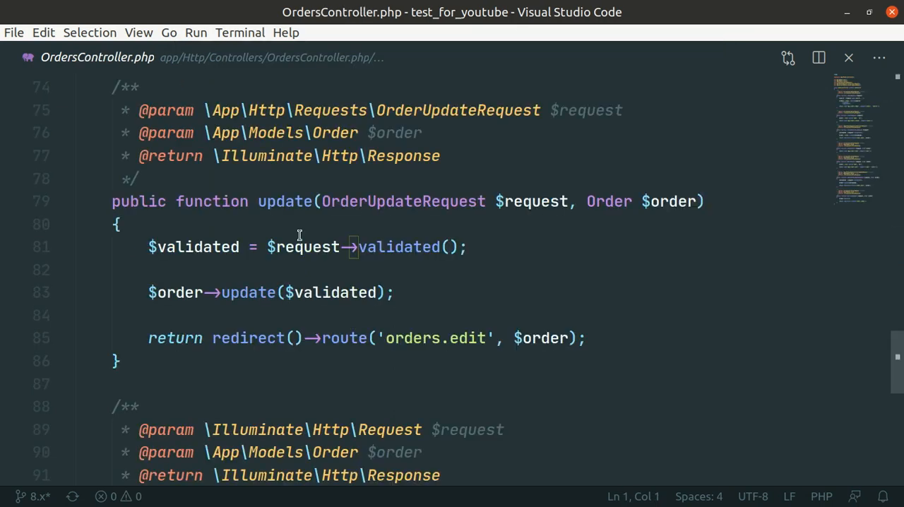
{"action": "scroll", "scroll_direction": "up", "scroll_amount": 3}
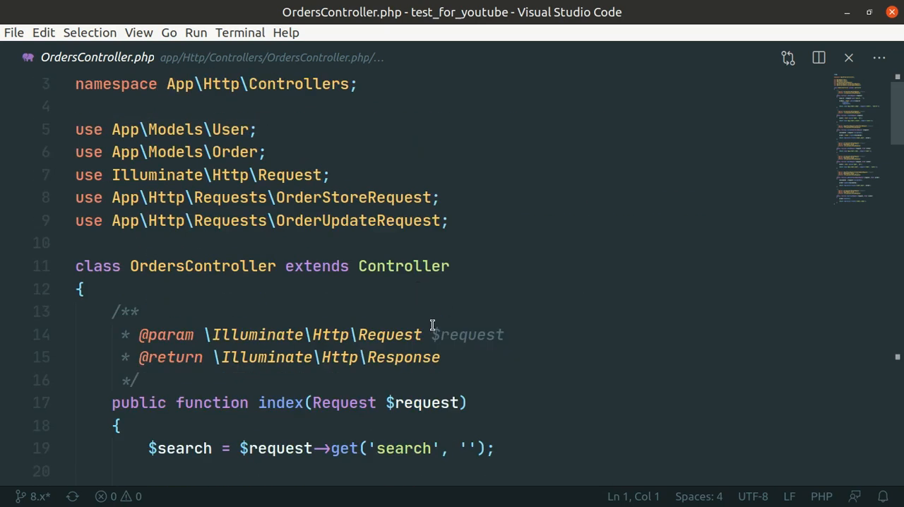
{"action": "scroll", "scroll_direction": "down", "scroll_amount": 3}
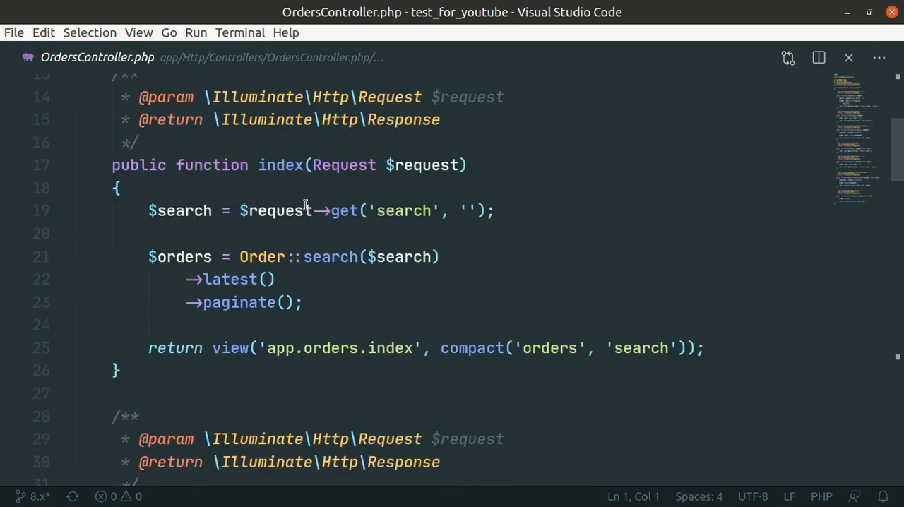
{"action": "scroll", "scroll_direction": "up", "scroll_amount": 3}
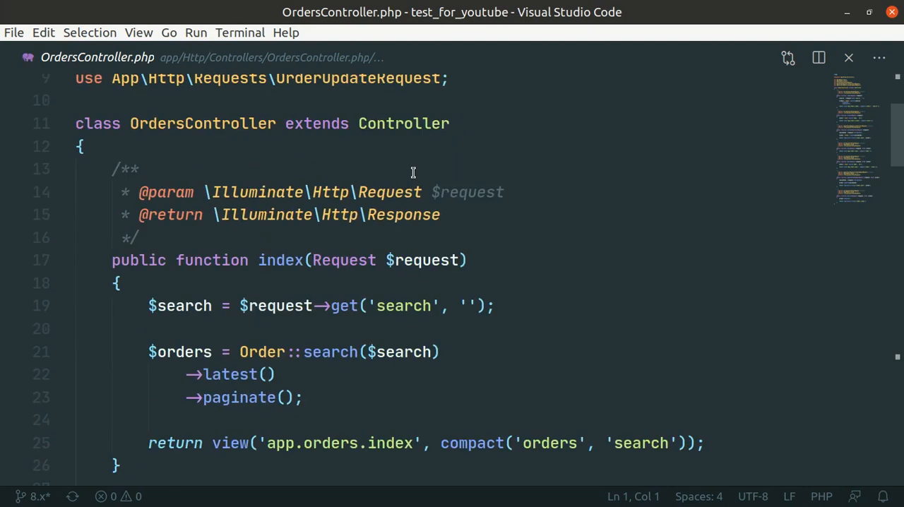
{"action": "scroll", "scroll_direction": "down", "scroll_amount": 3}
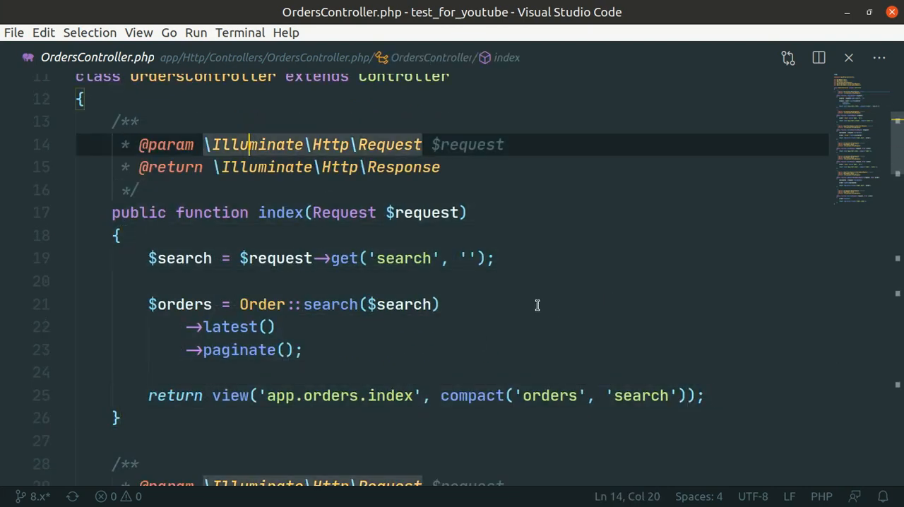
{"action": "scroll", "scroll_direction": "down", "scroll_amount": 3}
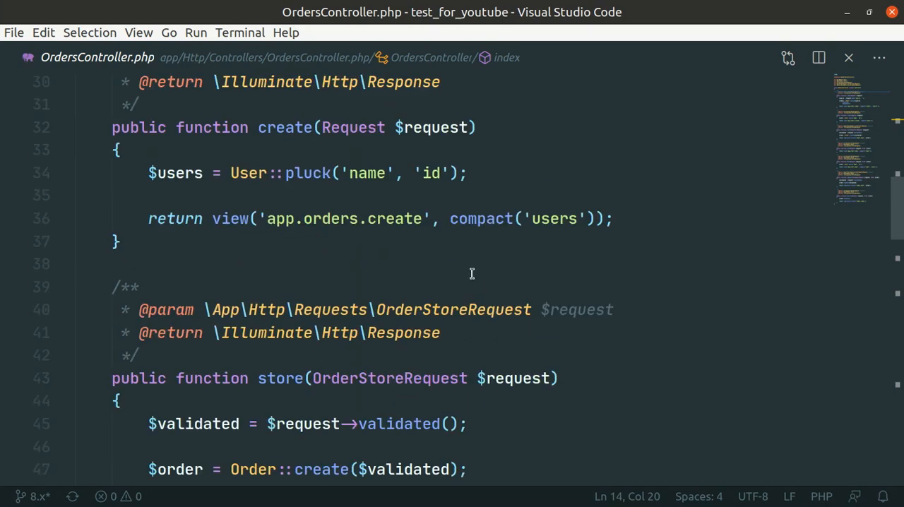
{"action": "scroll", "scroll_direction": "down", "scroll_amount": 3}
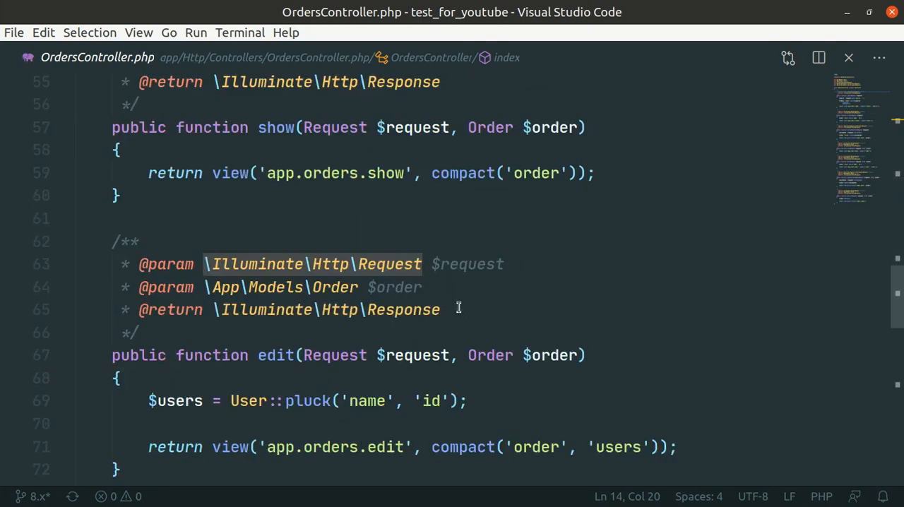
{"action": "scroll", "scroll_direction": "up", "scroll_amount": 3}
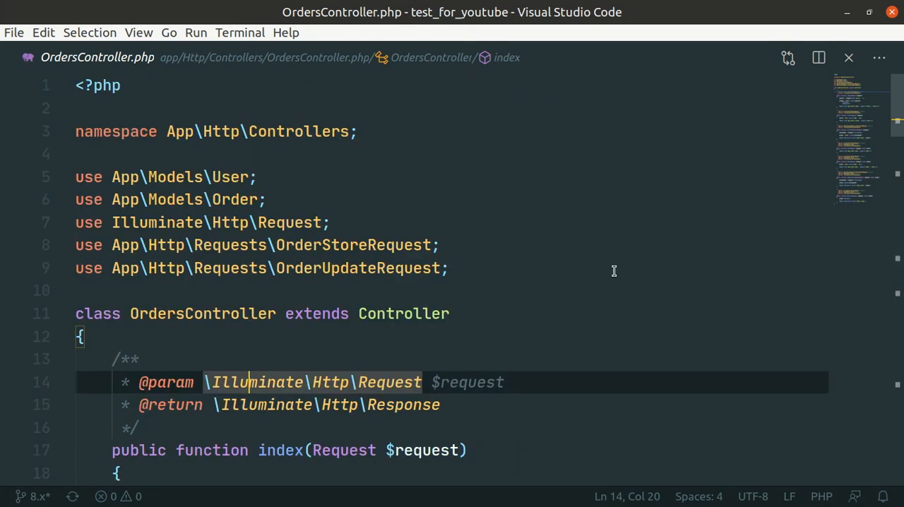